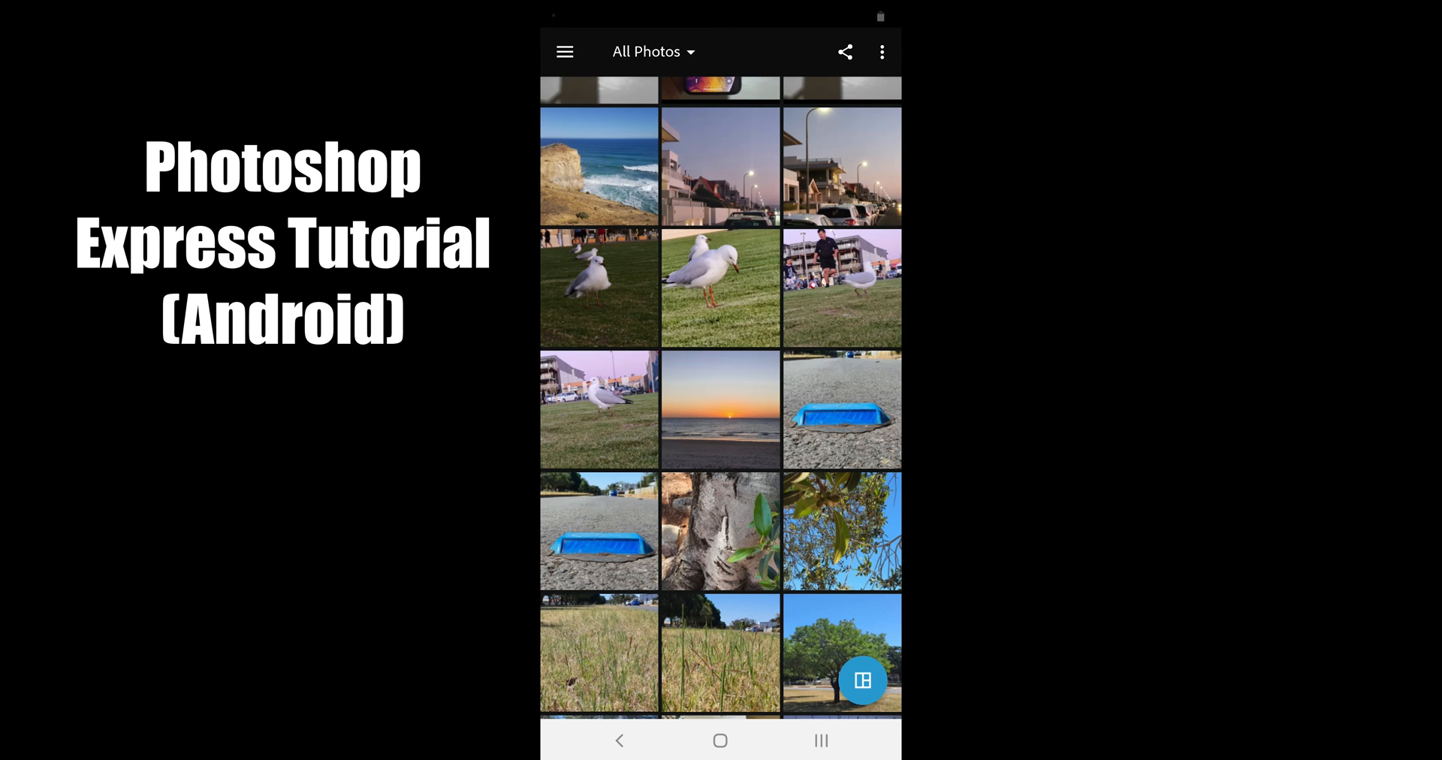
Switch from the photo grid to the album list of photo sources
click(565, 51)
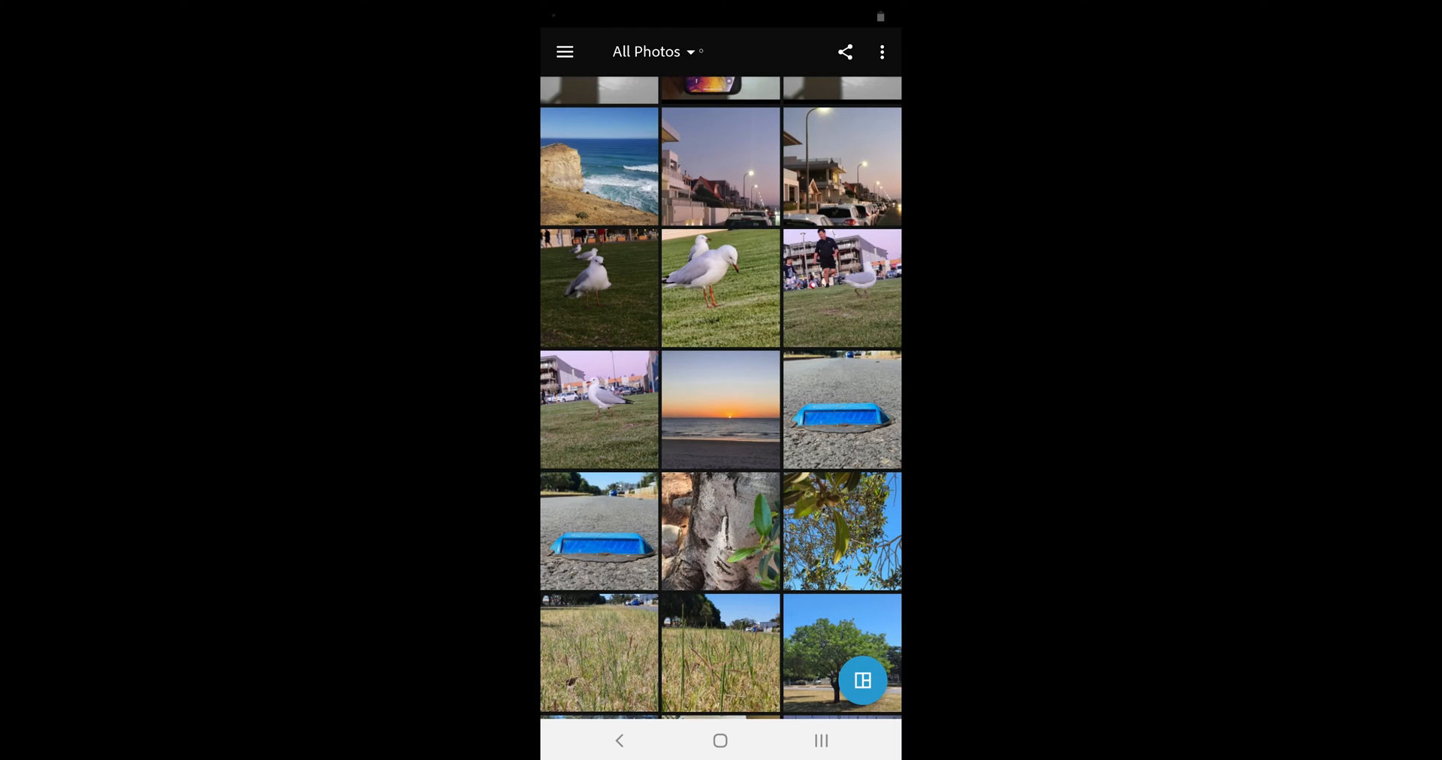
click(657, 51)
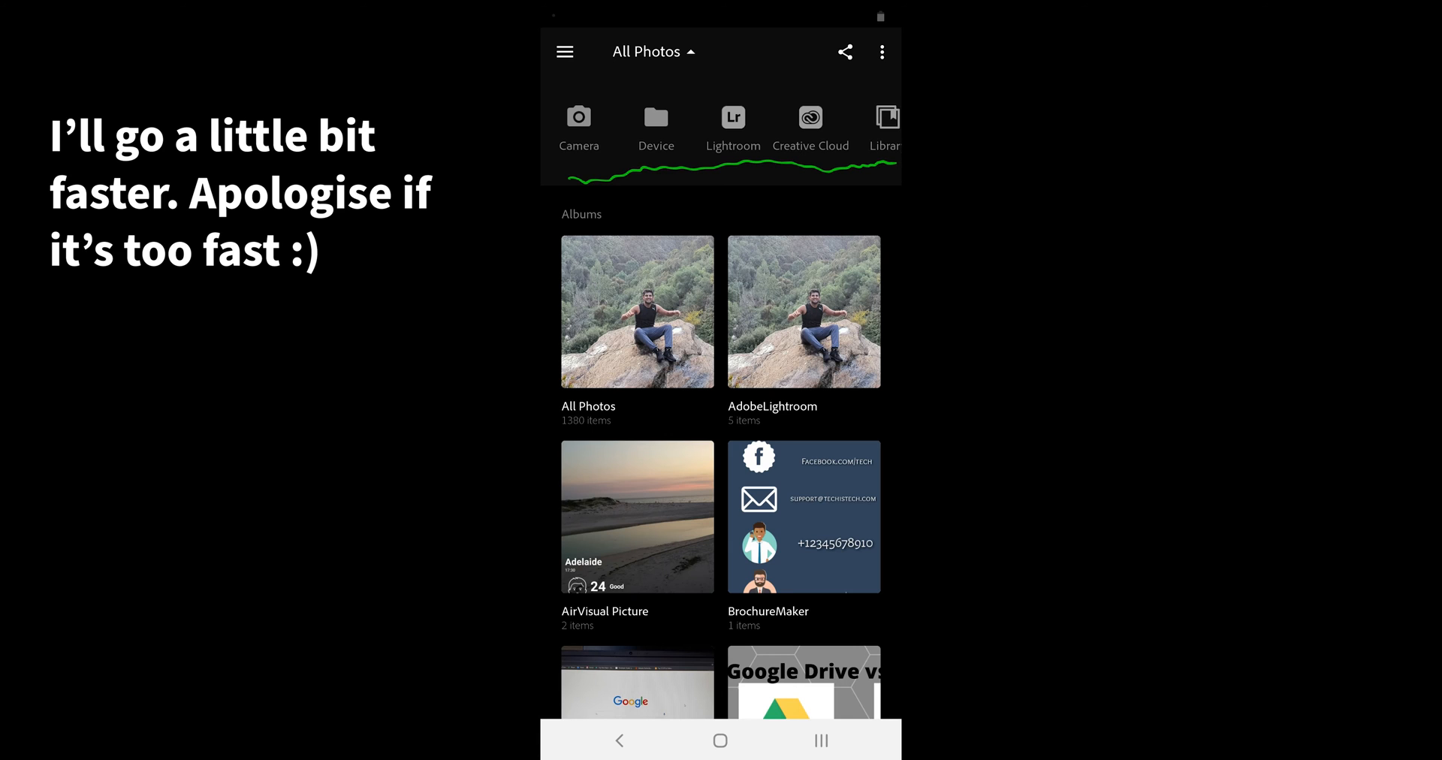
mouse_move(758, 268)
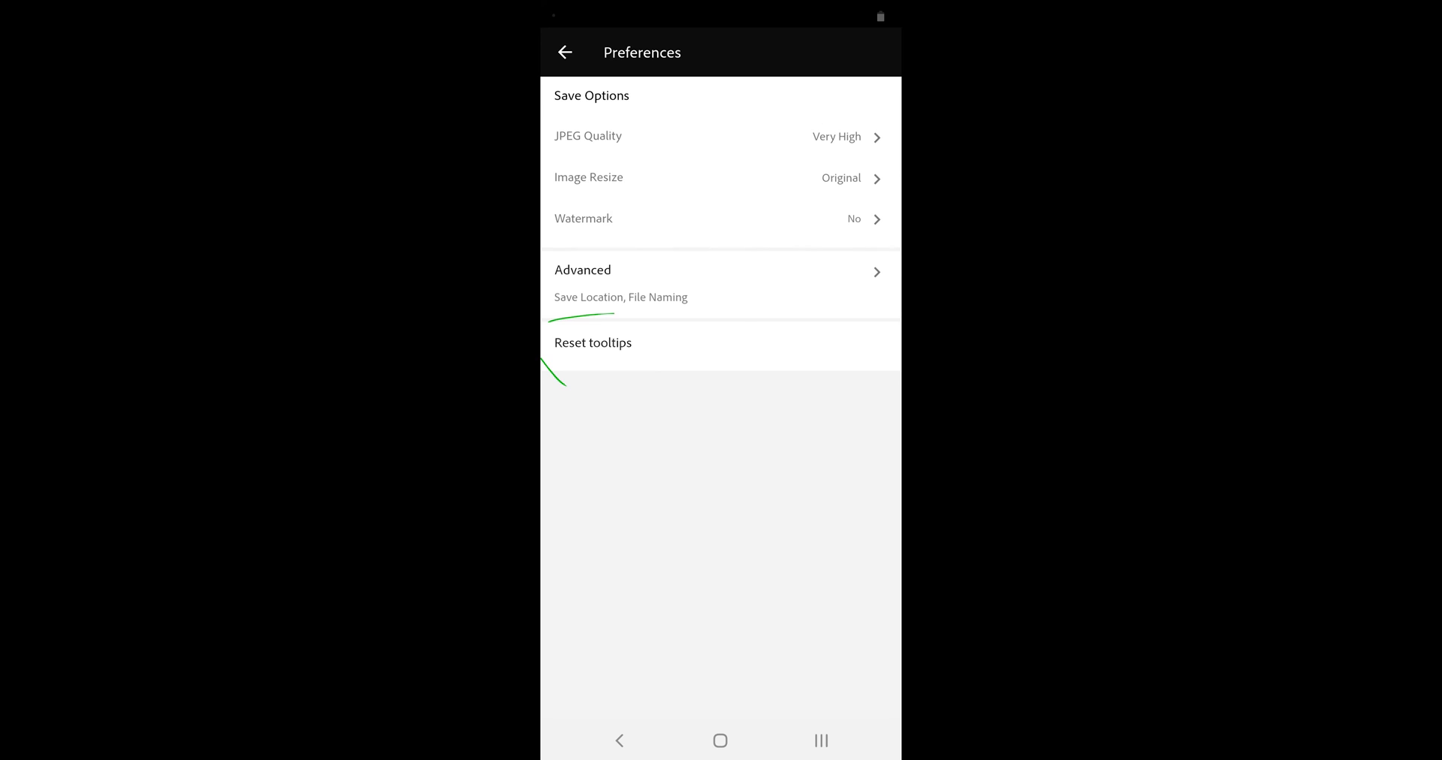
mouse_move(754, 281)
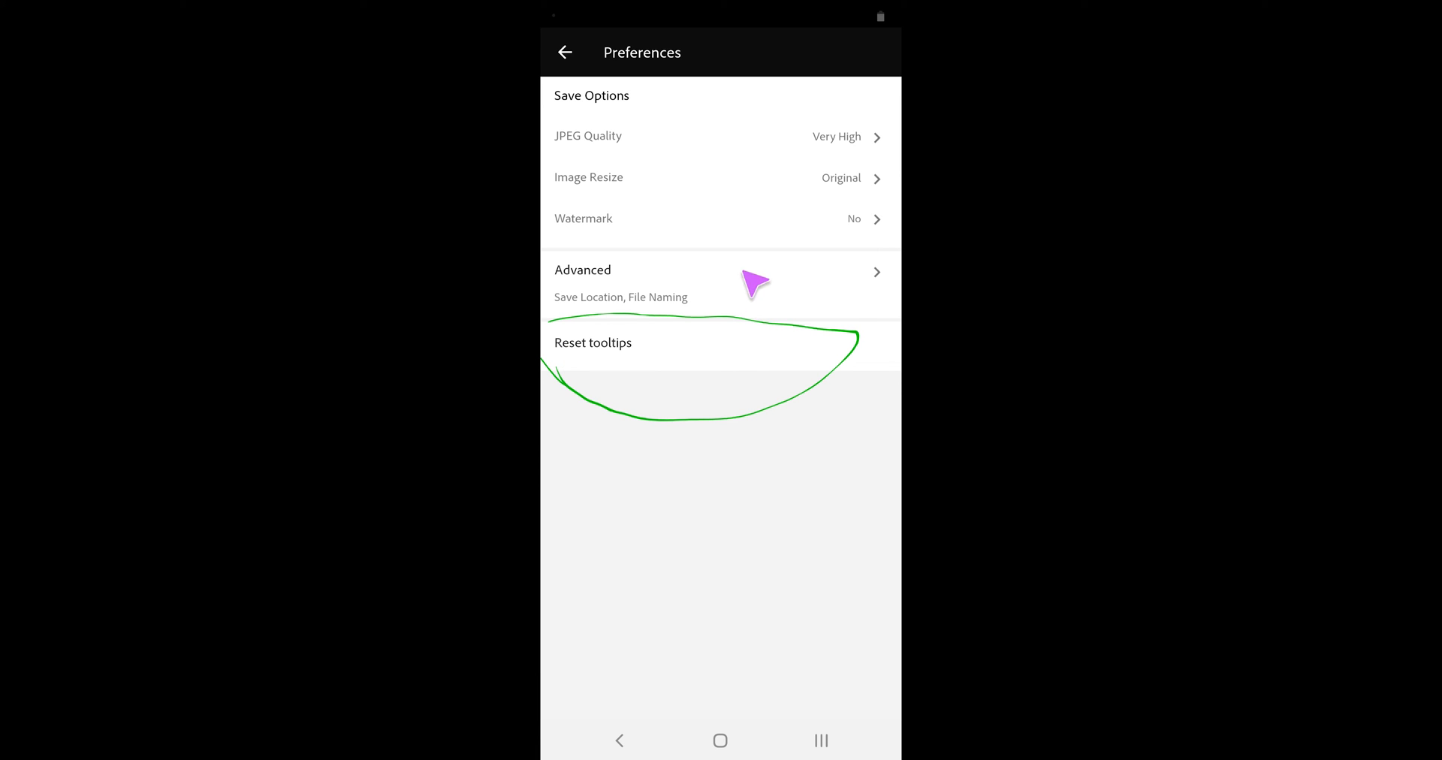
Open the seagull photo in the editor and apply the Vibrant look at full strength
click(565, 53)
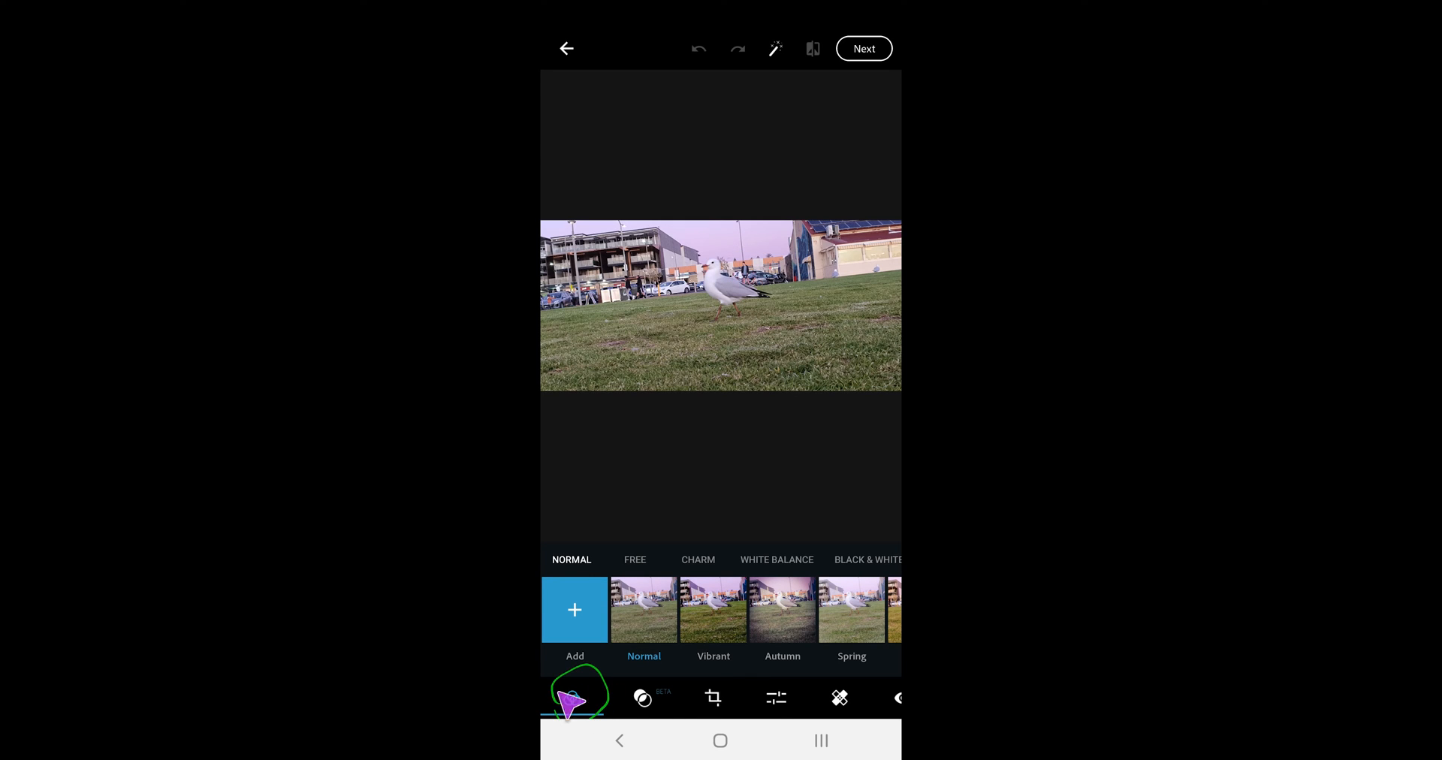
scroll(left, 3)
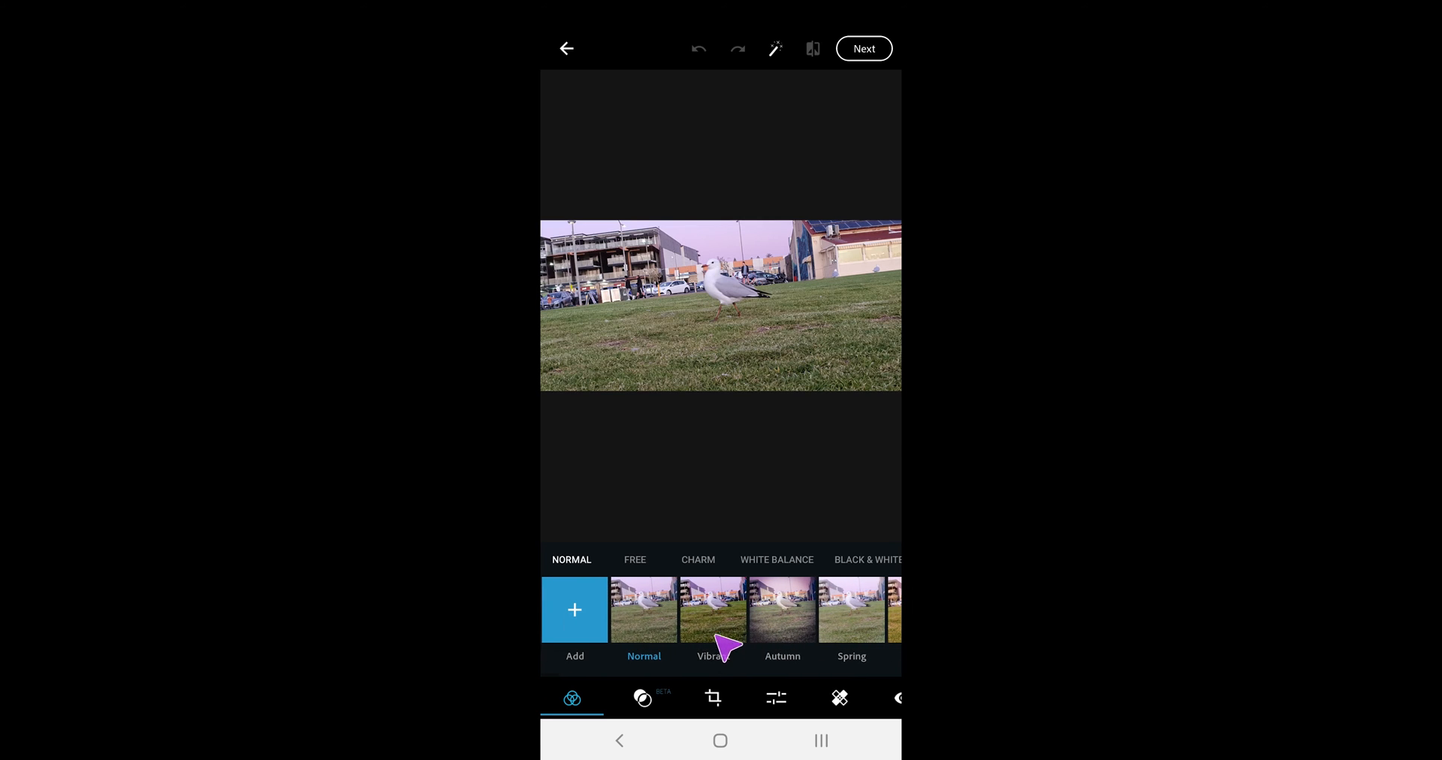
click(712, 610)
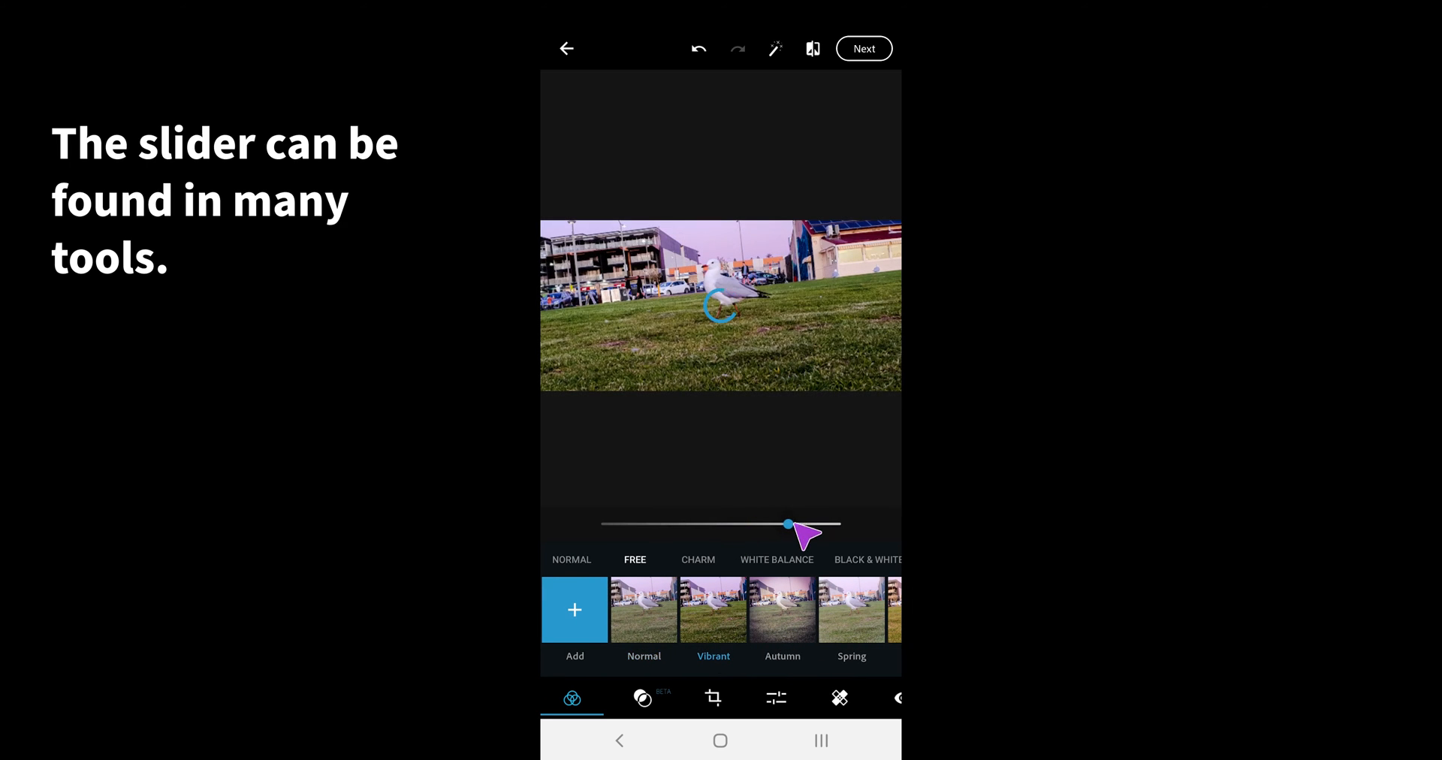
drag(789, 524, 646, 525)
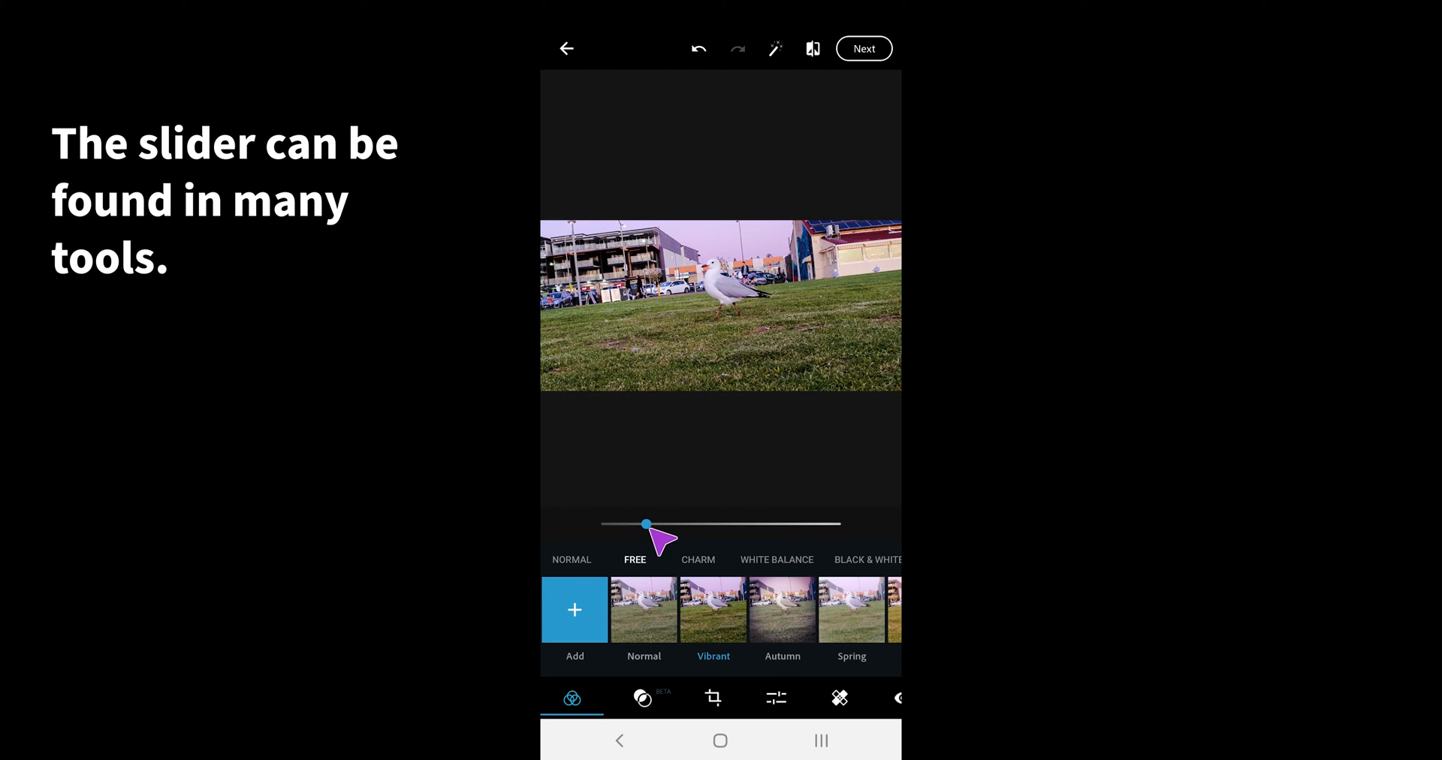
drag(646, 525, 838, 525)
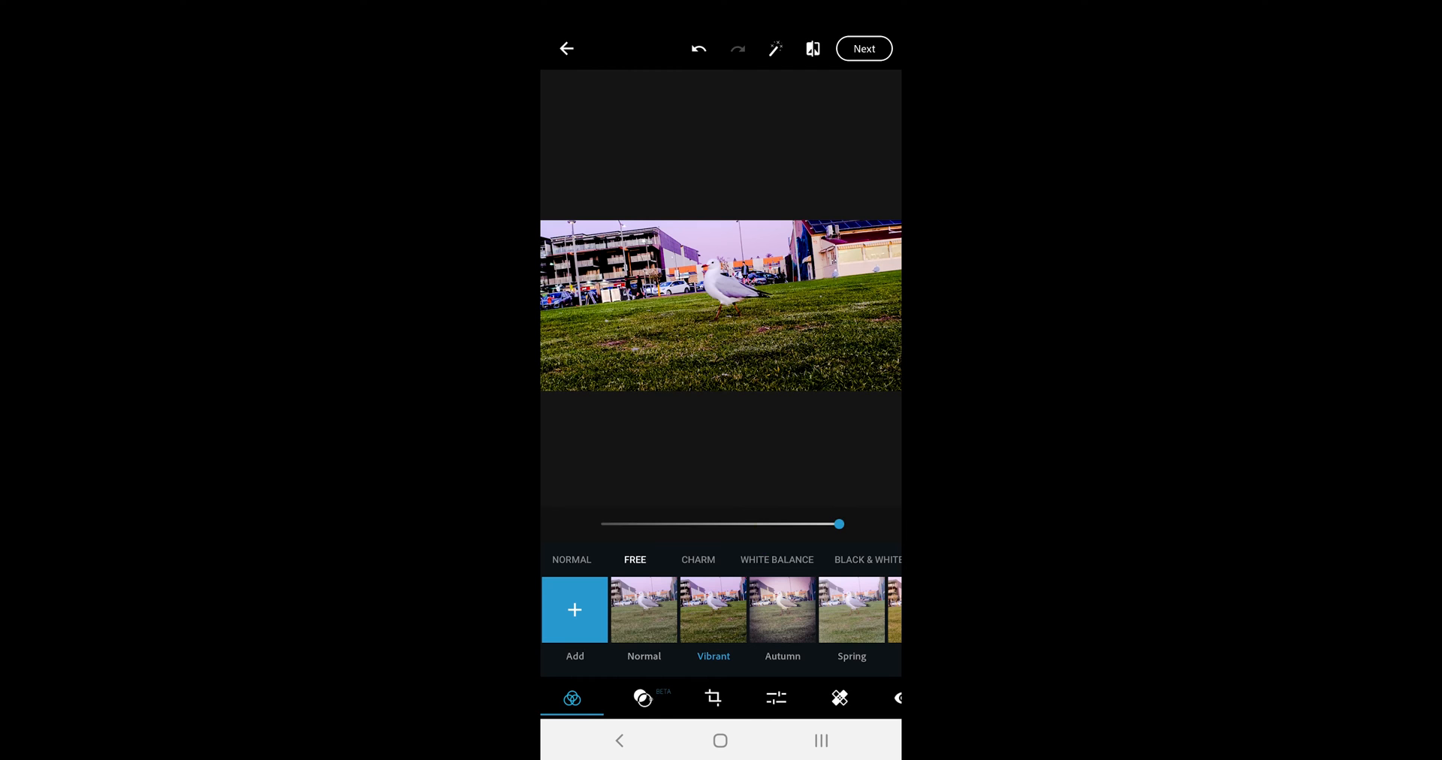
Try the Light-Leaks overlay, return to Normal, and switch on Auto-Enhance
click(642, 698)
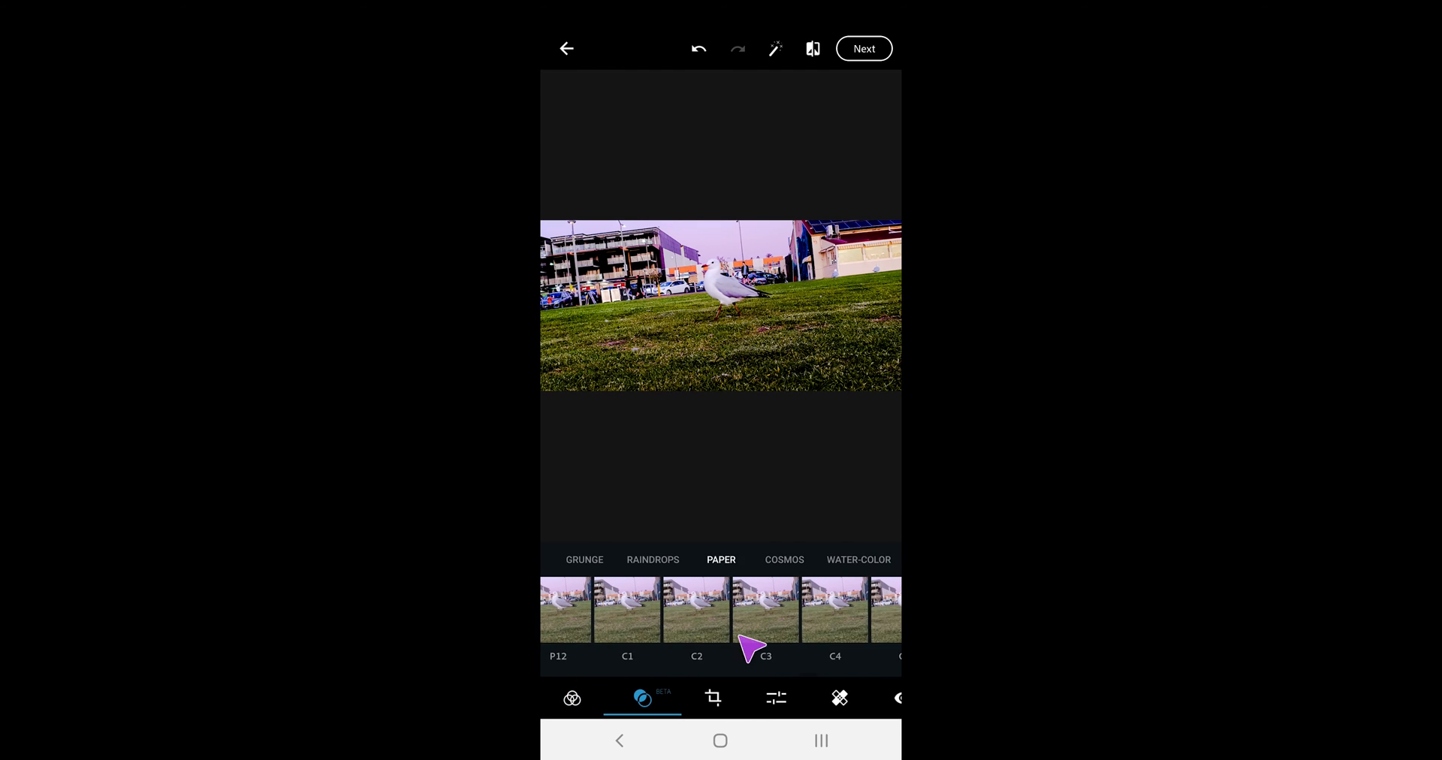
click(784, 559)
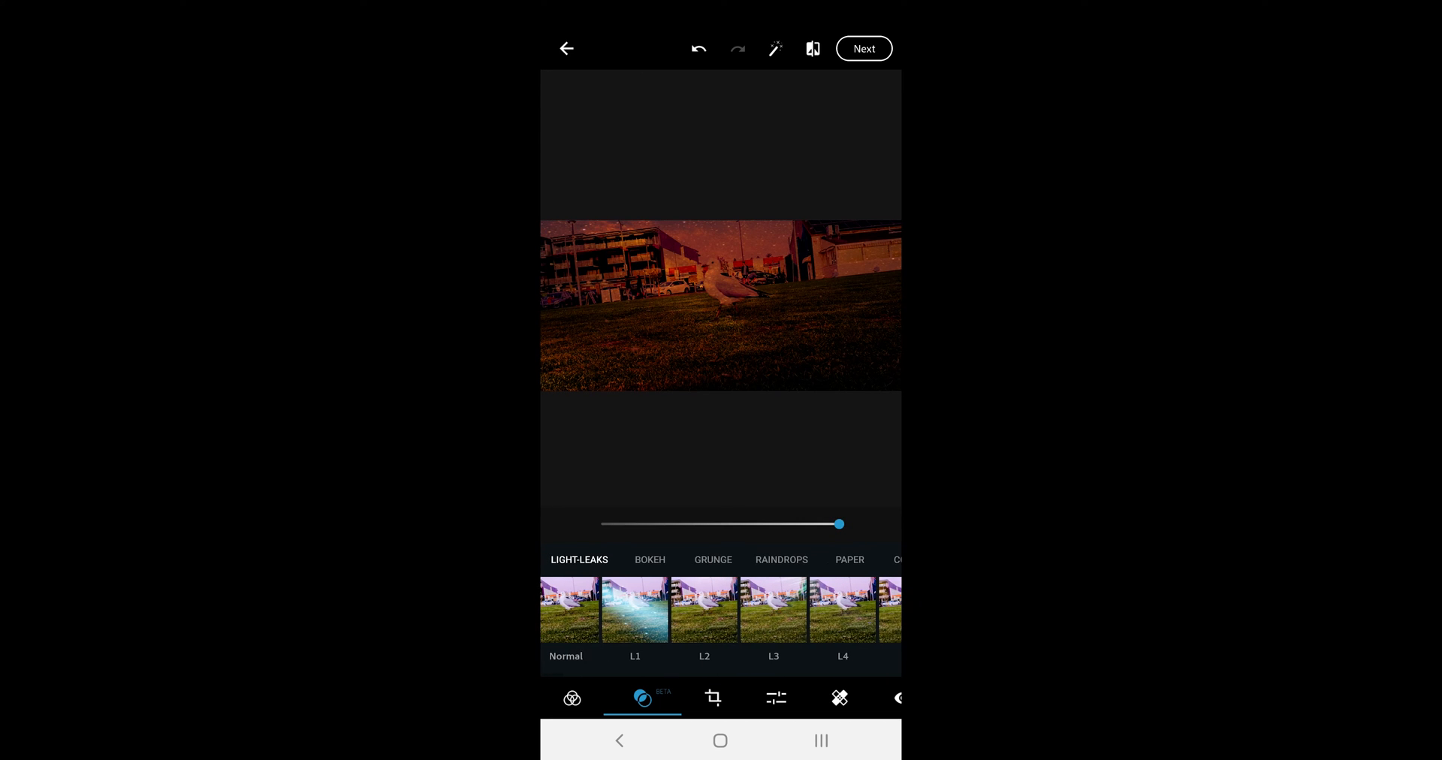
click(570, 610)
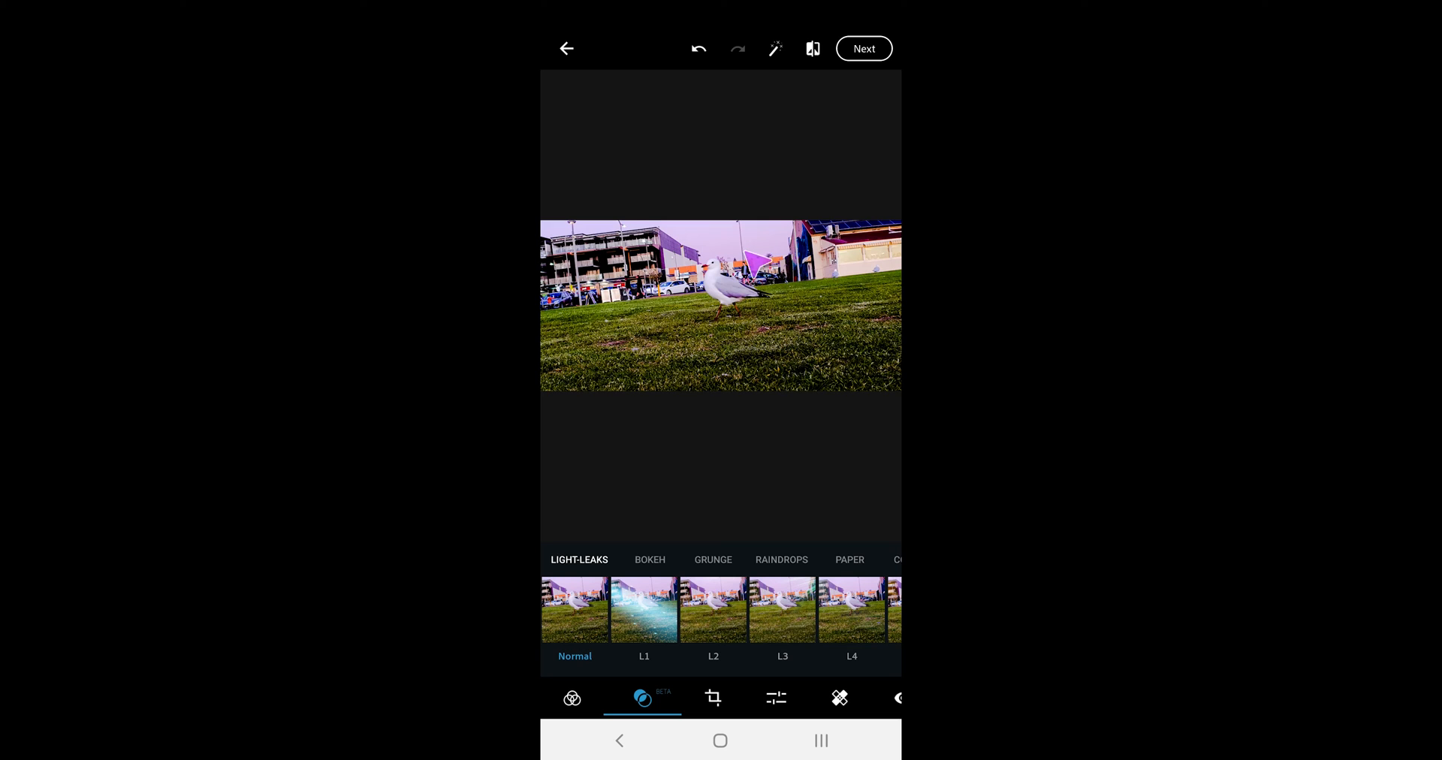
drag(762, 63, 720, 156)
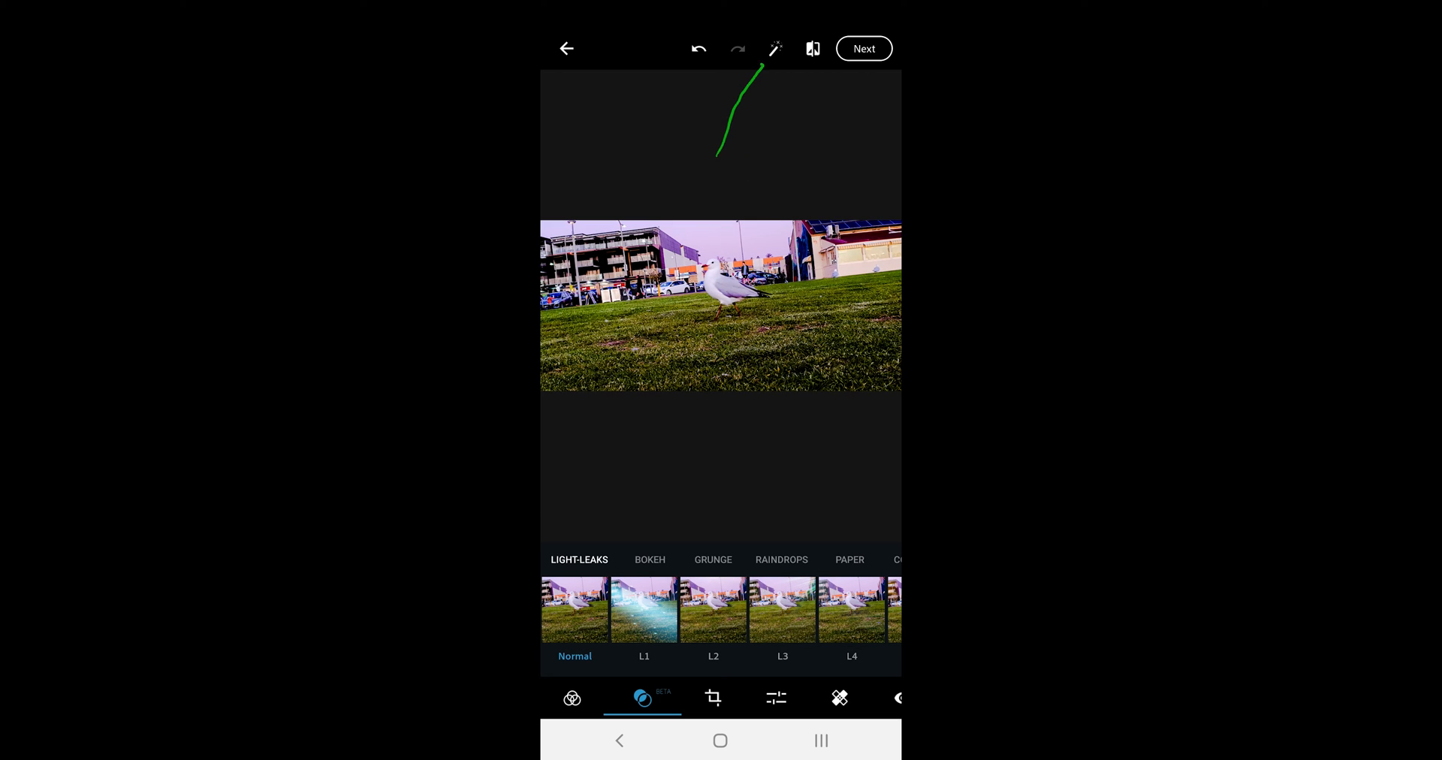
click(699, 48)
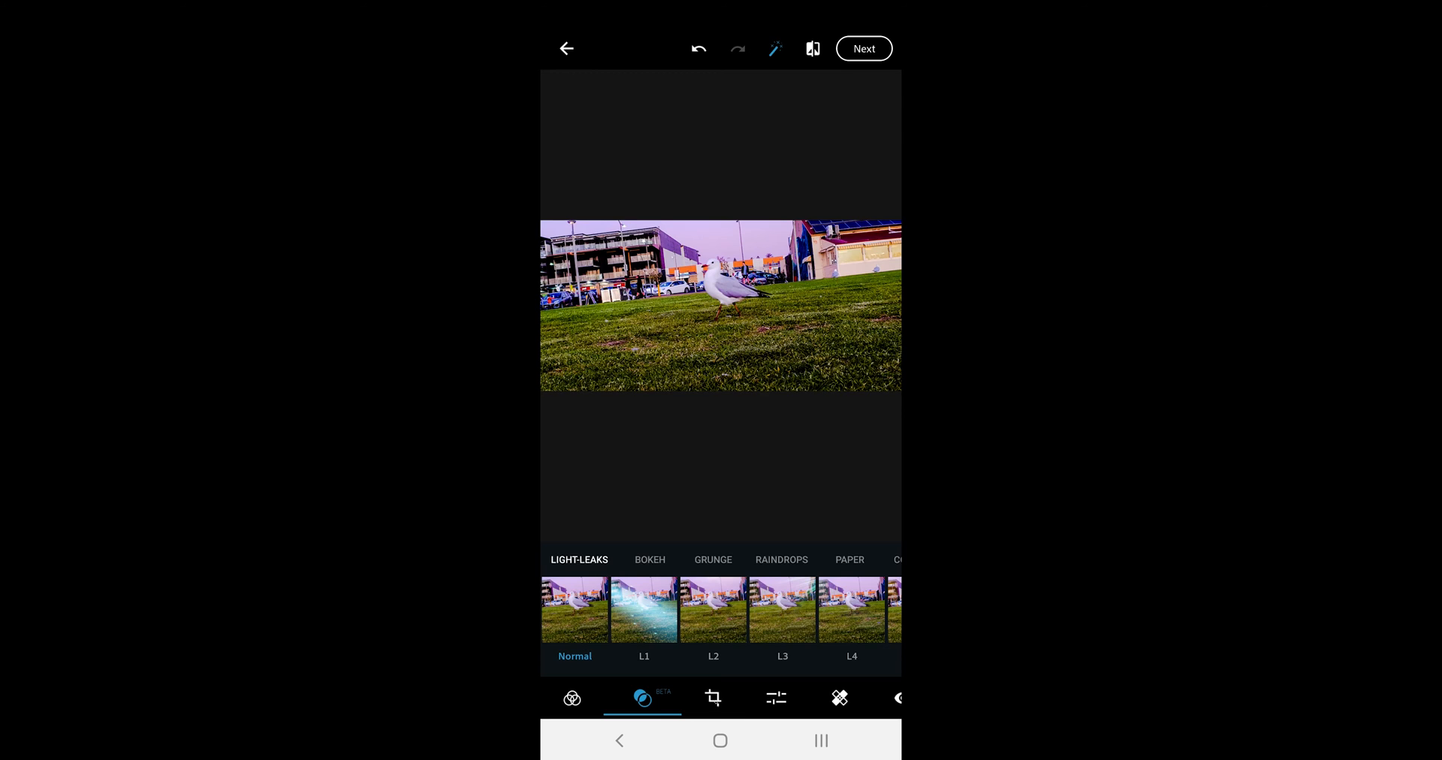
Browse the crop aspect ratios and flip the photo horizontally
click(712, 697)
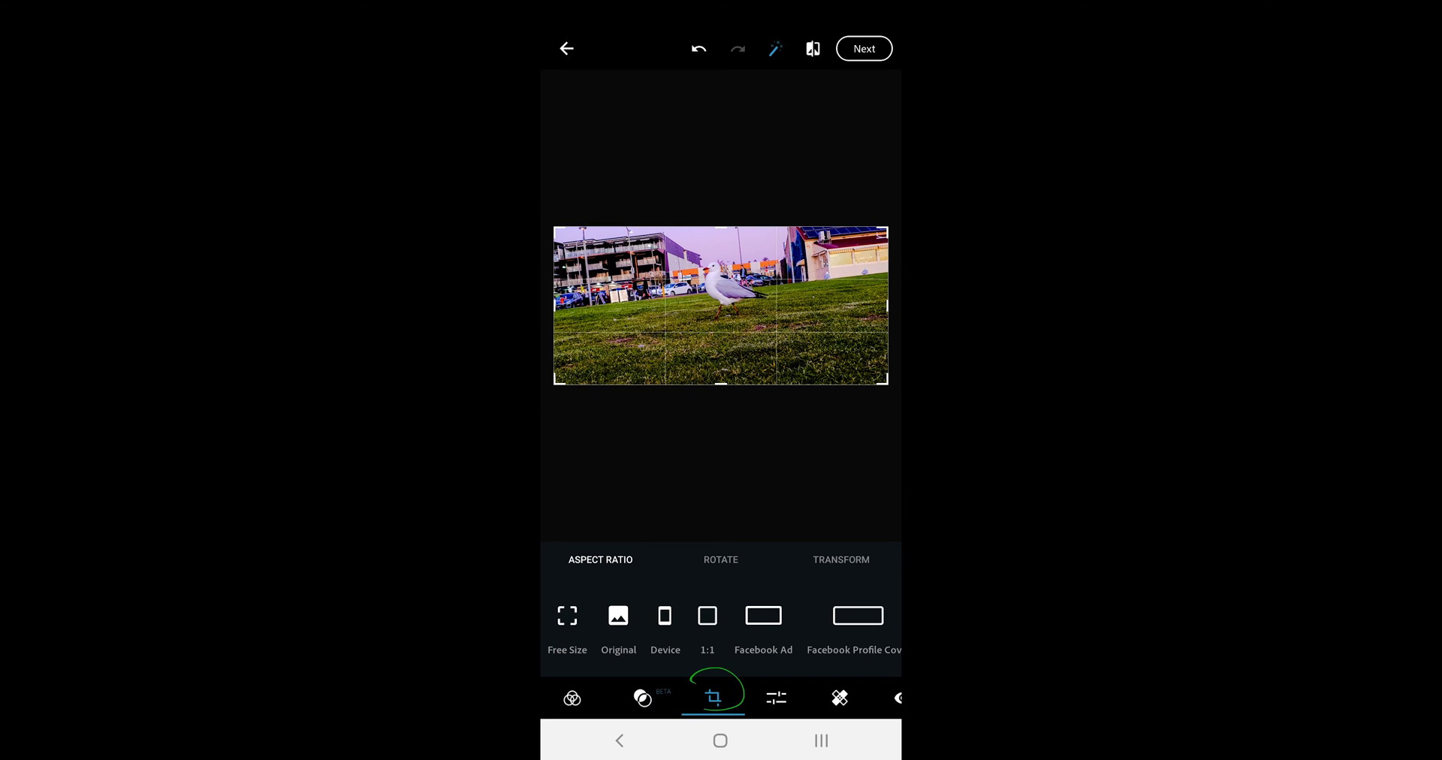
scroll(left, 3)
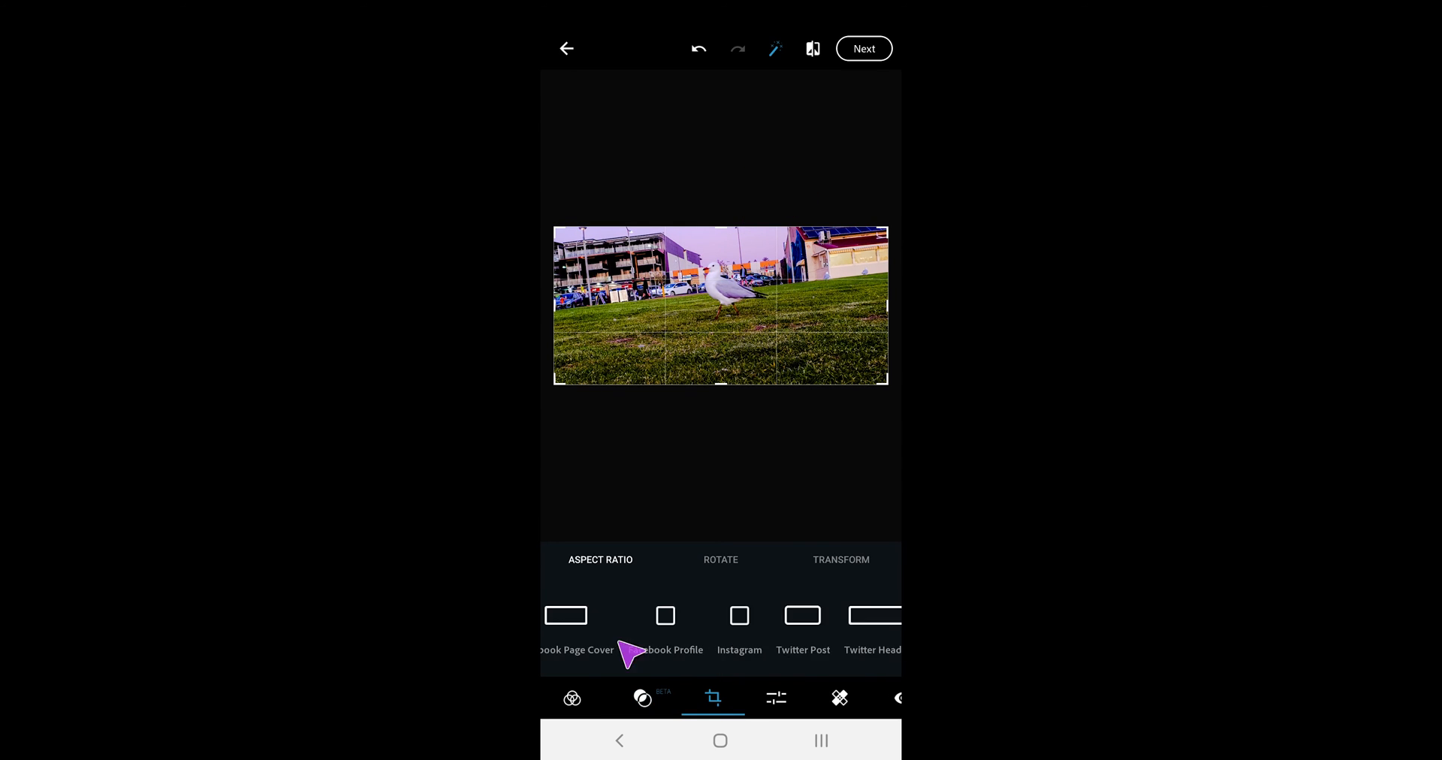
scroll(right, 3)
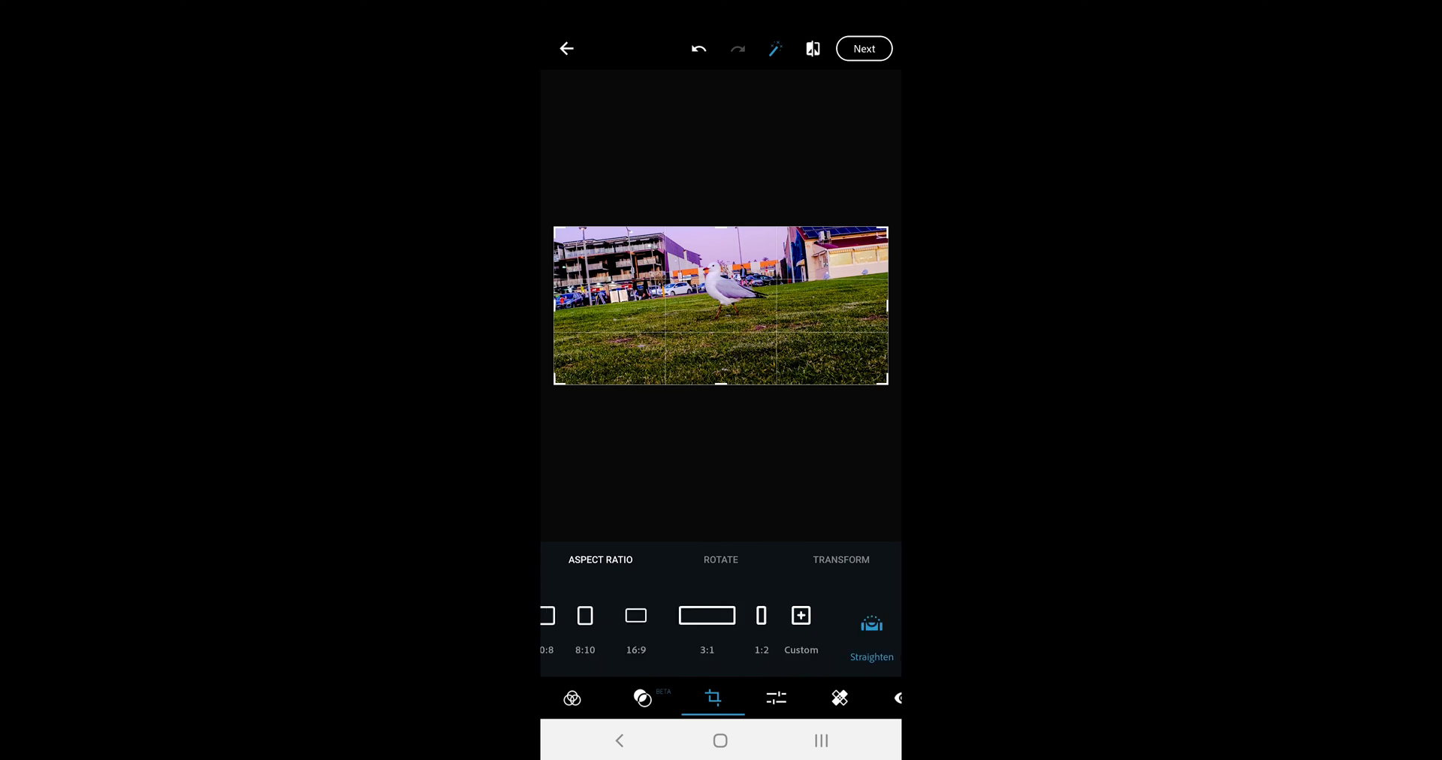
click(720, 559)
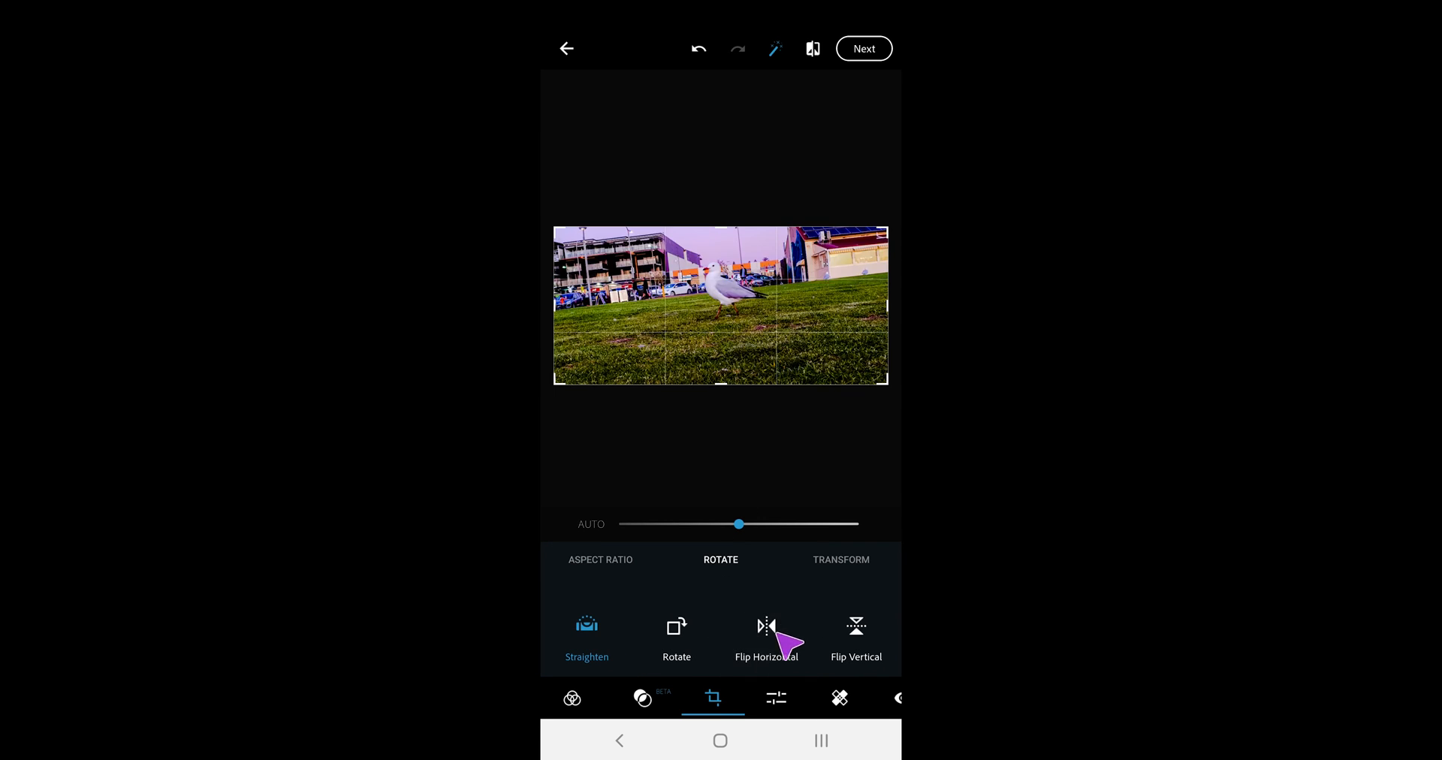
click(841, 559)
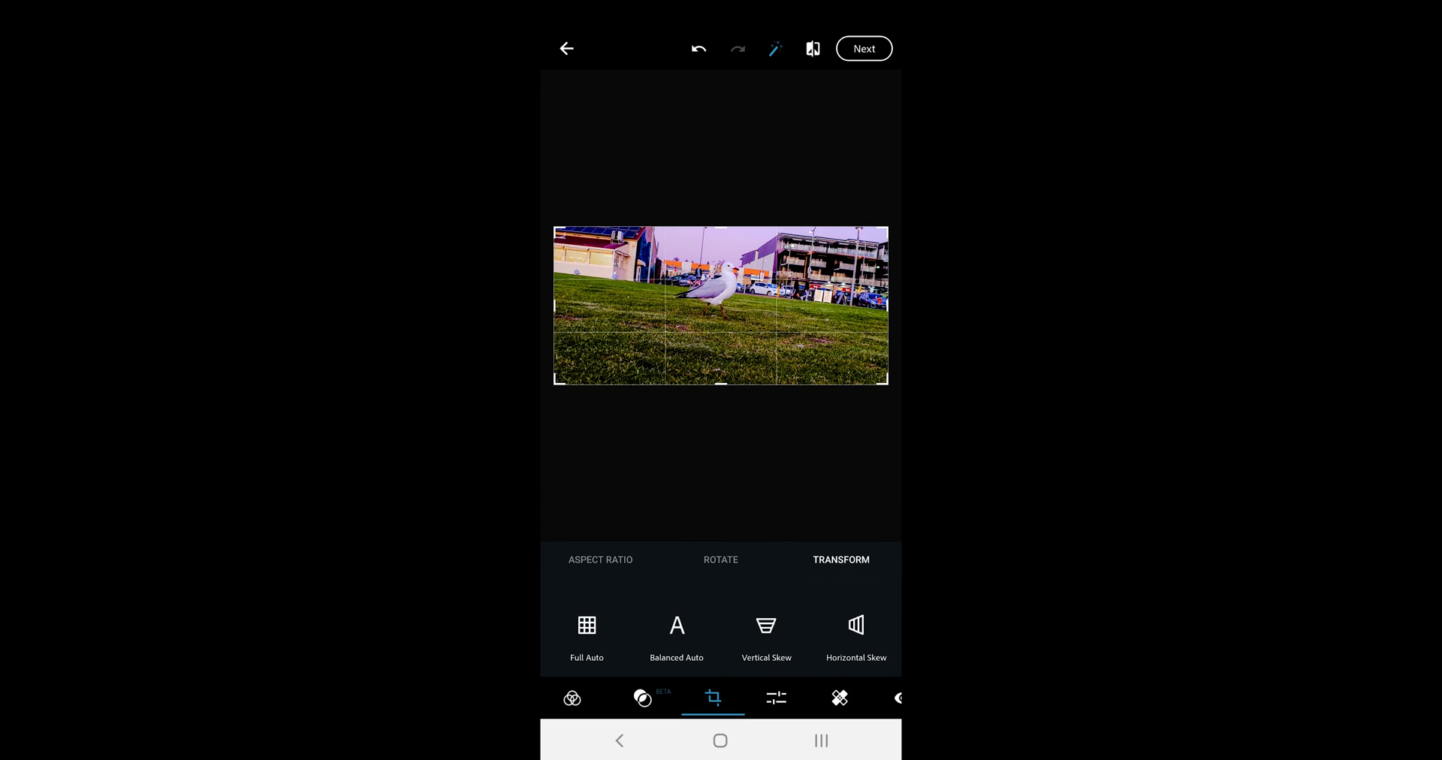
Try auto perspective correction and lessen the vertical skew slightly
click(586, 631)
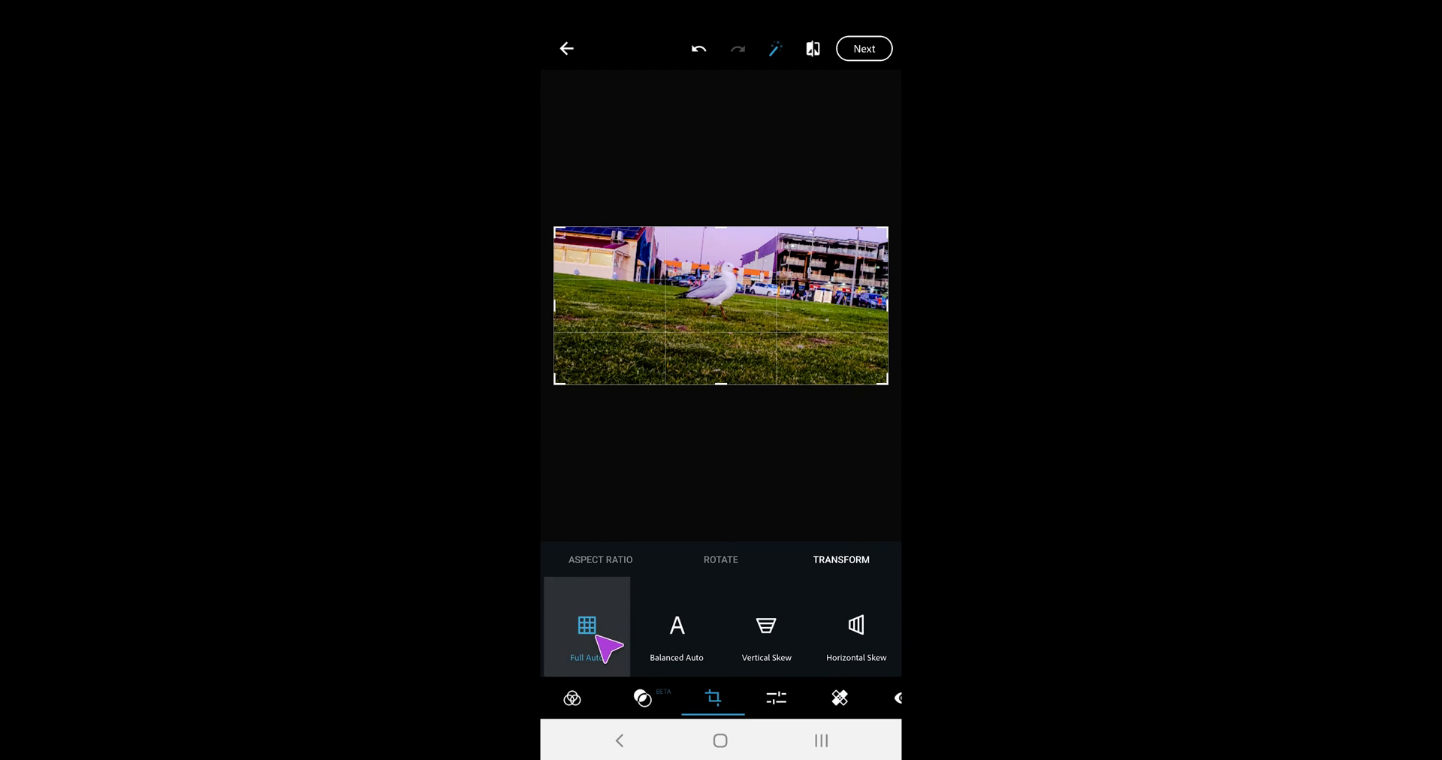
click(765, 635)
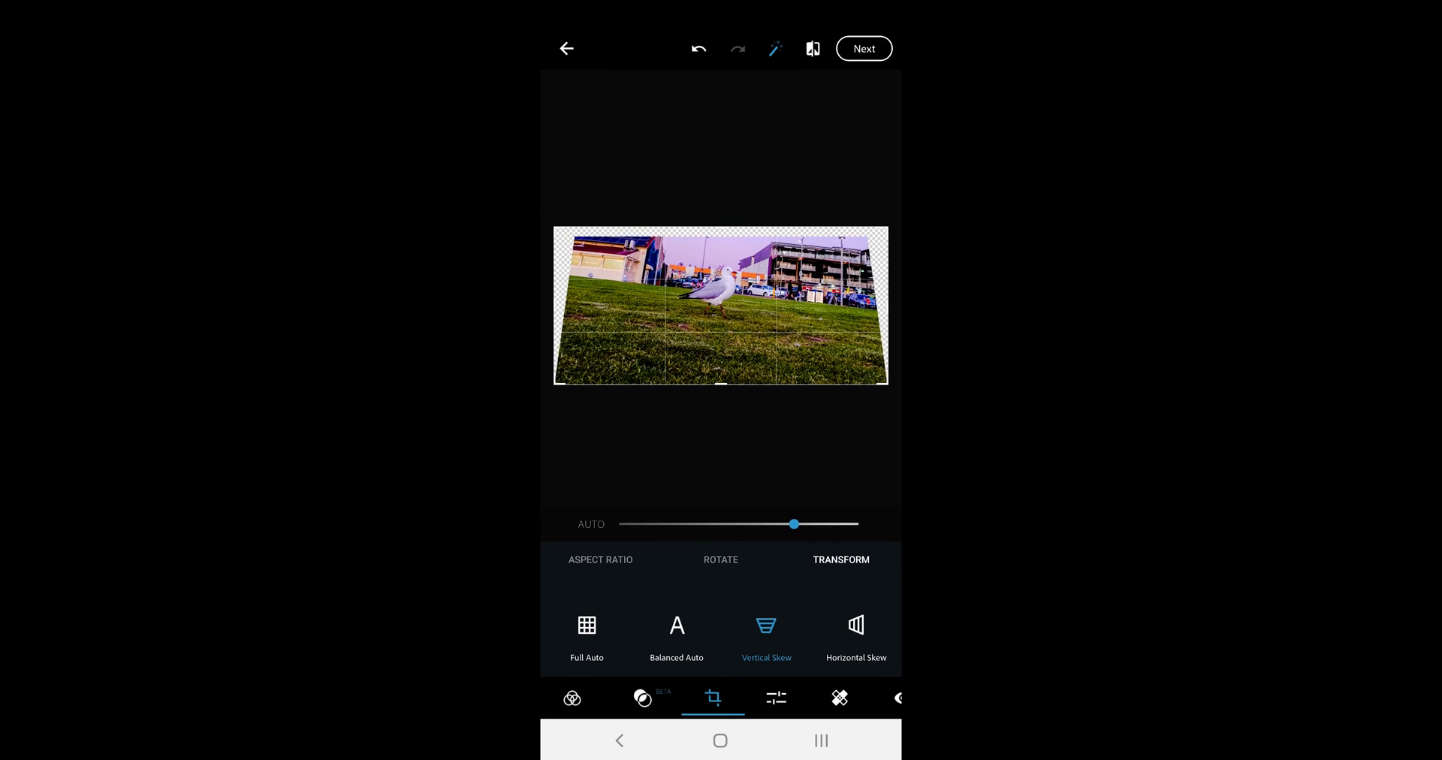
drag(793, 524, 753, 525)
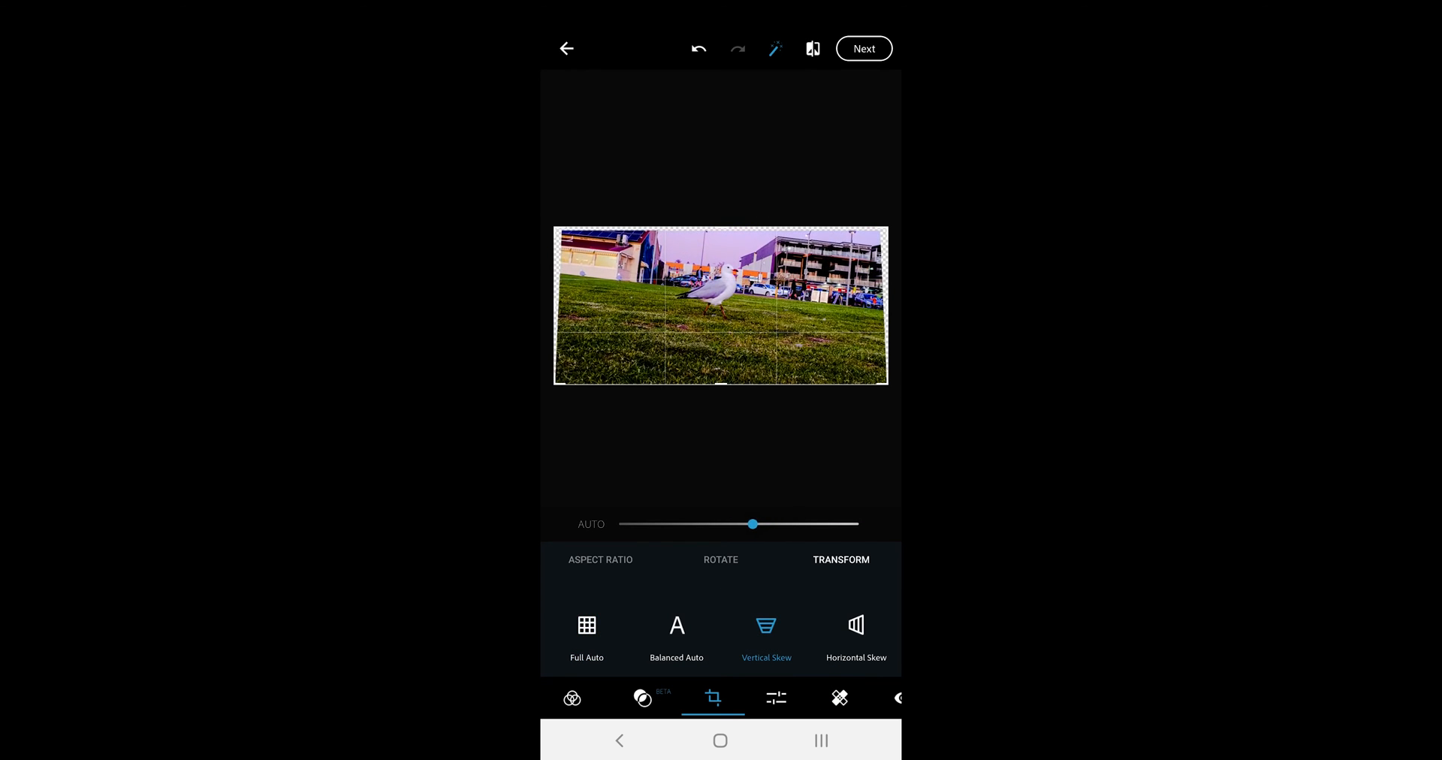
click(676, 636)
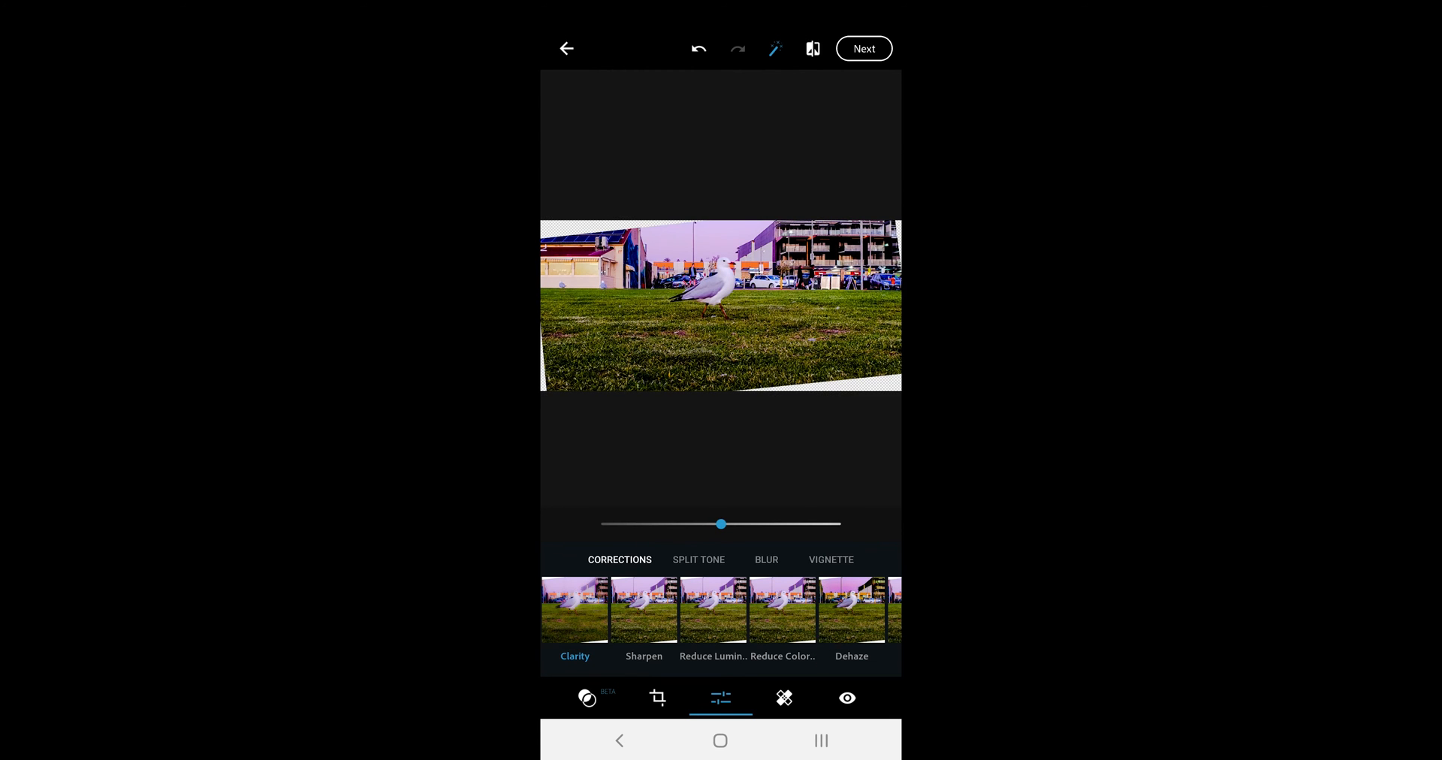
Increase sharpening, add a slight dehaze, and move on to the vignette settings
scroll(left, 3)
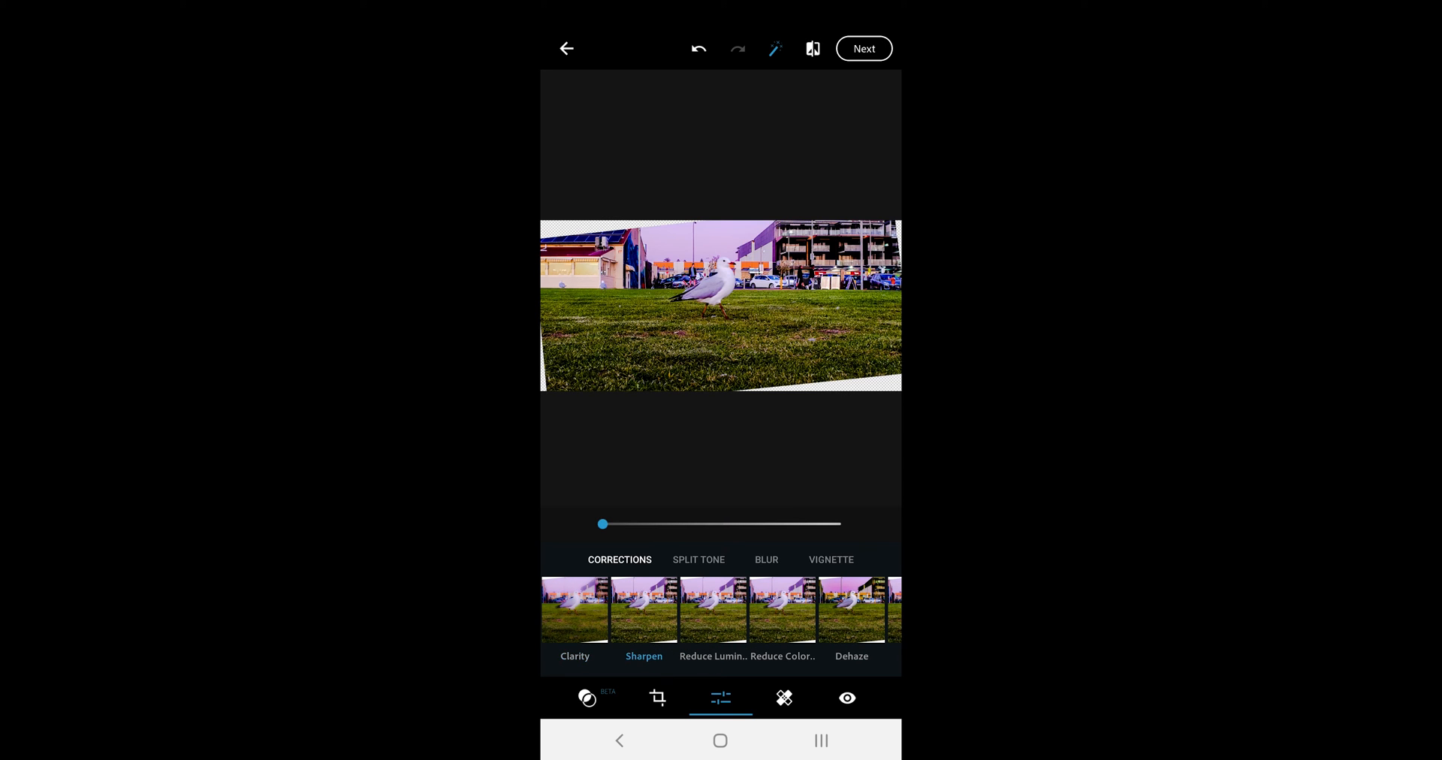
drag(602, 525, 703, 524)
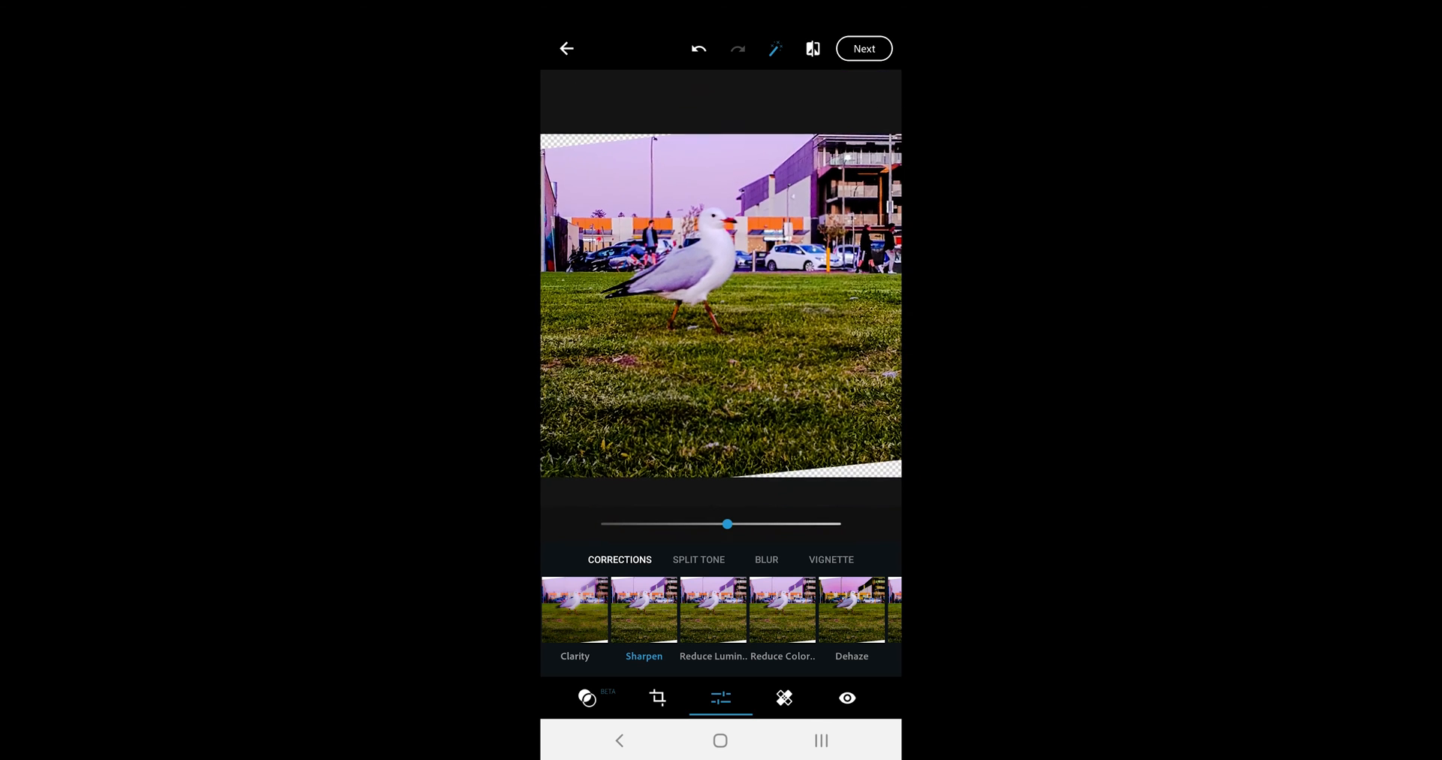
click(714, 610)
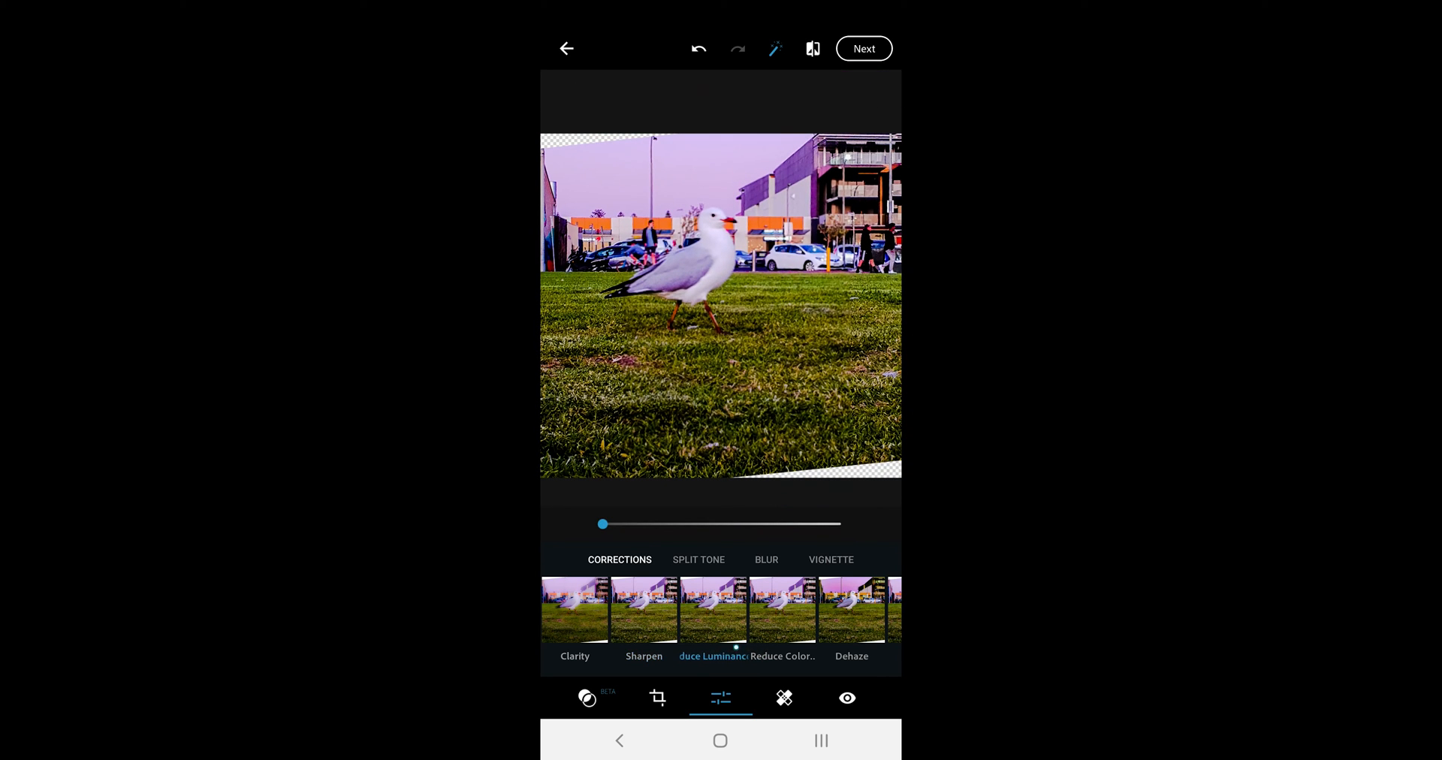
drag(601, 525, 727, 524)
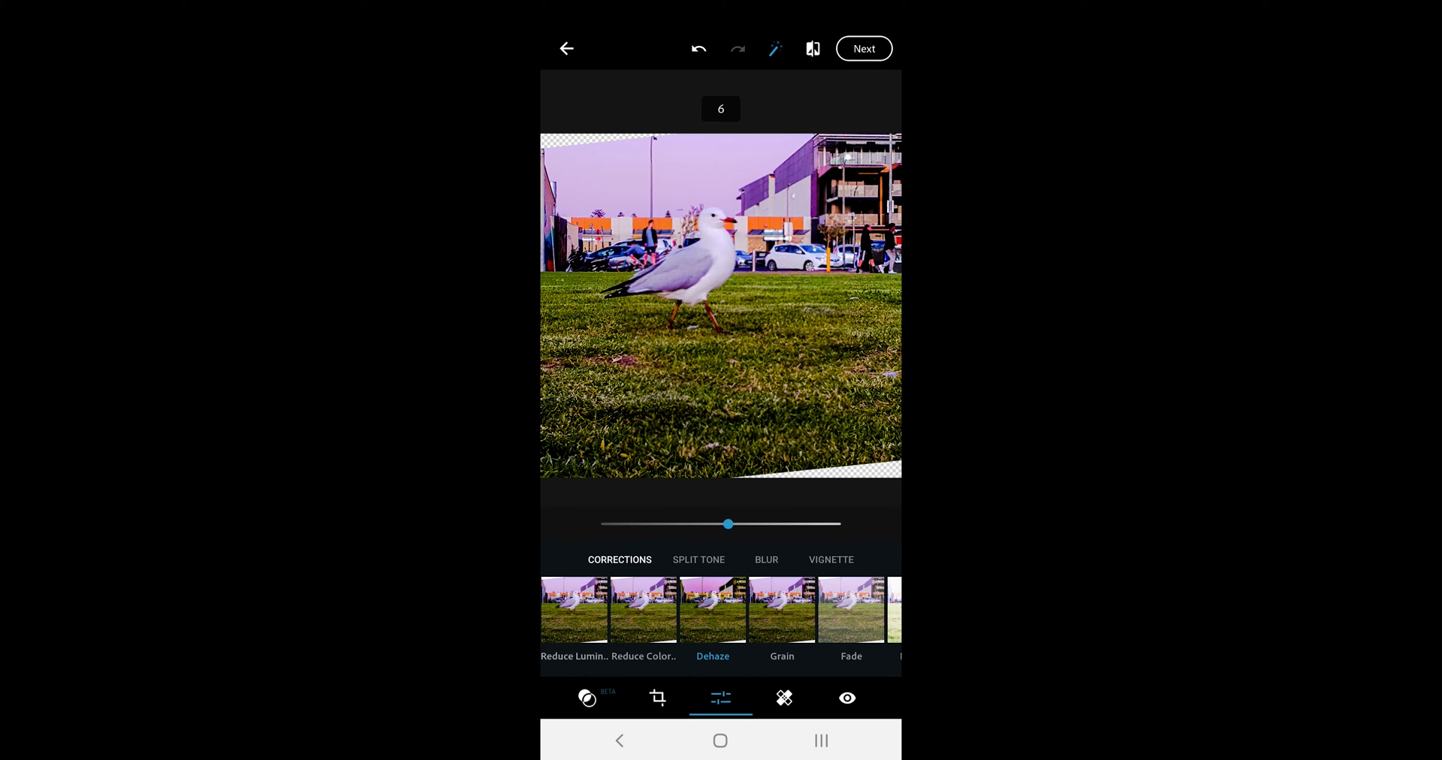
drag(727, 525, 796, 524)
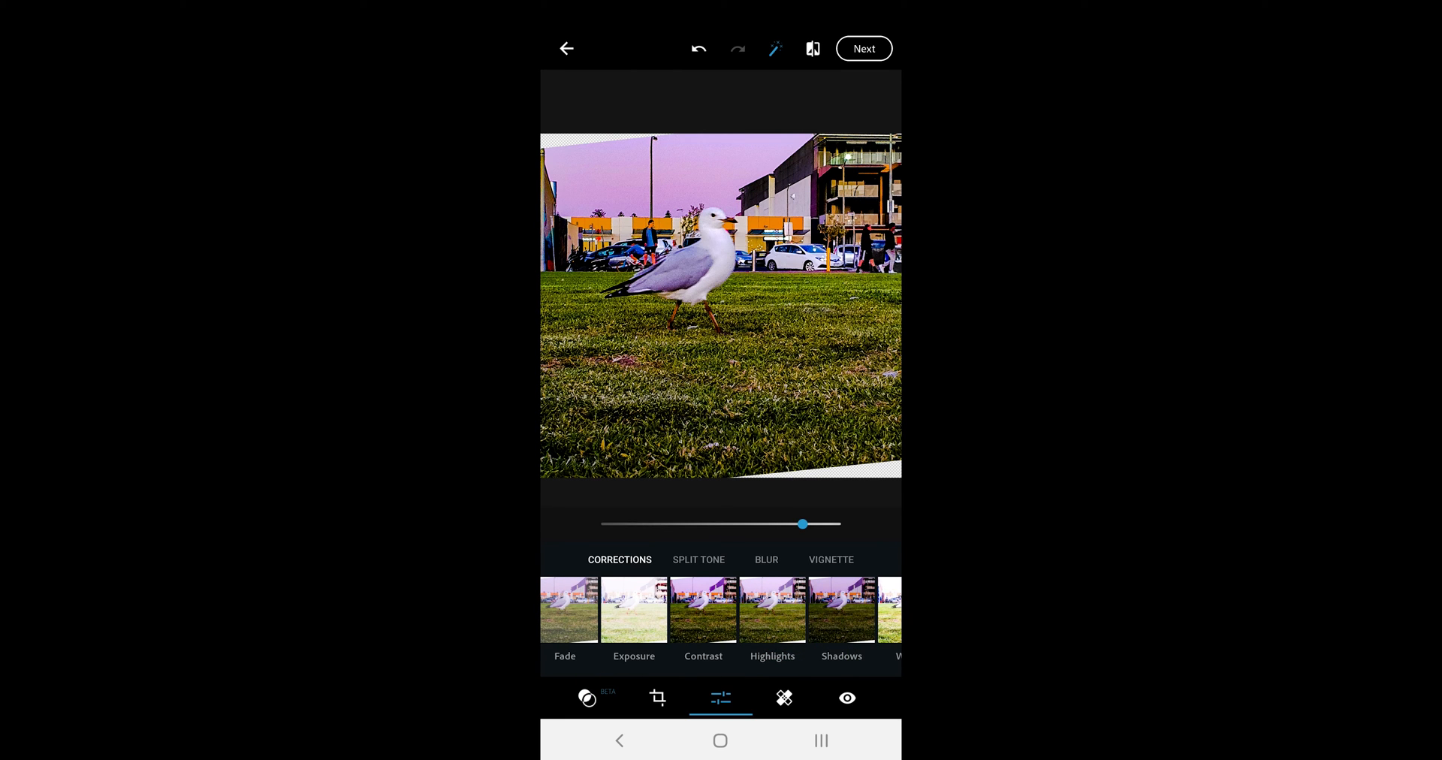
scroll(left, 3)
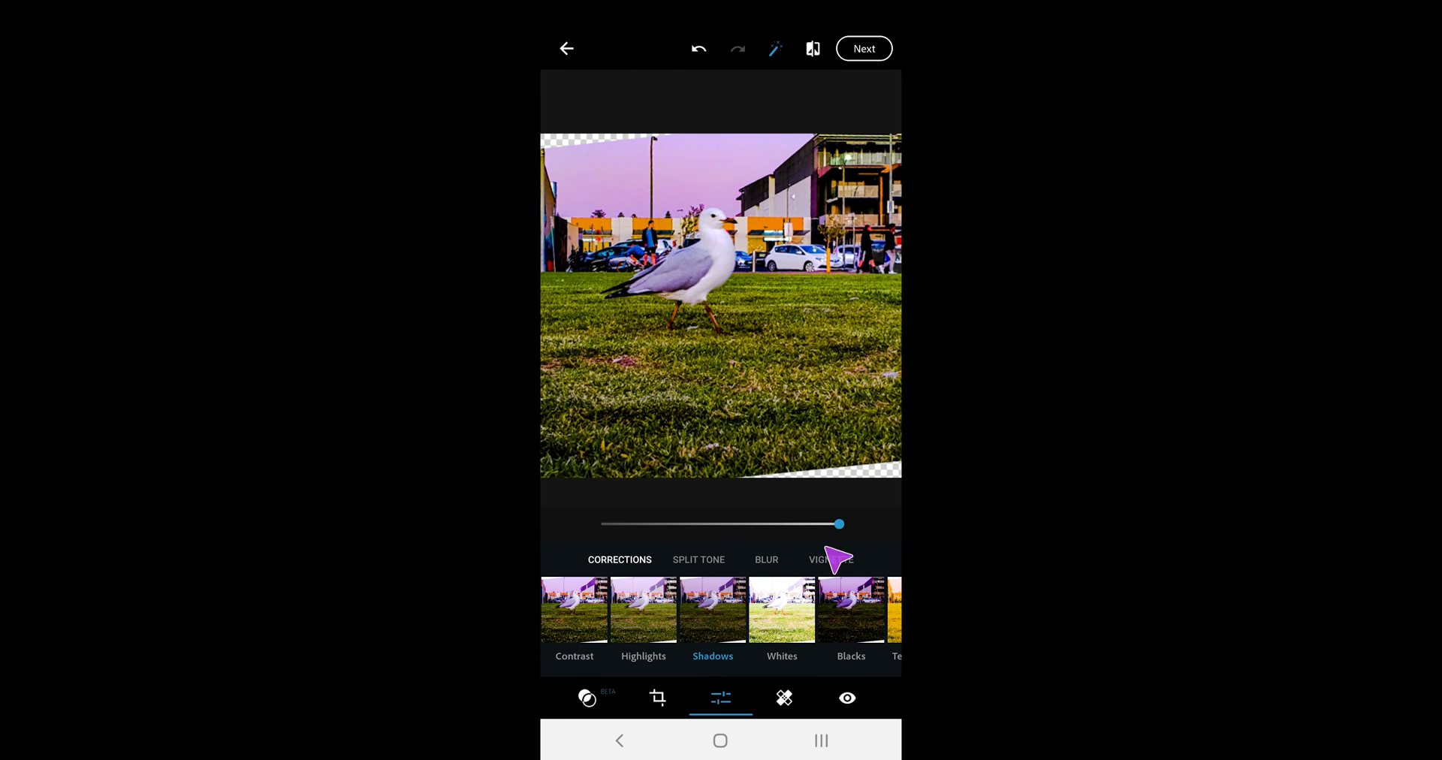
click(699, 559)
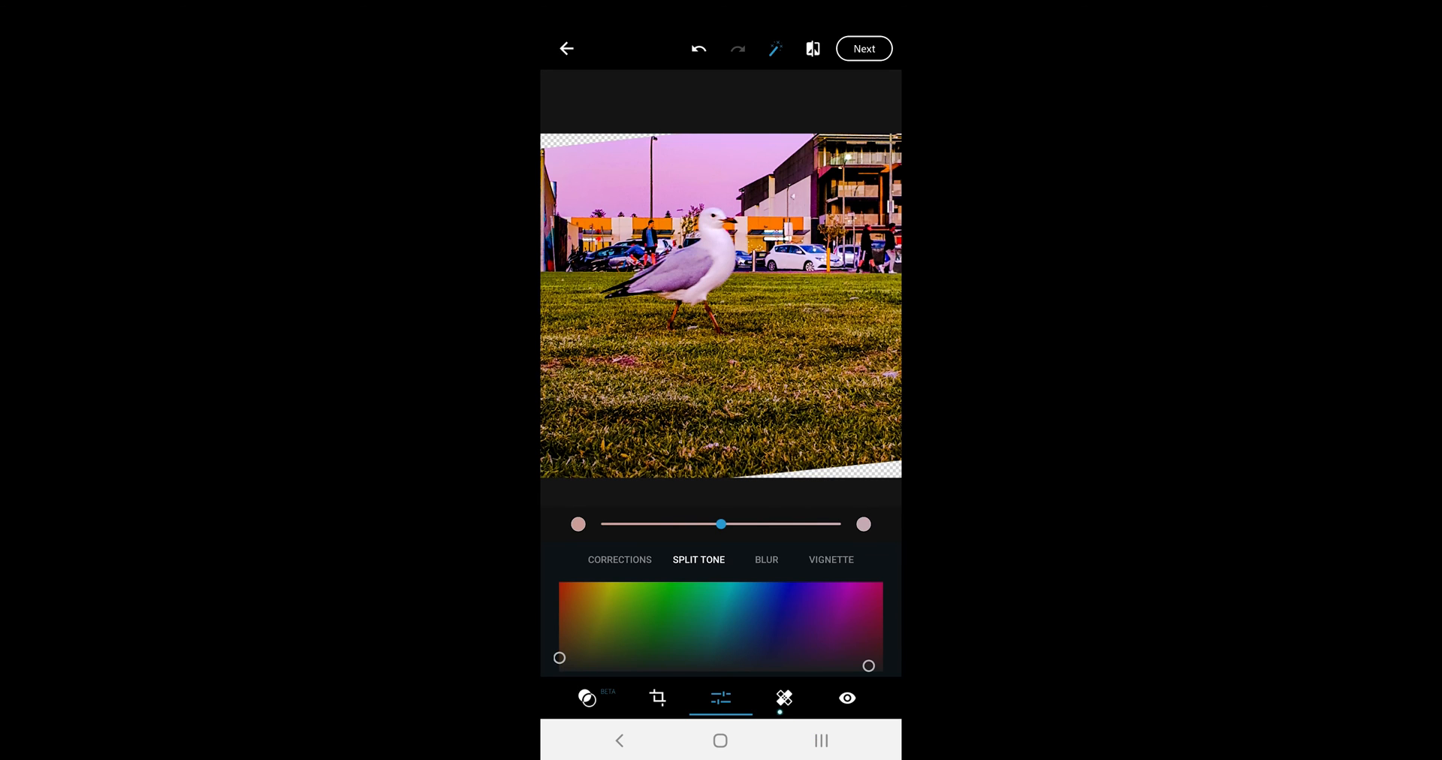
Try strong radial blur and a full-photo blur, leaving the photo unblurred
click(766, 559)
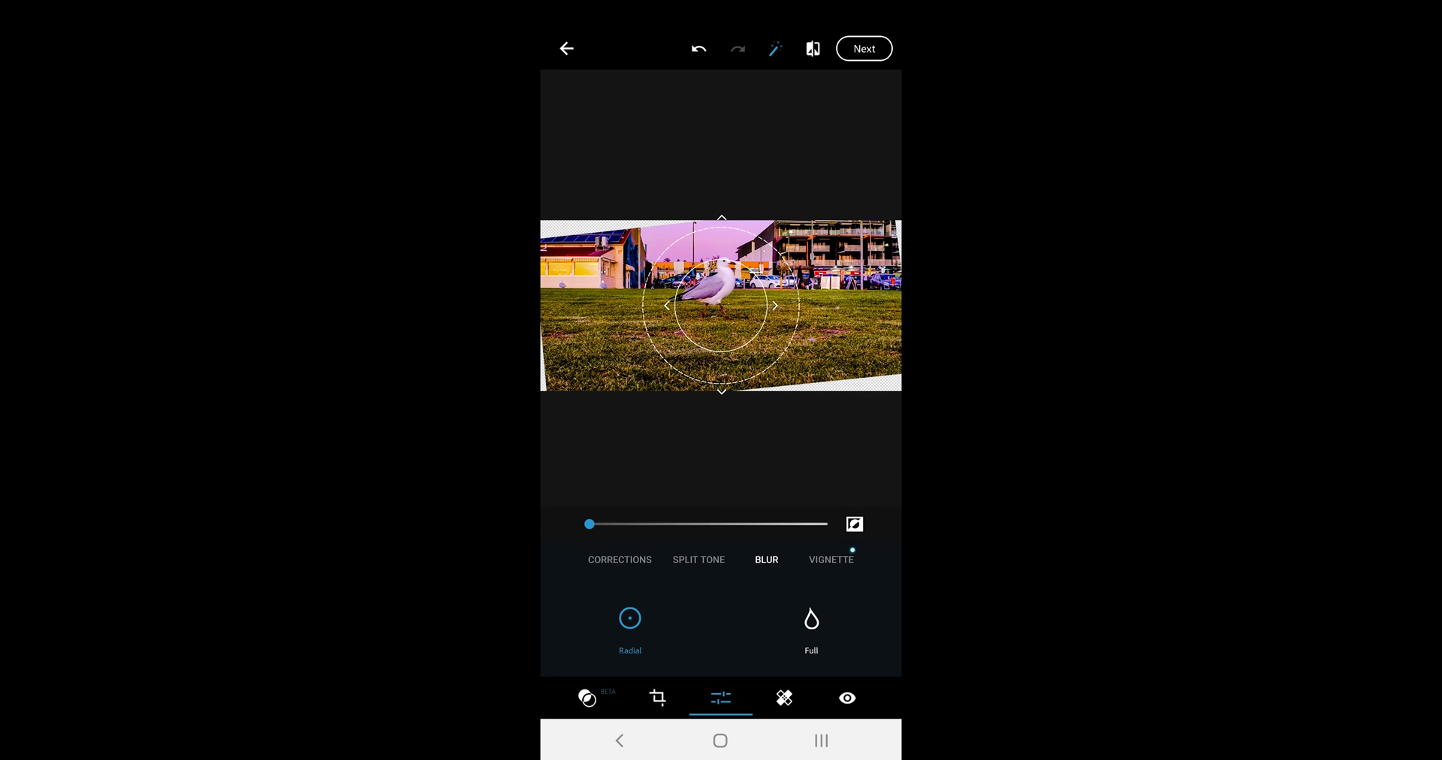
drag(589, 524, 665, 525)
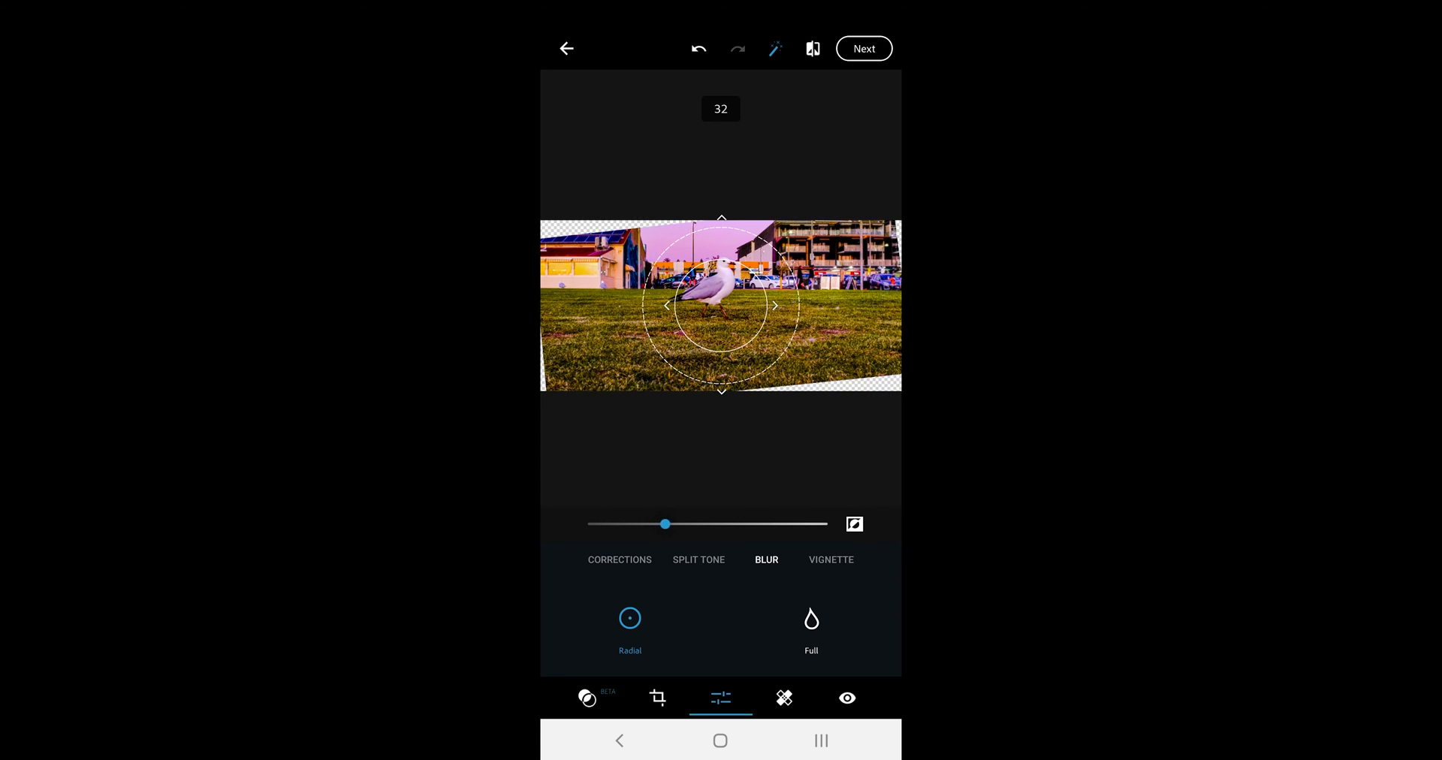
drag(665, 524, 741, 524)
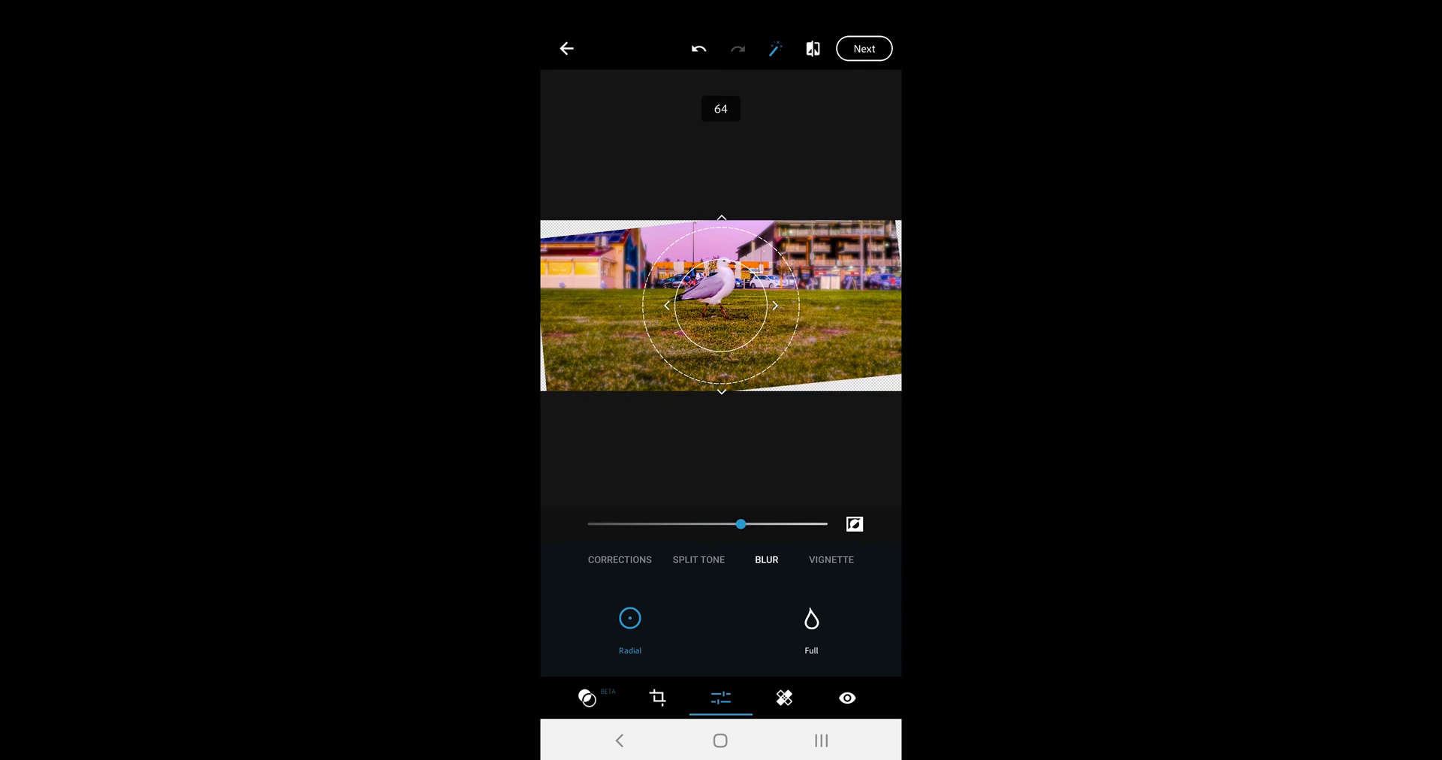
drag(740, 524, 789, 525)
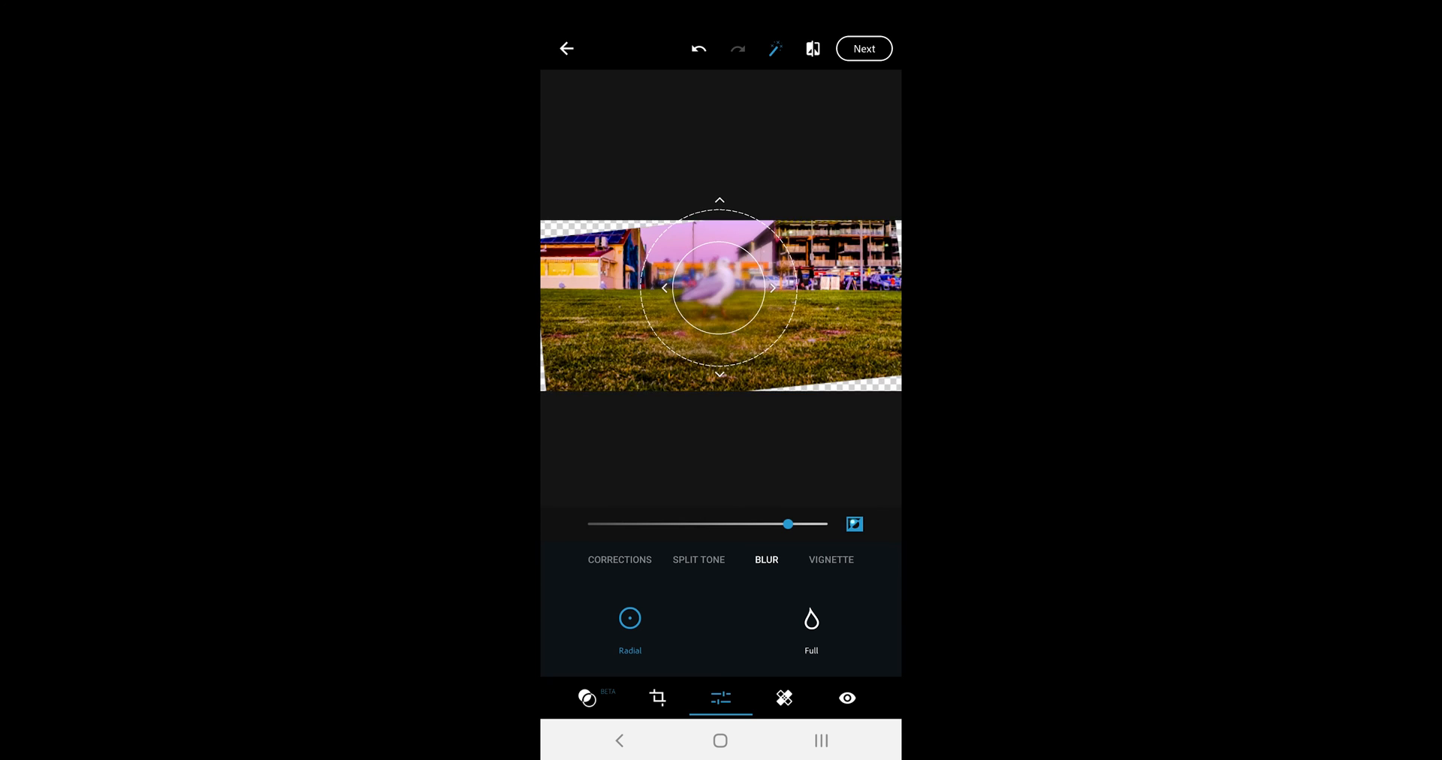
click(853, 524)
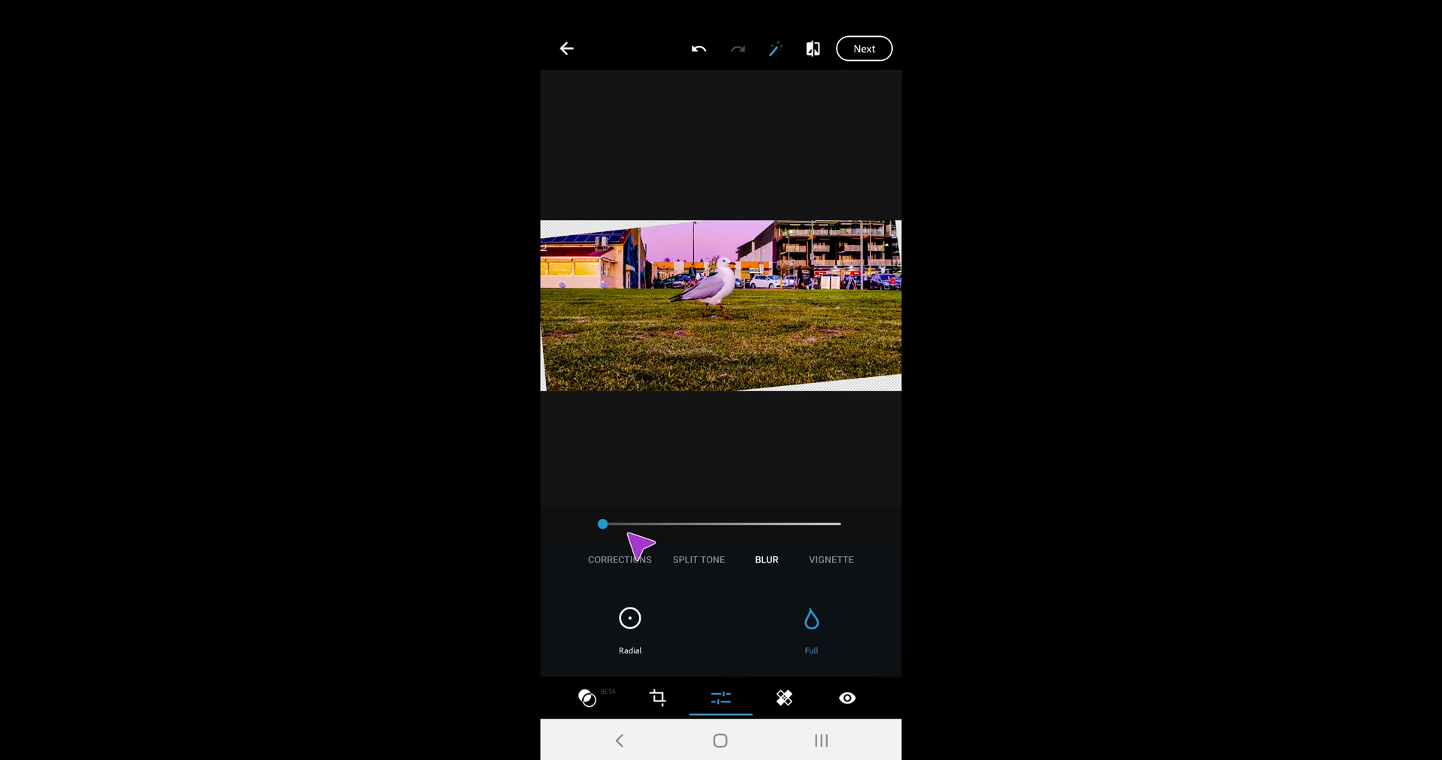
drag(601, 524, 793, 525)
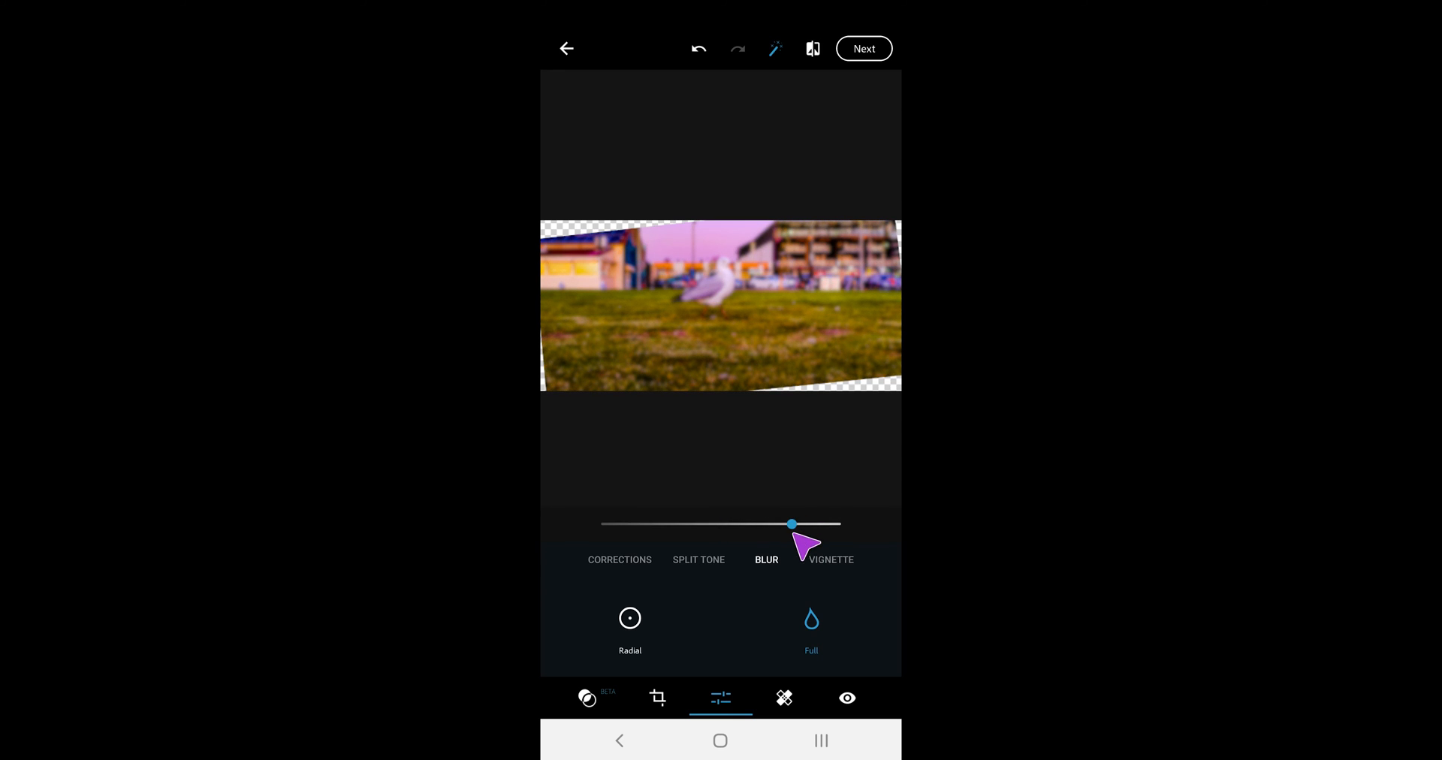
click(831, 559)
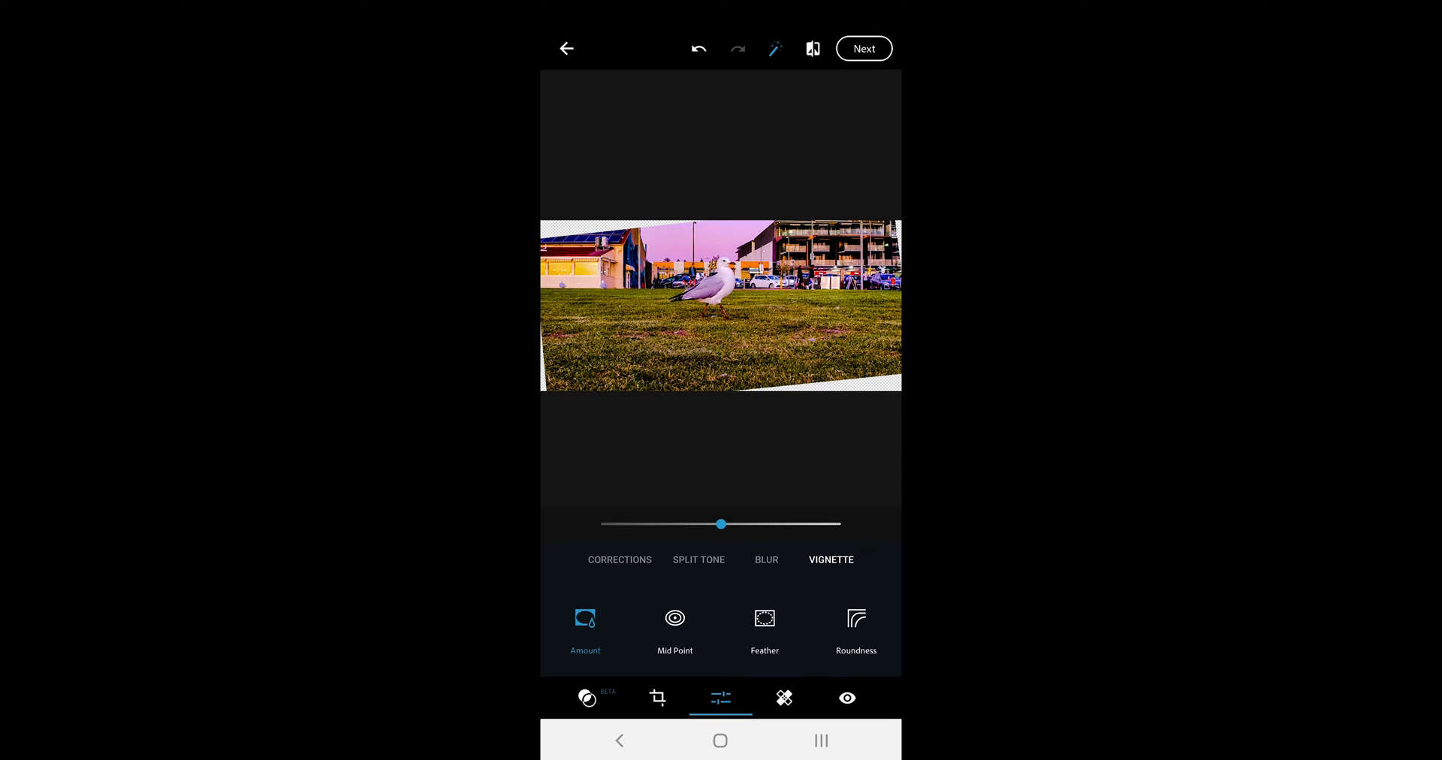
Adjust the vignette amount and raise its midpoint slightly
drag(721, 524, 796, 524)
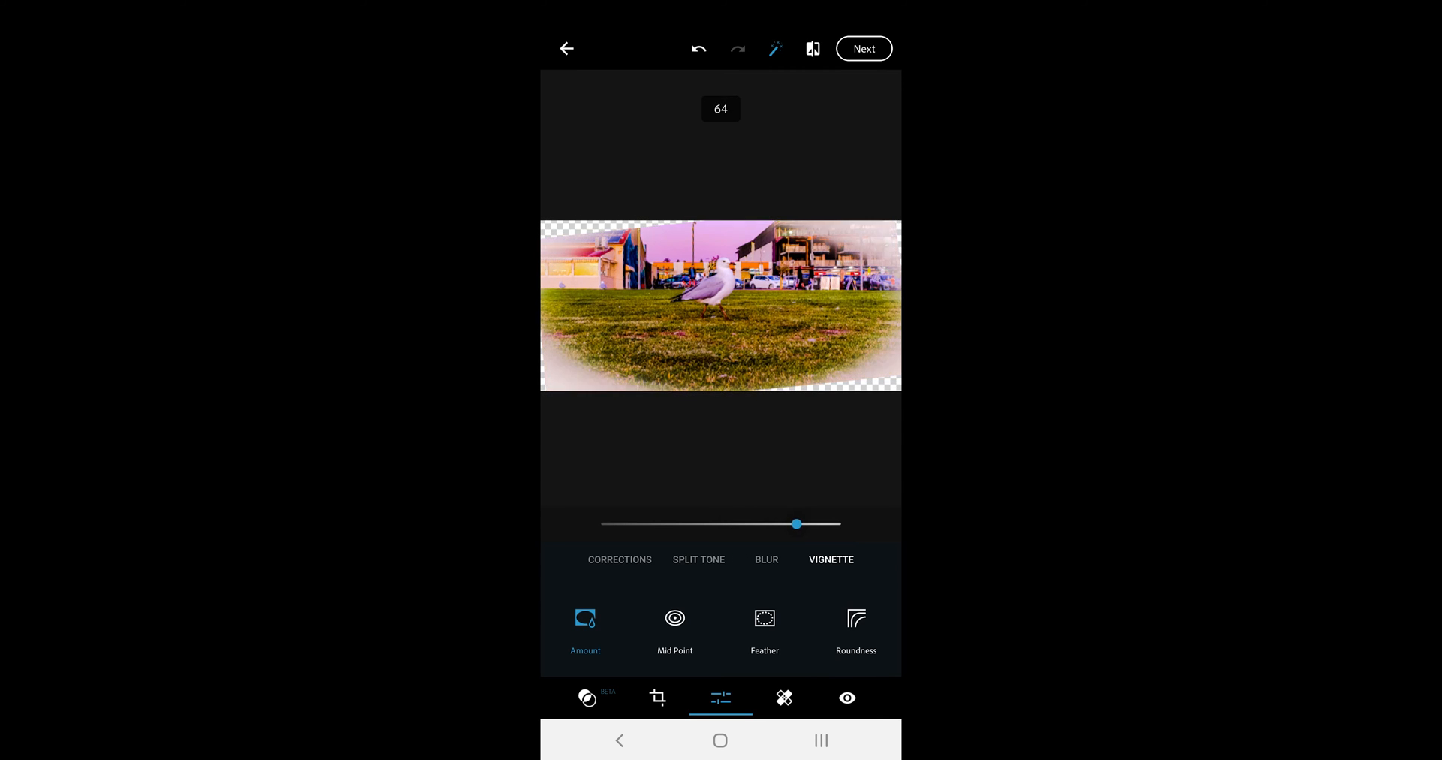
drag(796, 524, 706, 524)
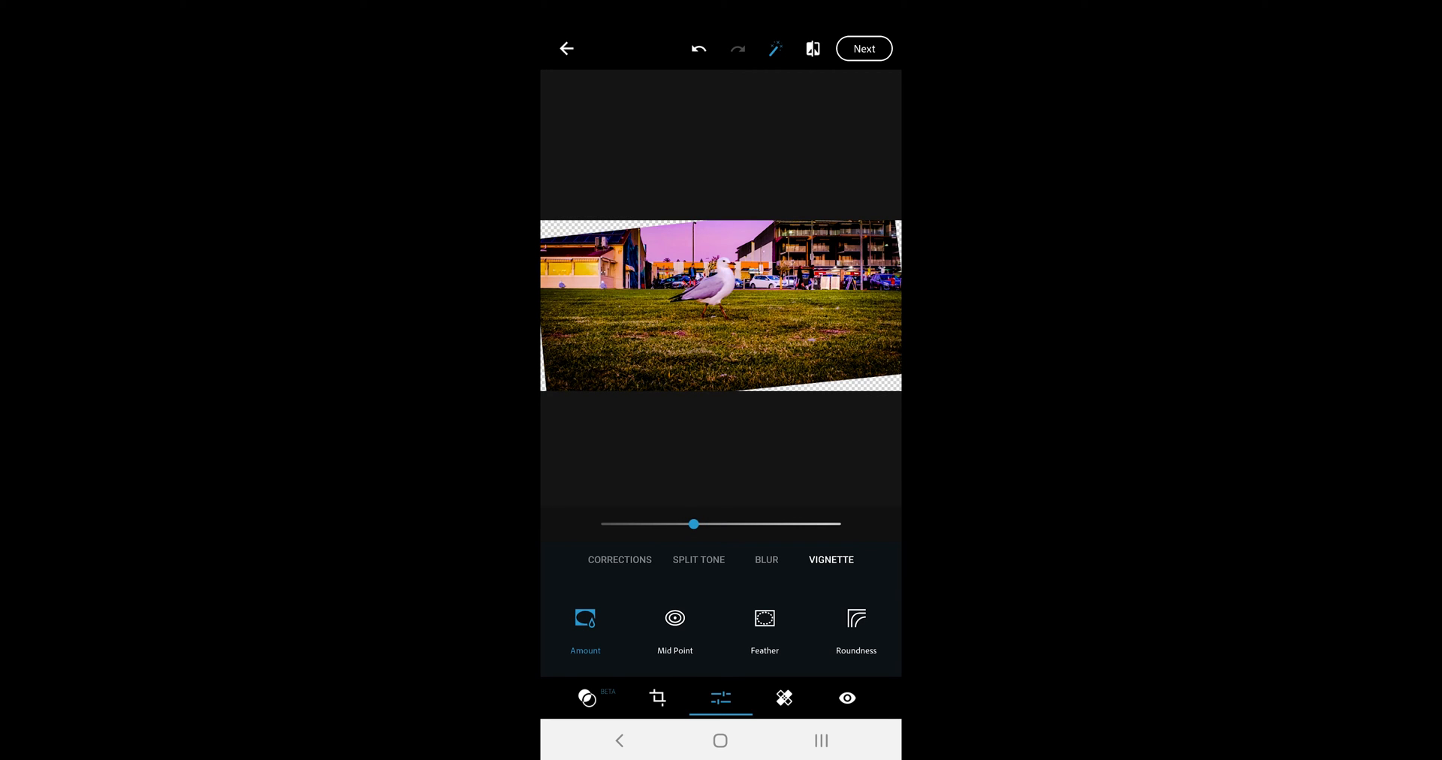
click(675, 631)
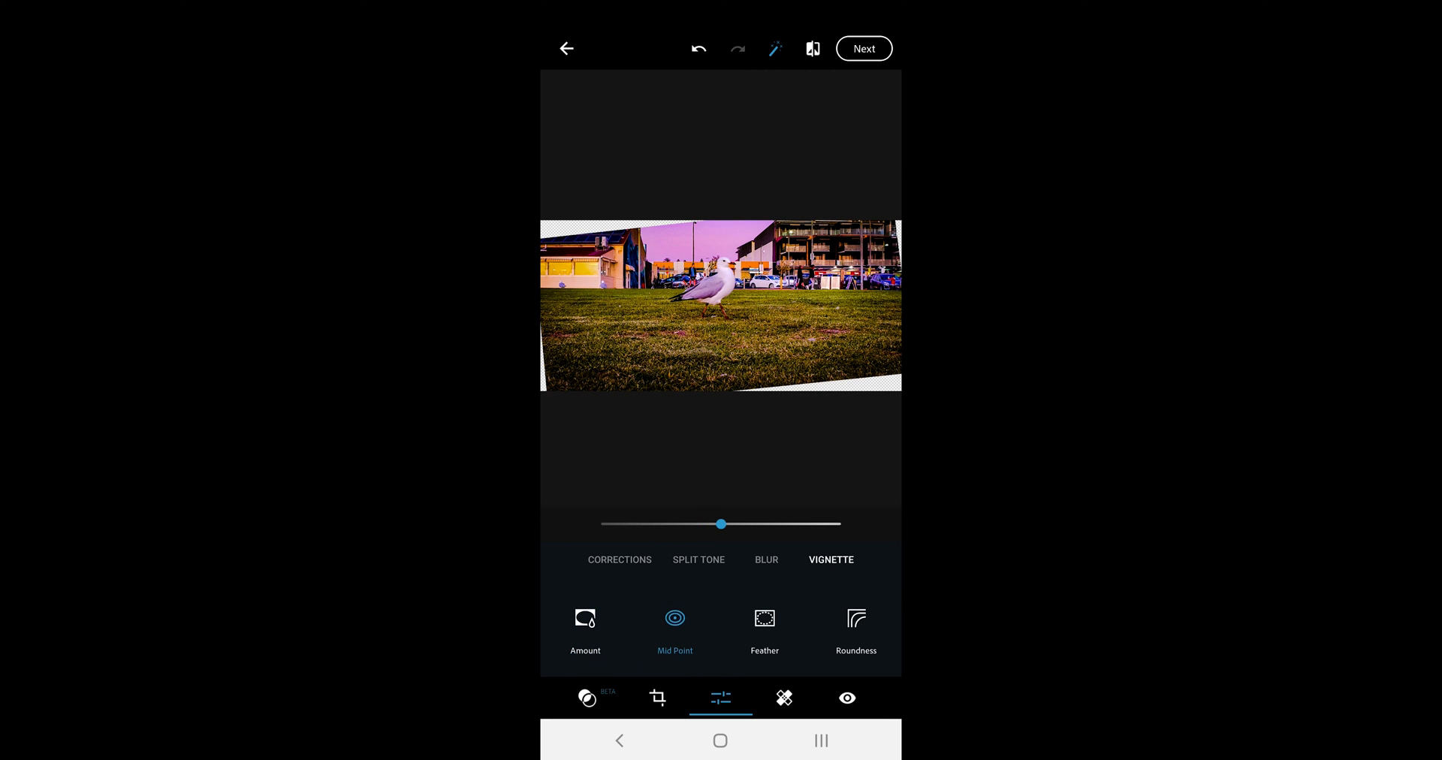
drag(721, 525, 761, 524)
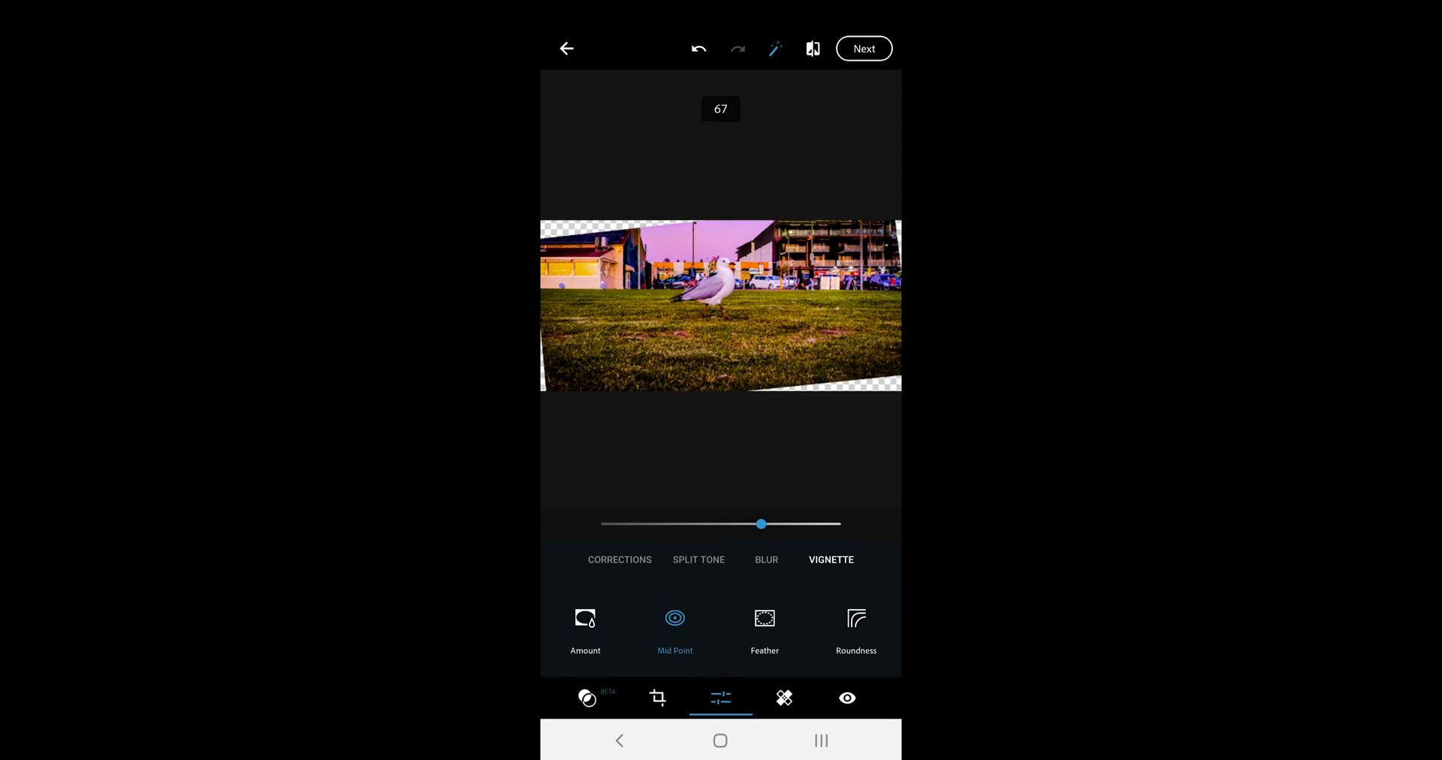
drag(762, 524, 743, 525)
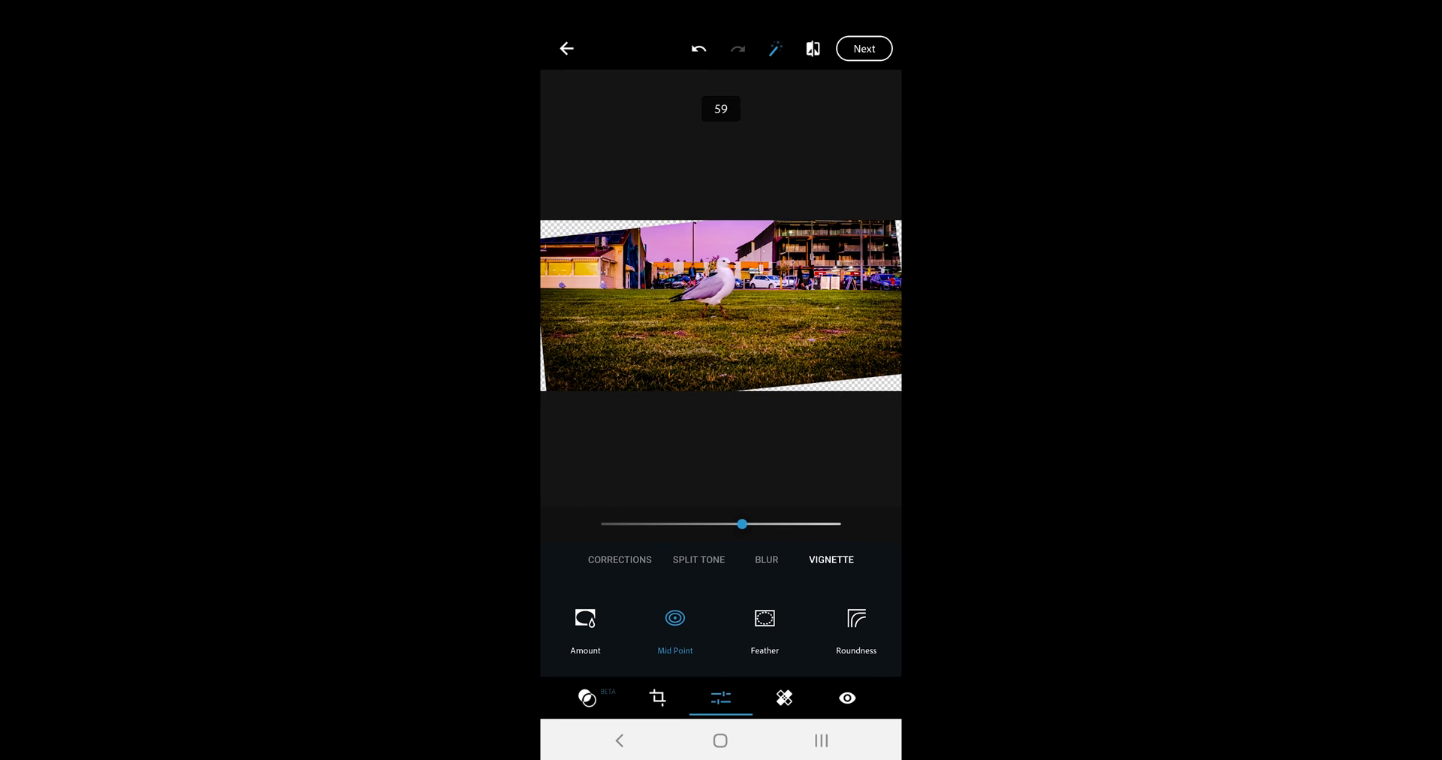
Review feathering and reduce the vignette roundness
click(765, 631)
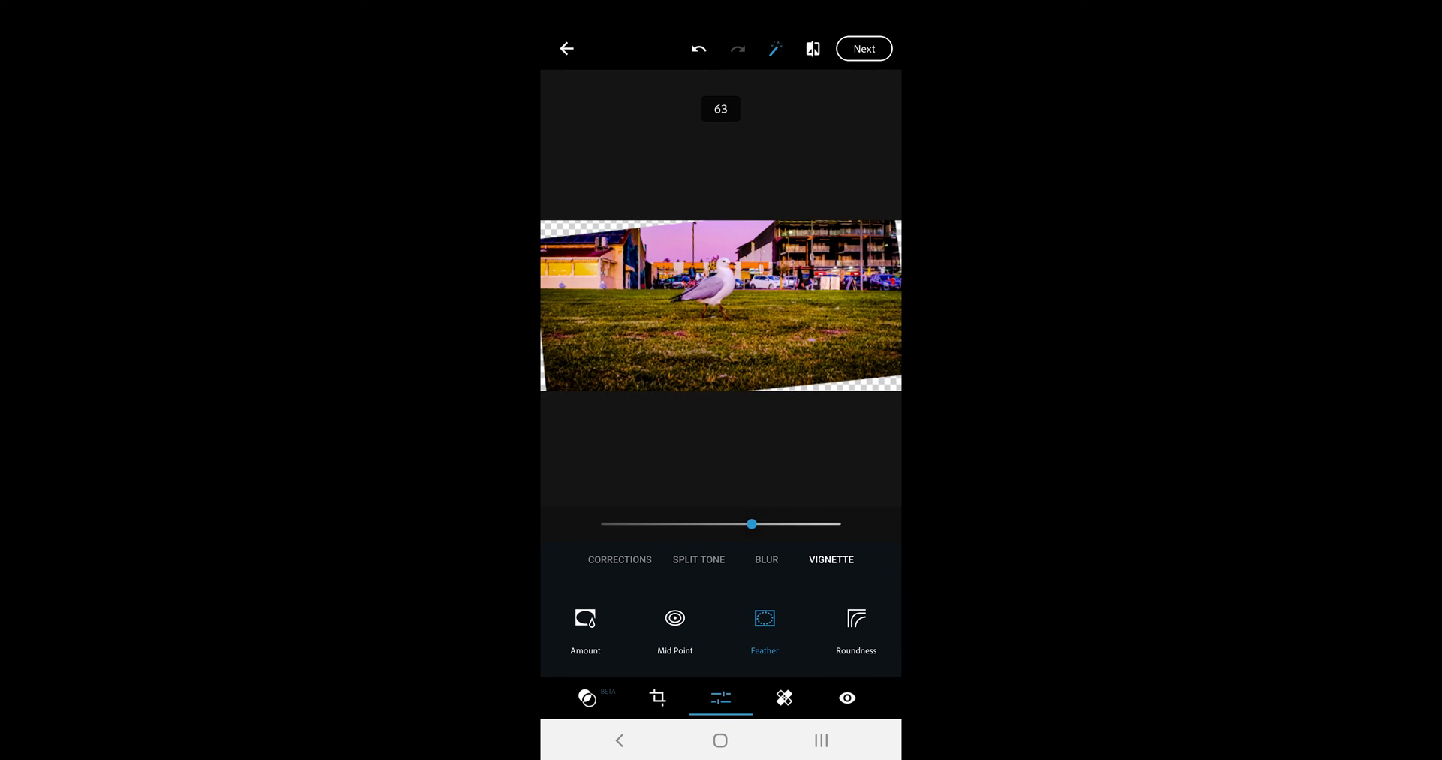
click(857, 631)
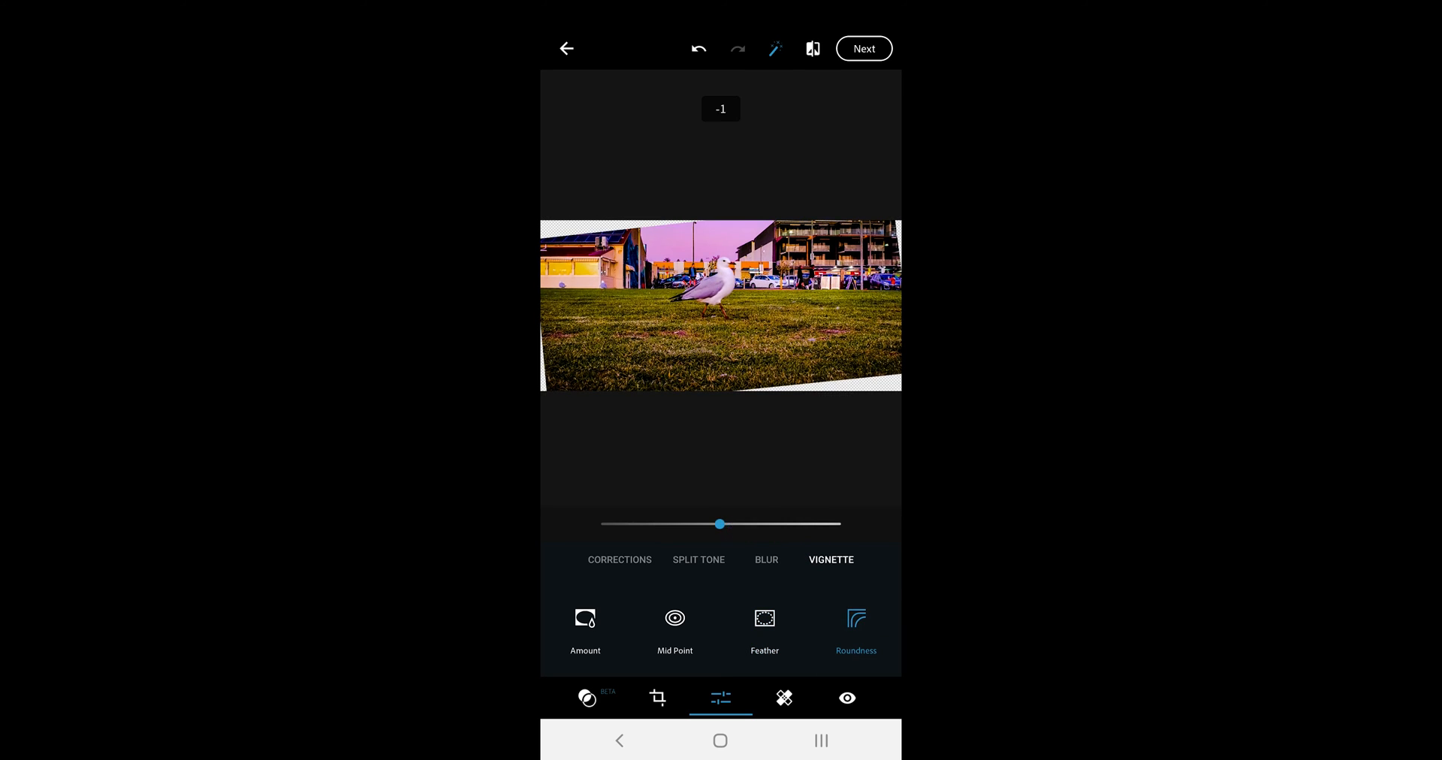
drag(719, 525, 702, 524)
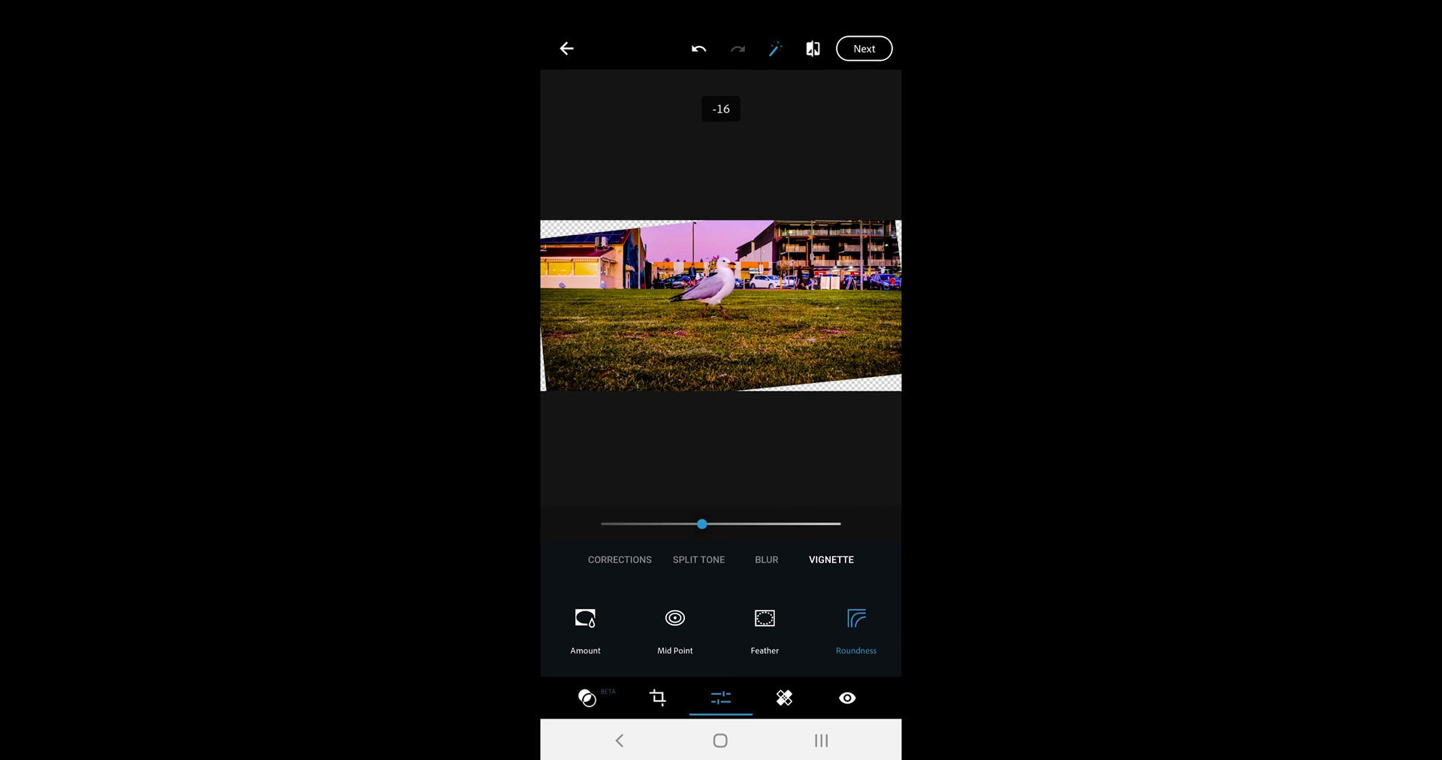
drag(702, 525, 677, 525)
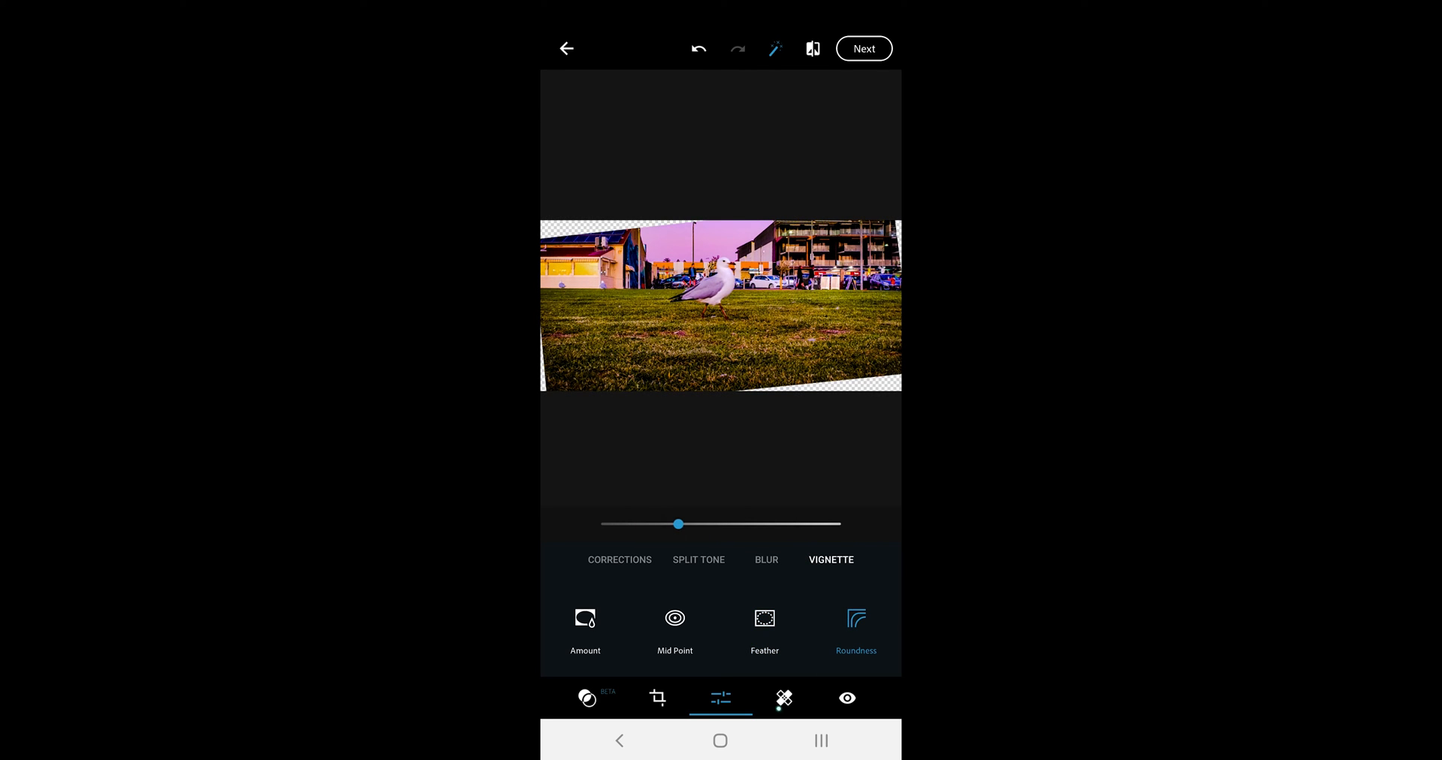
Heal spots in the grass by the seagull's legs with the Spot Healing brush
click(784, 698)
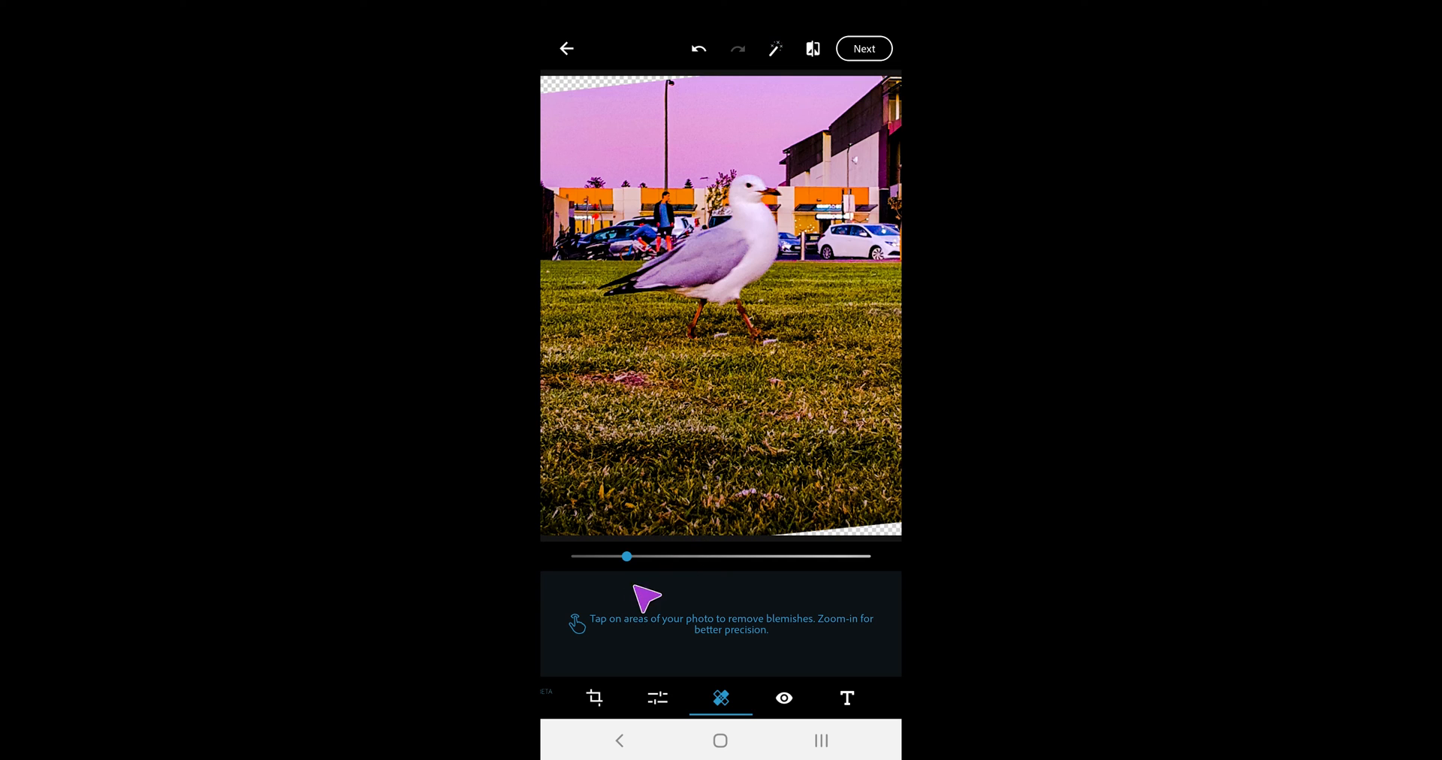
click(719, 305)
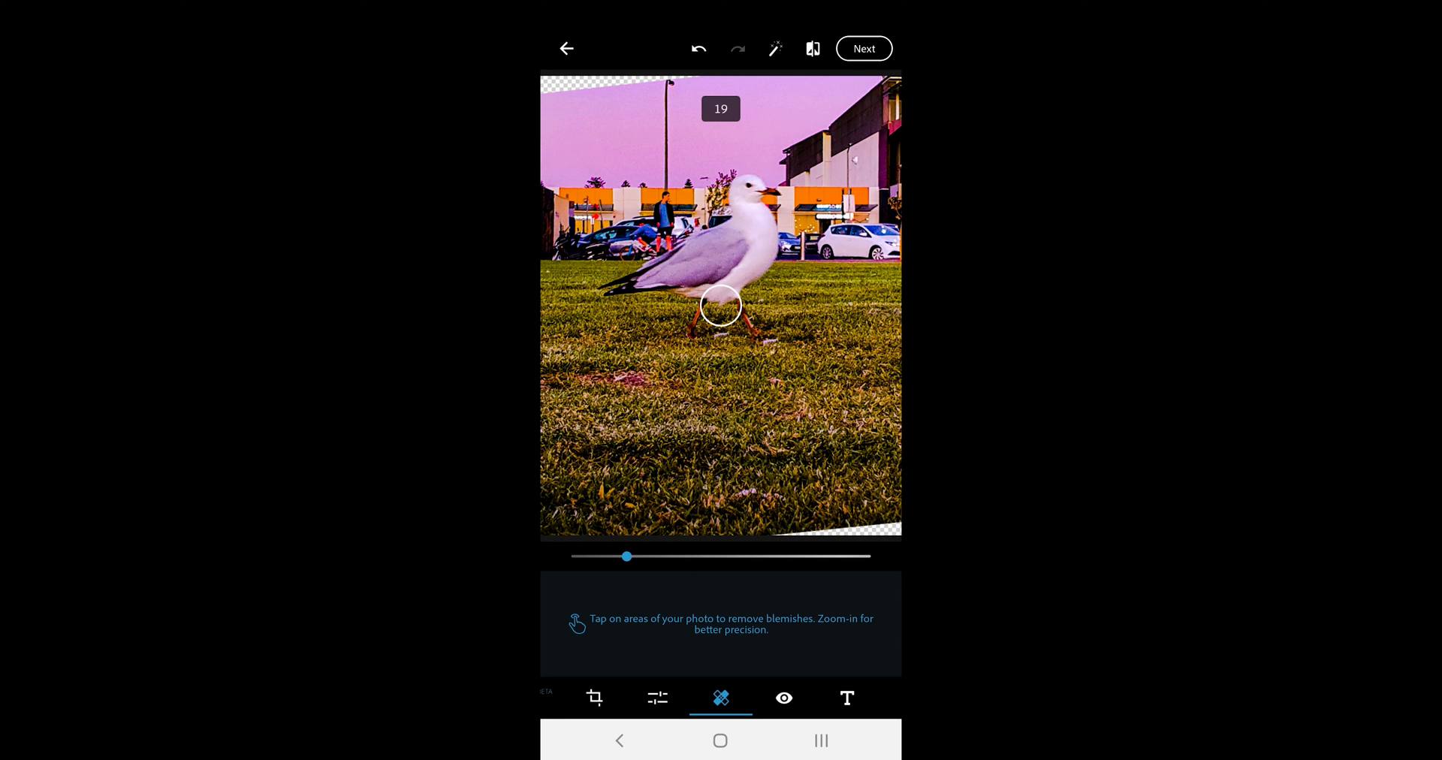
click(720, 308)
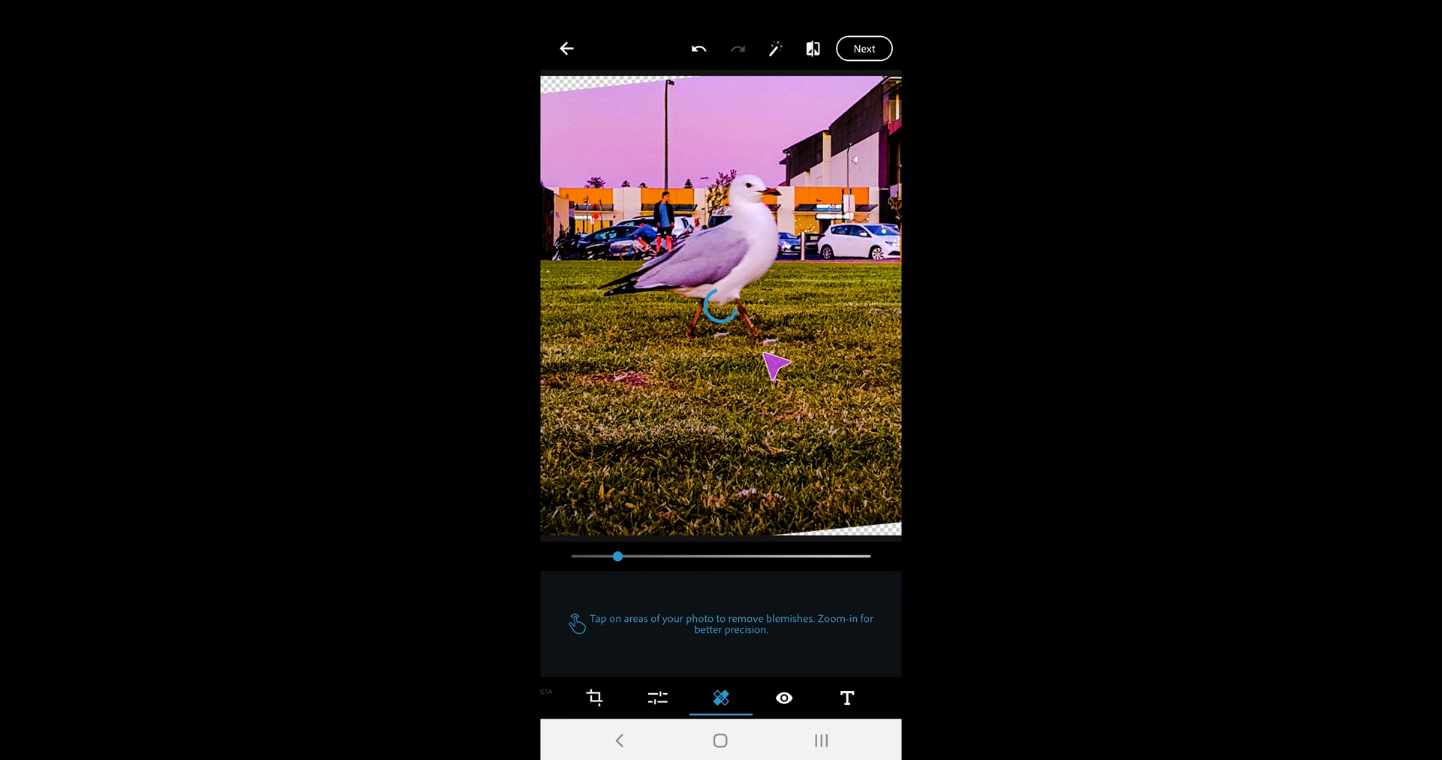
click(754, 327)
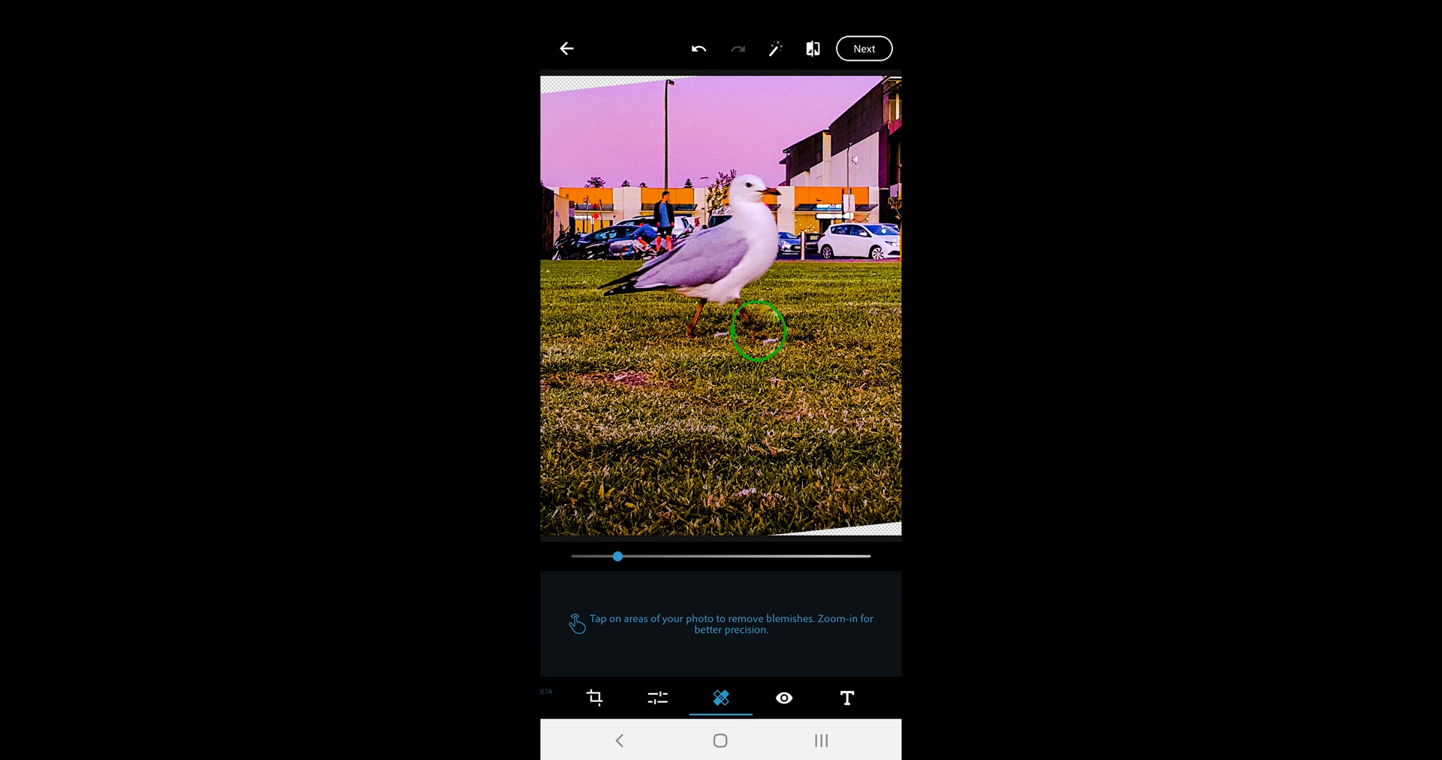
click(756, 332)
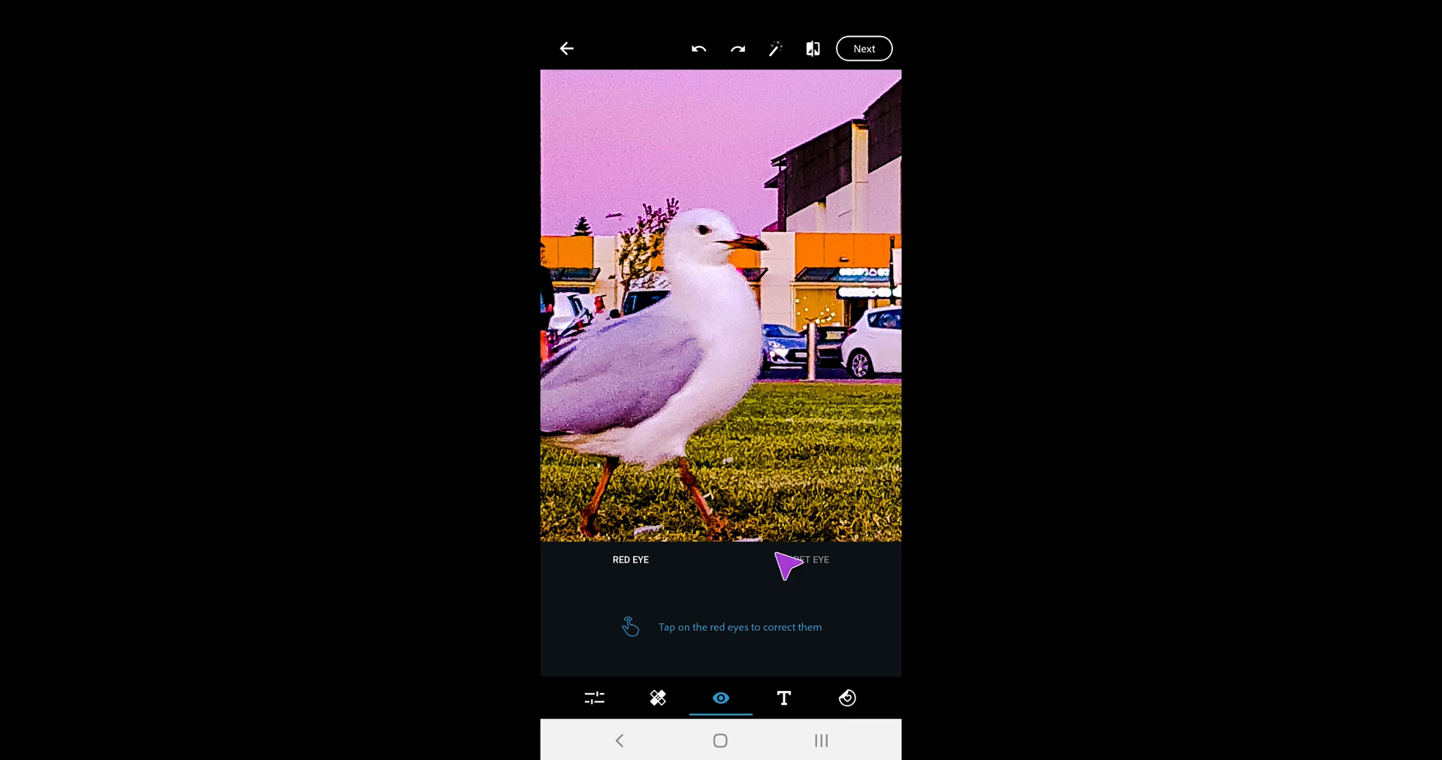
Try pet-eye and red-eye correction on the seagull's eye
click(810, 559)
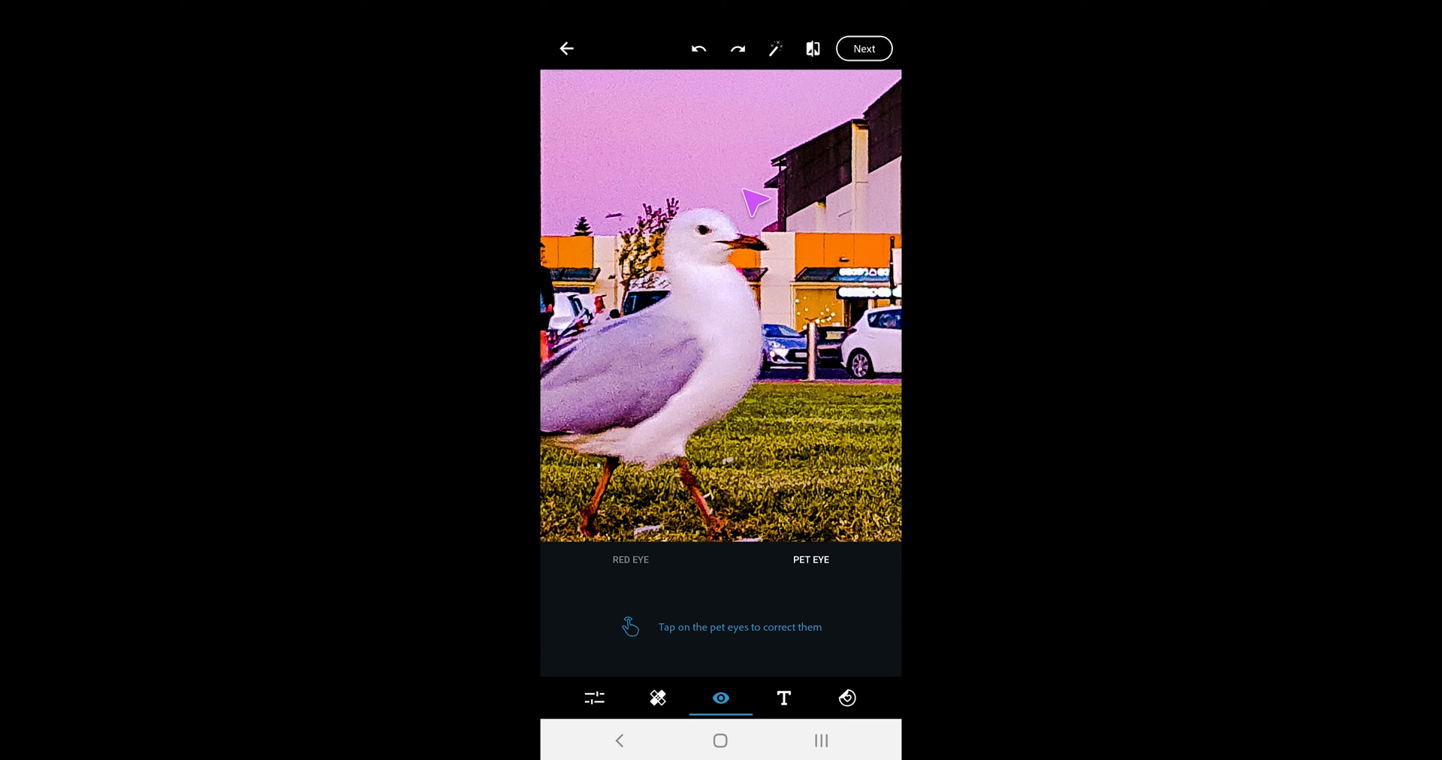
click(701, 225)
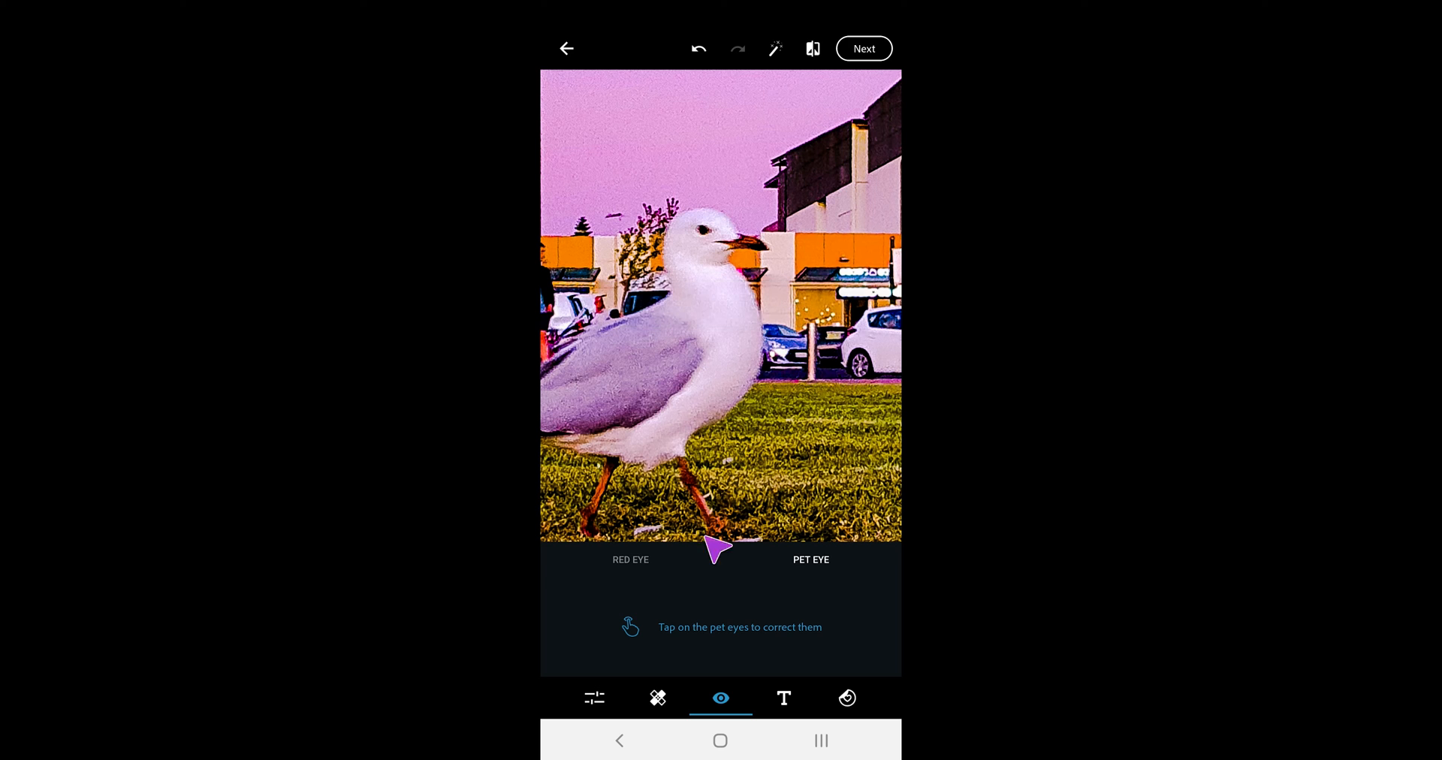
click(629, 559)
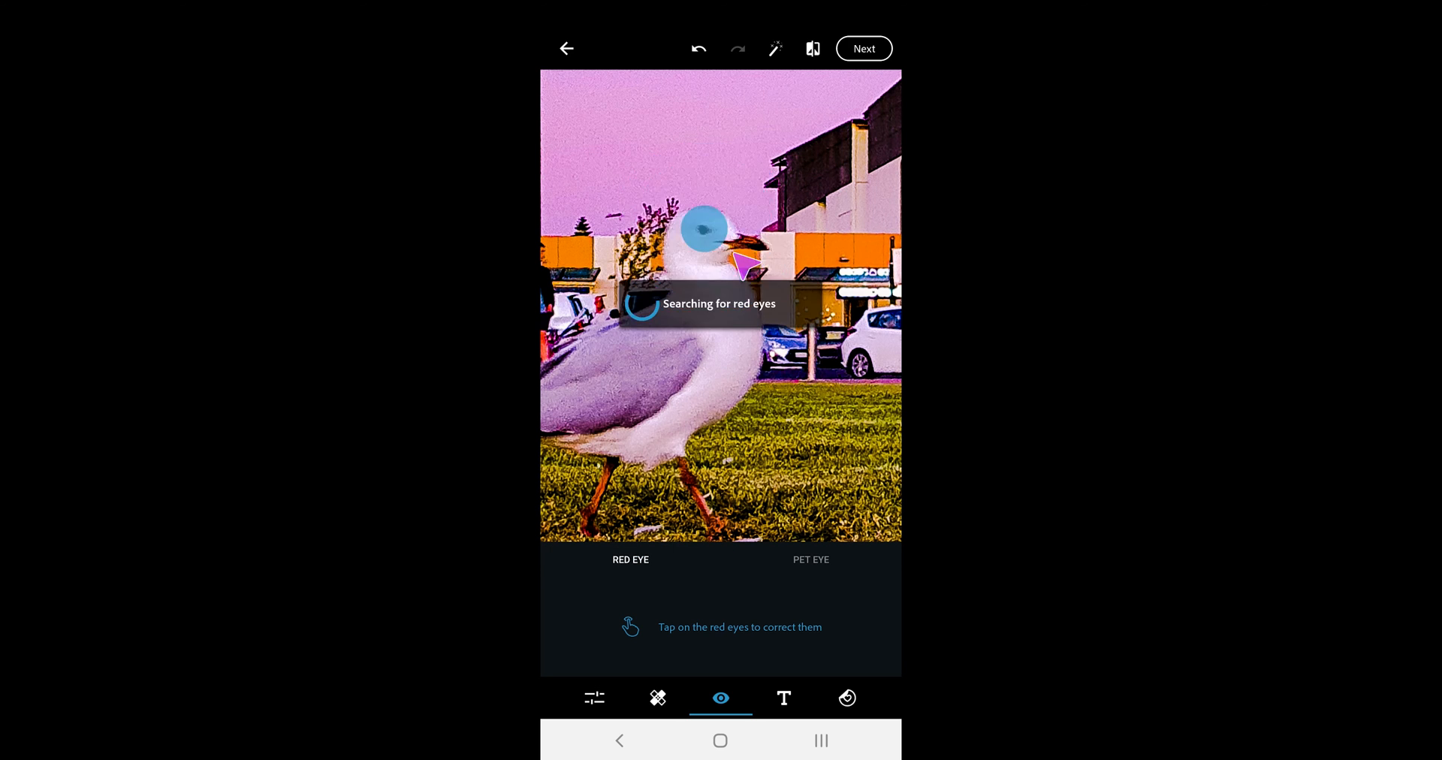
click(784, 699)
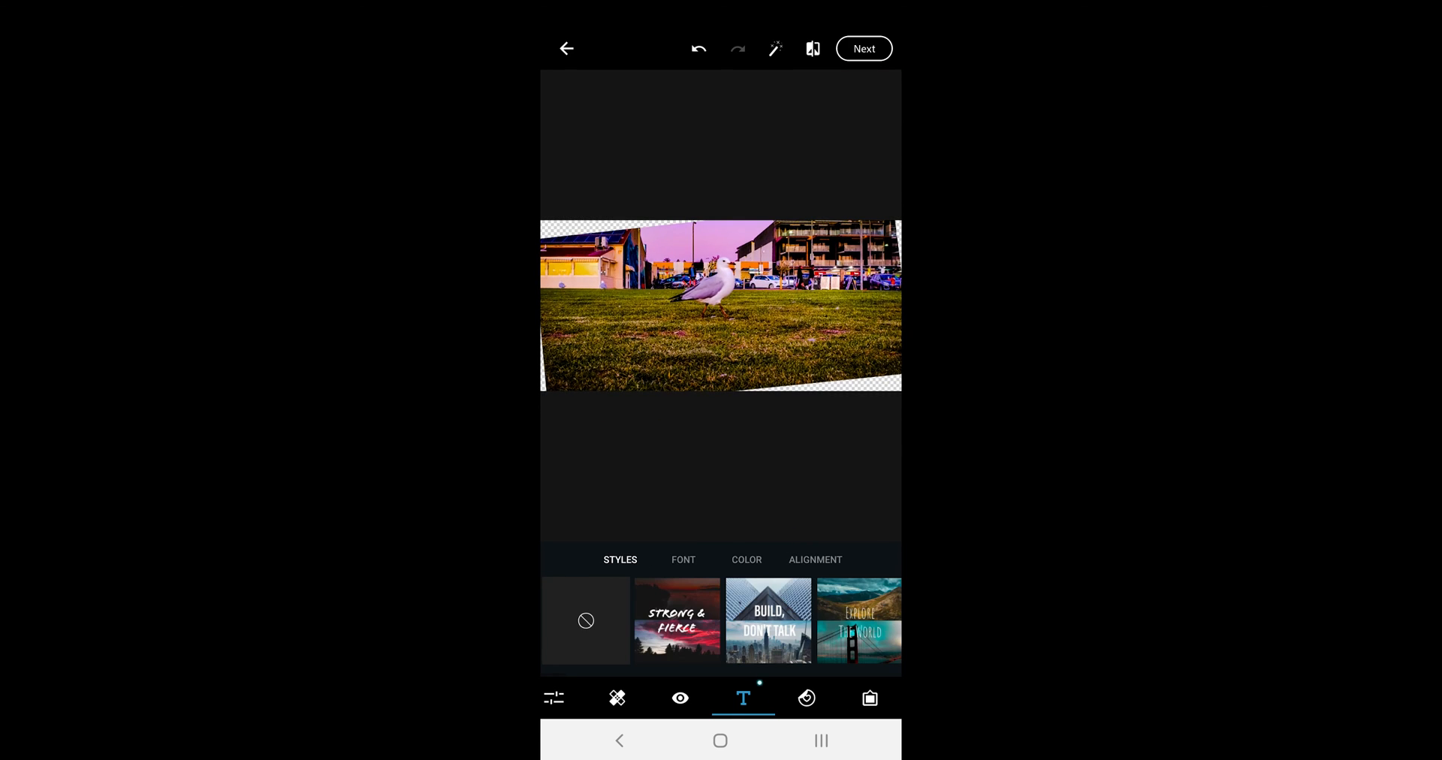
Add a text style, place the Hi caption below the seagull, and start entering LET'S GO SHOPPING
click(770, 621)
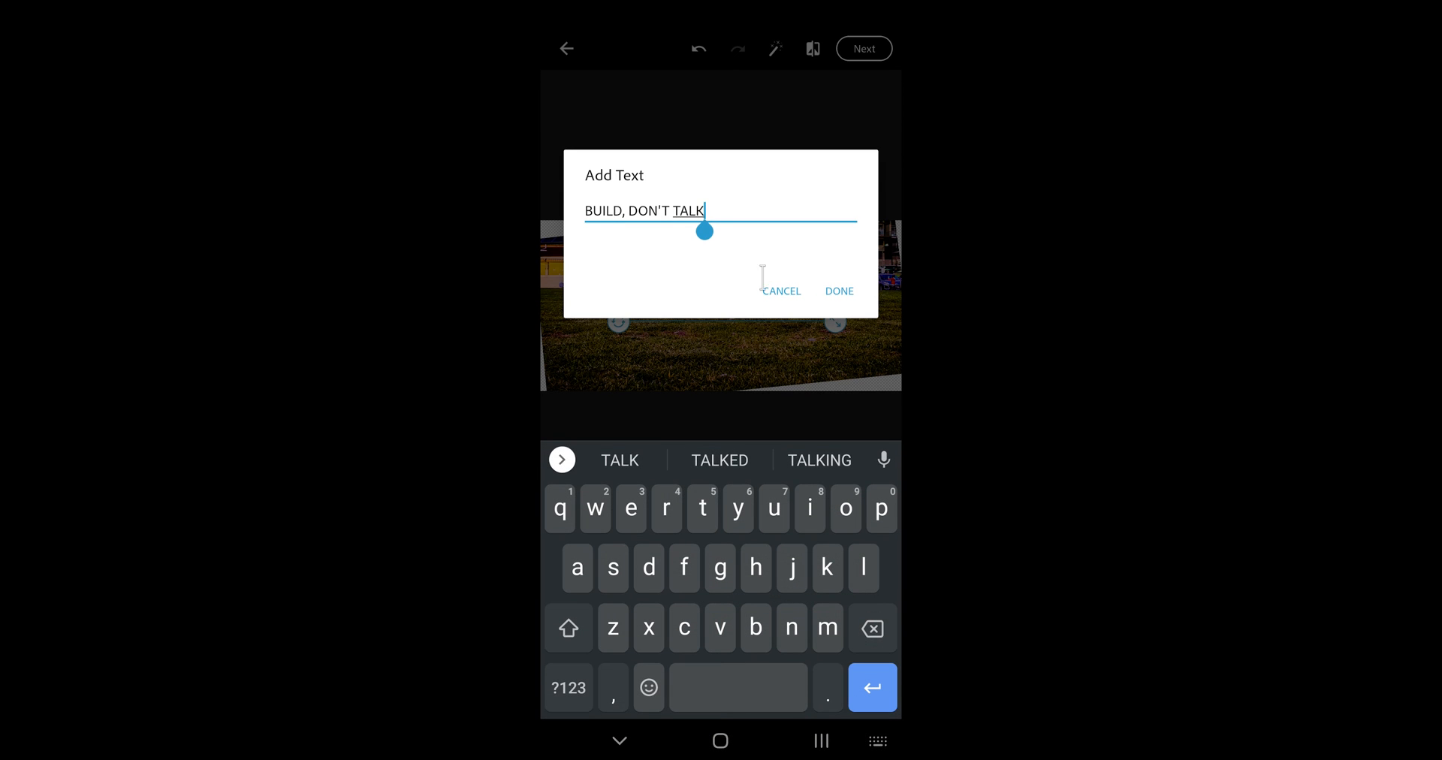
double_click(644, 210)
text(Hi)
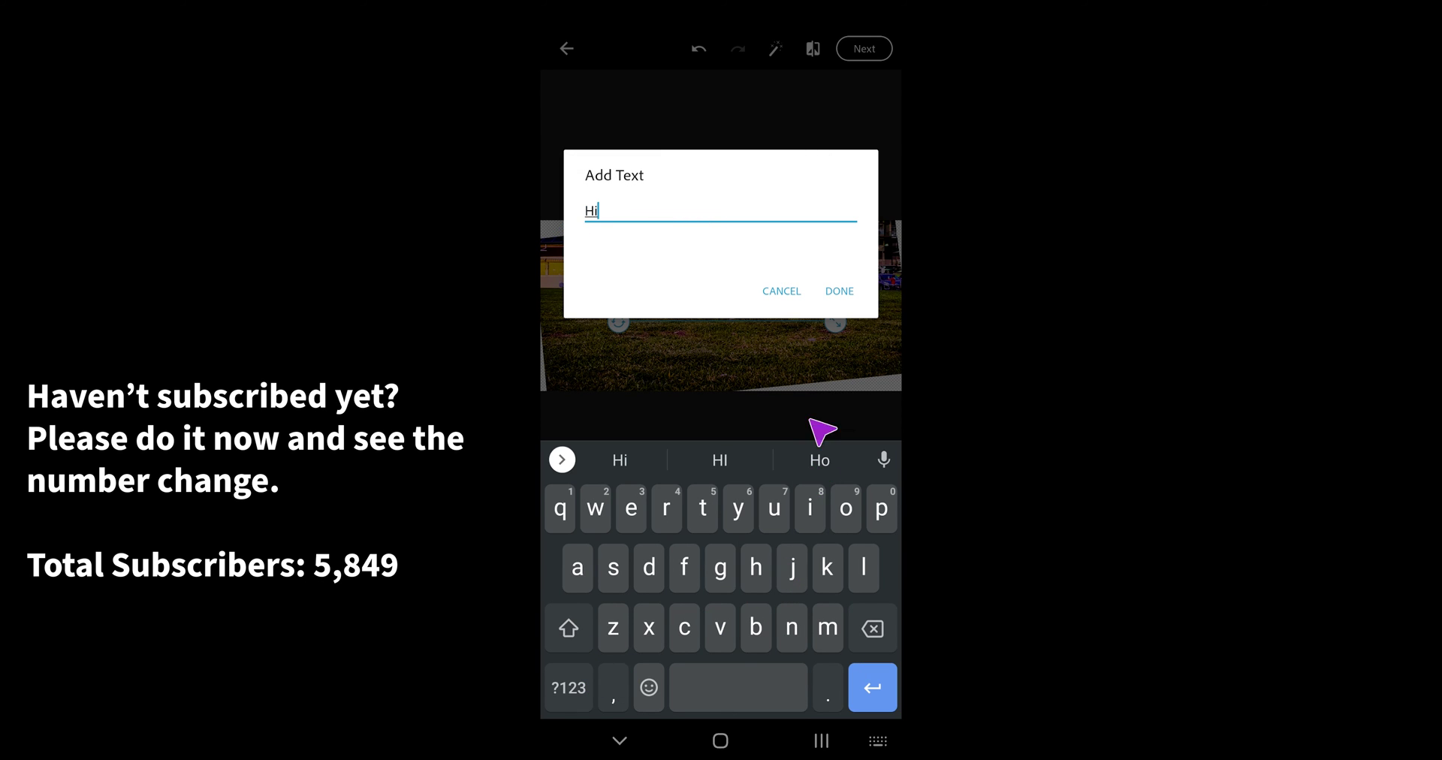
click(839, 292)
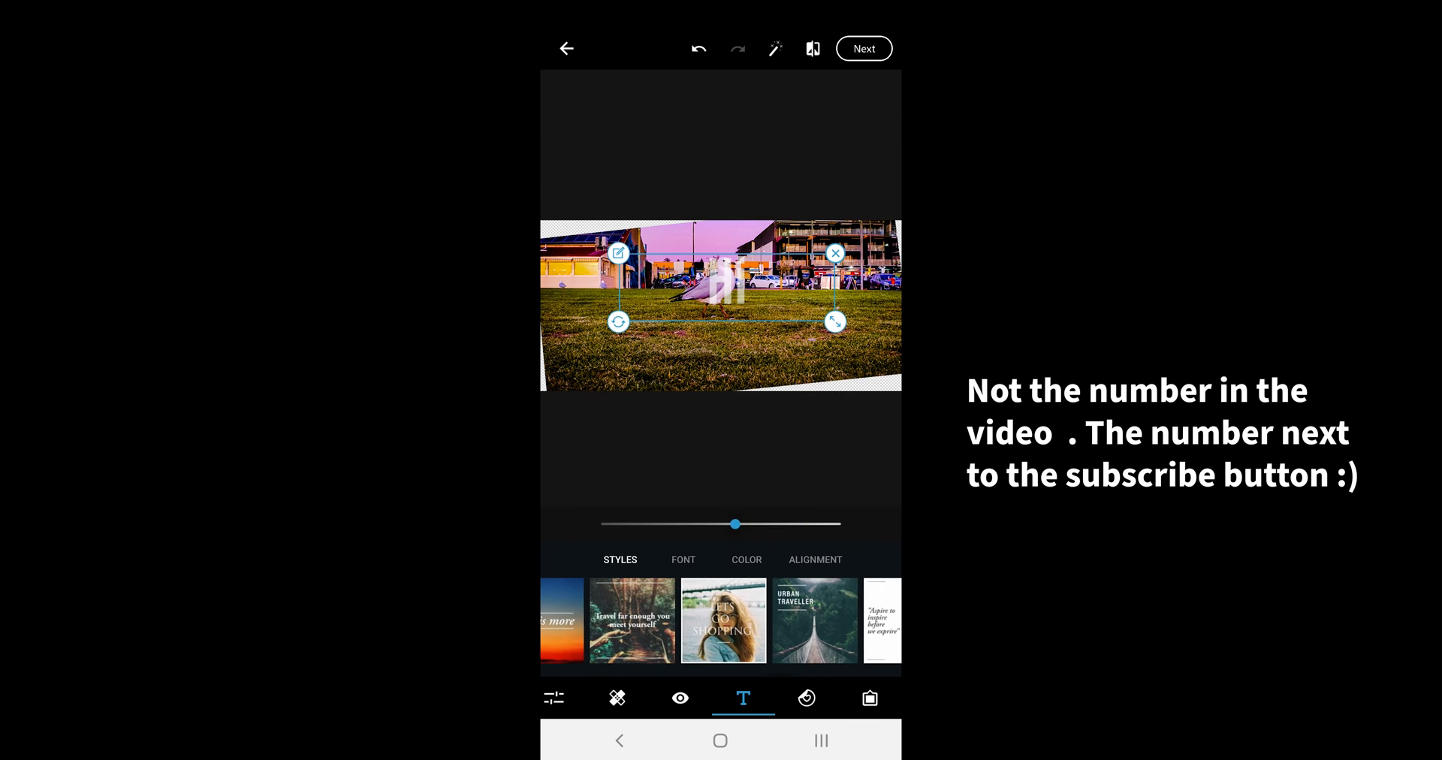
drag(727, 285, 727, 346)
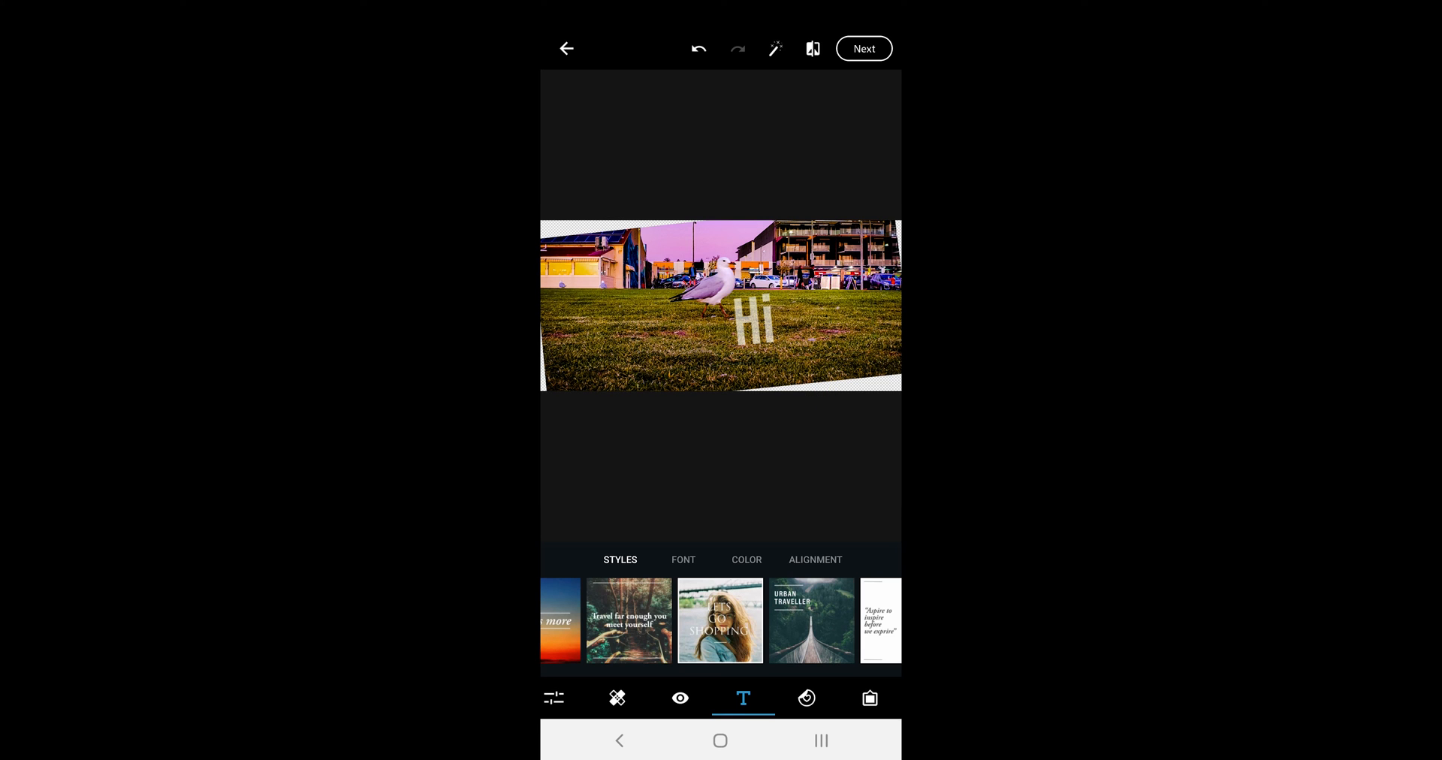
click(720, 620)
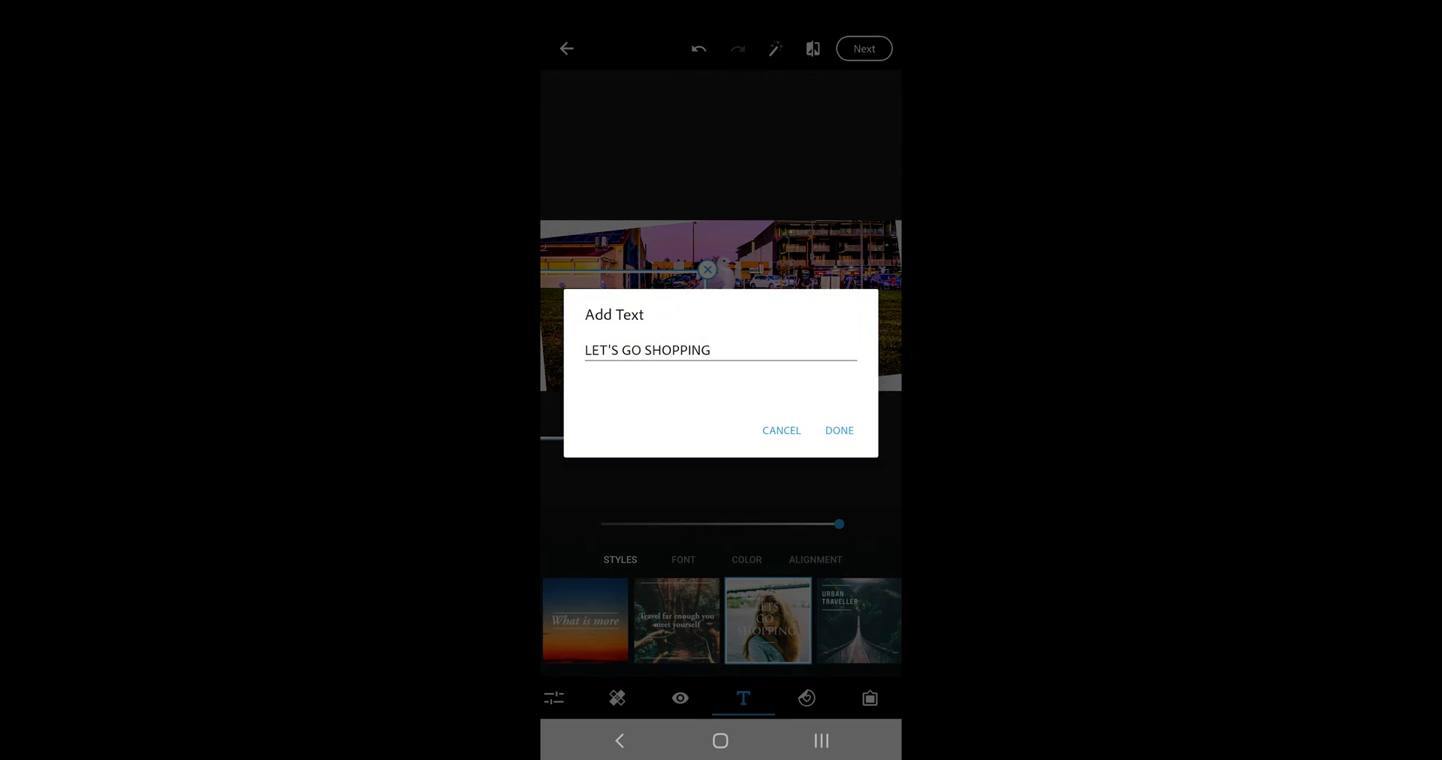
Confirm the LET'S GO SHOPPING caption, centre it and pick a green from the colour themes
click(838, 430)
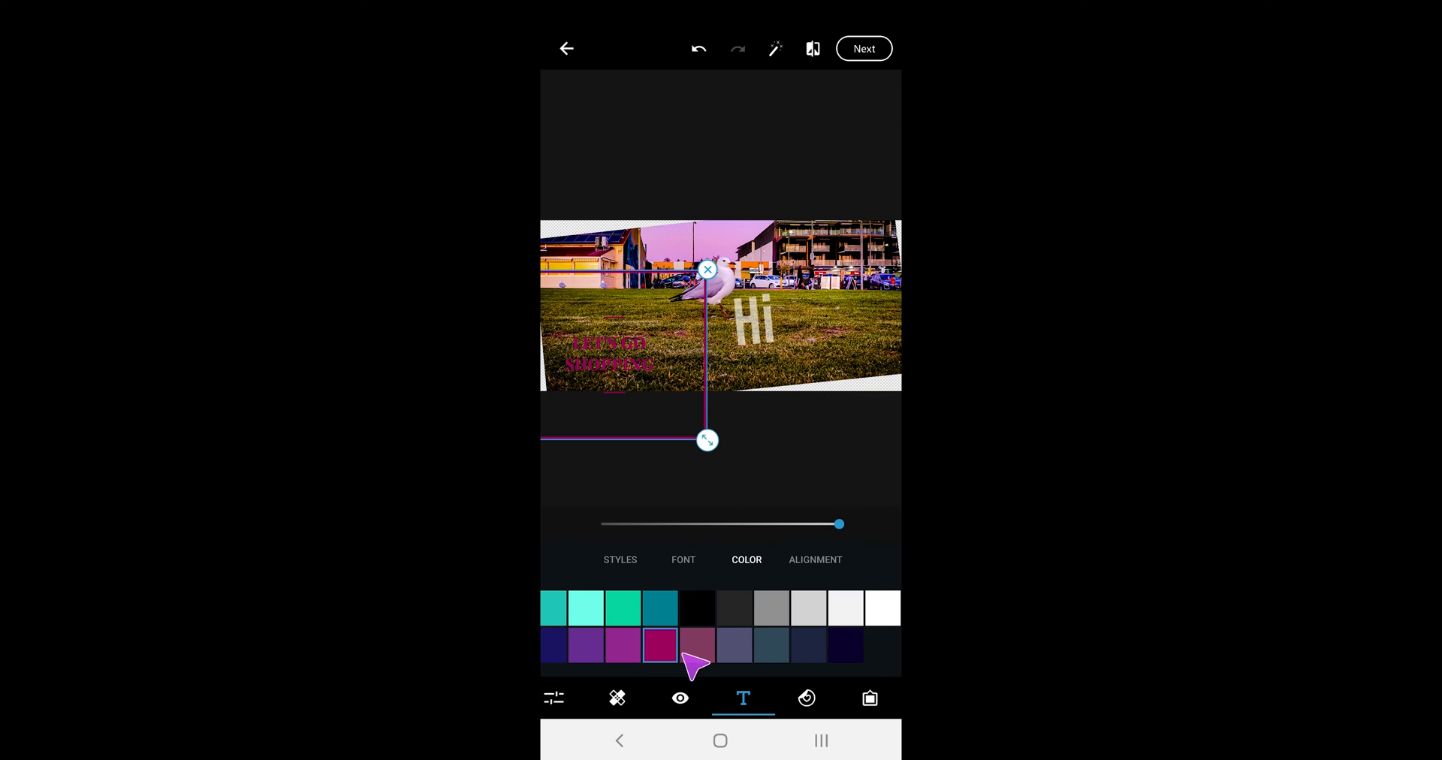
click(814, 558)
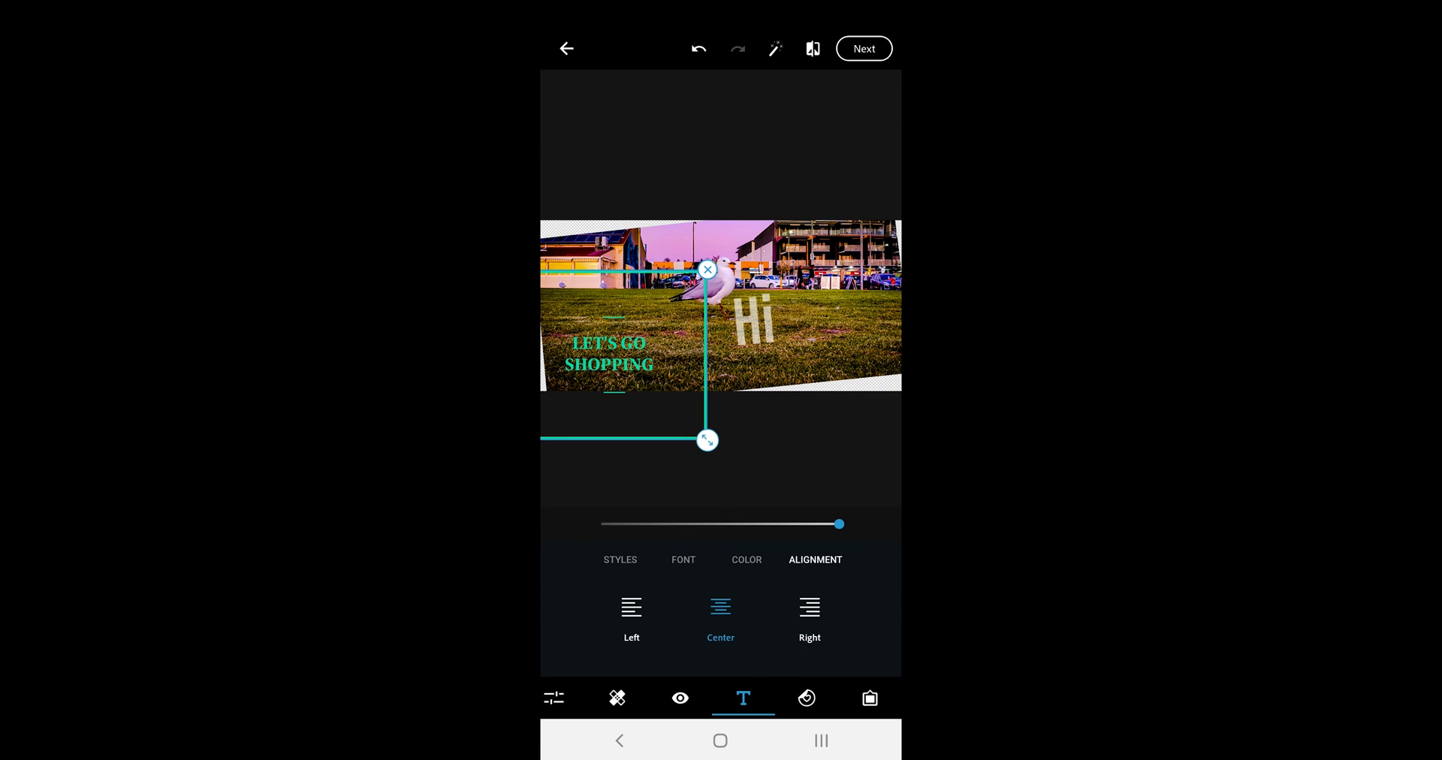
click(747, 558)
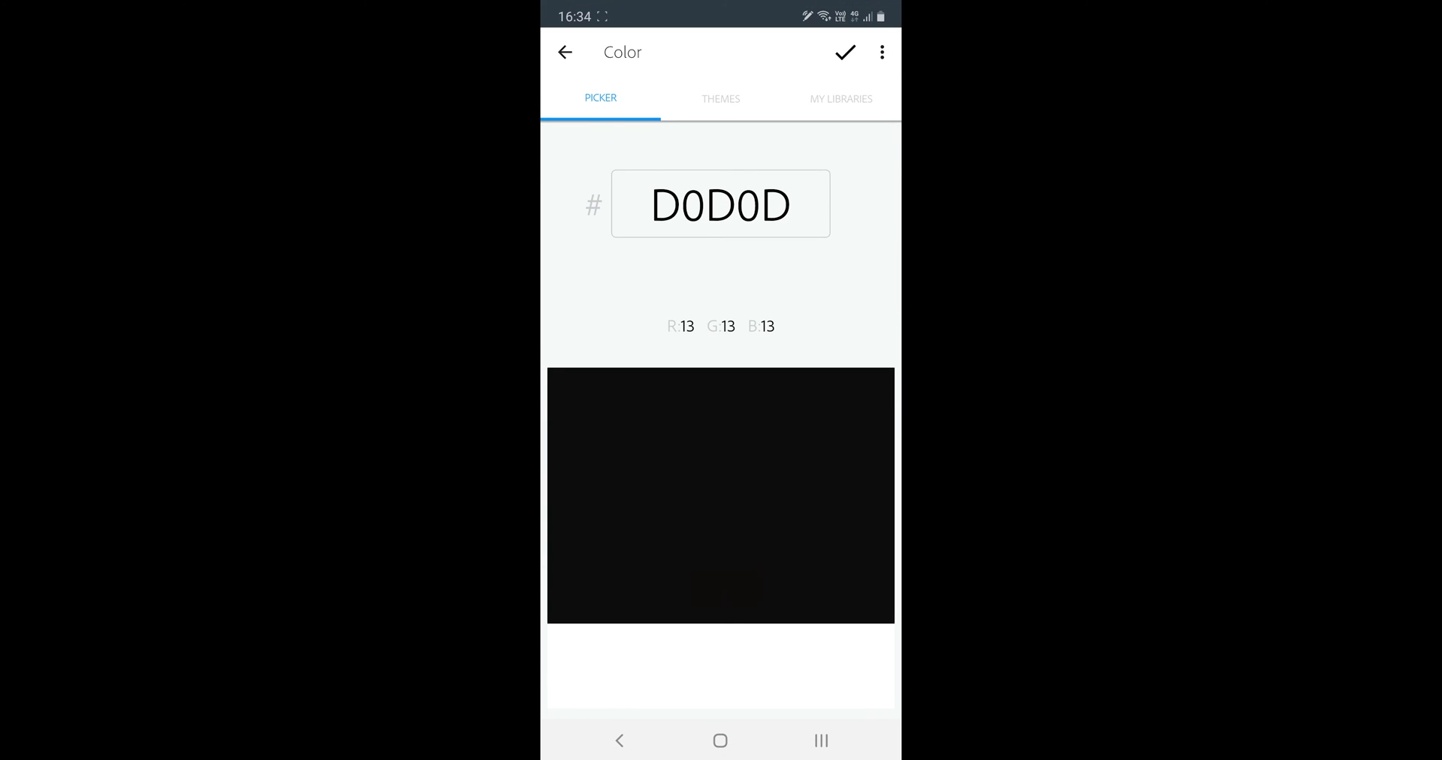
click(719, 99)
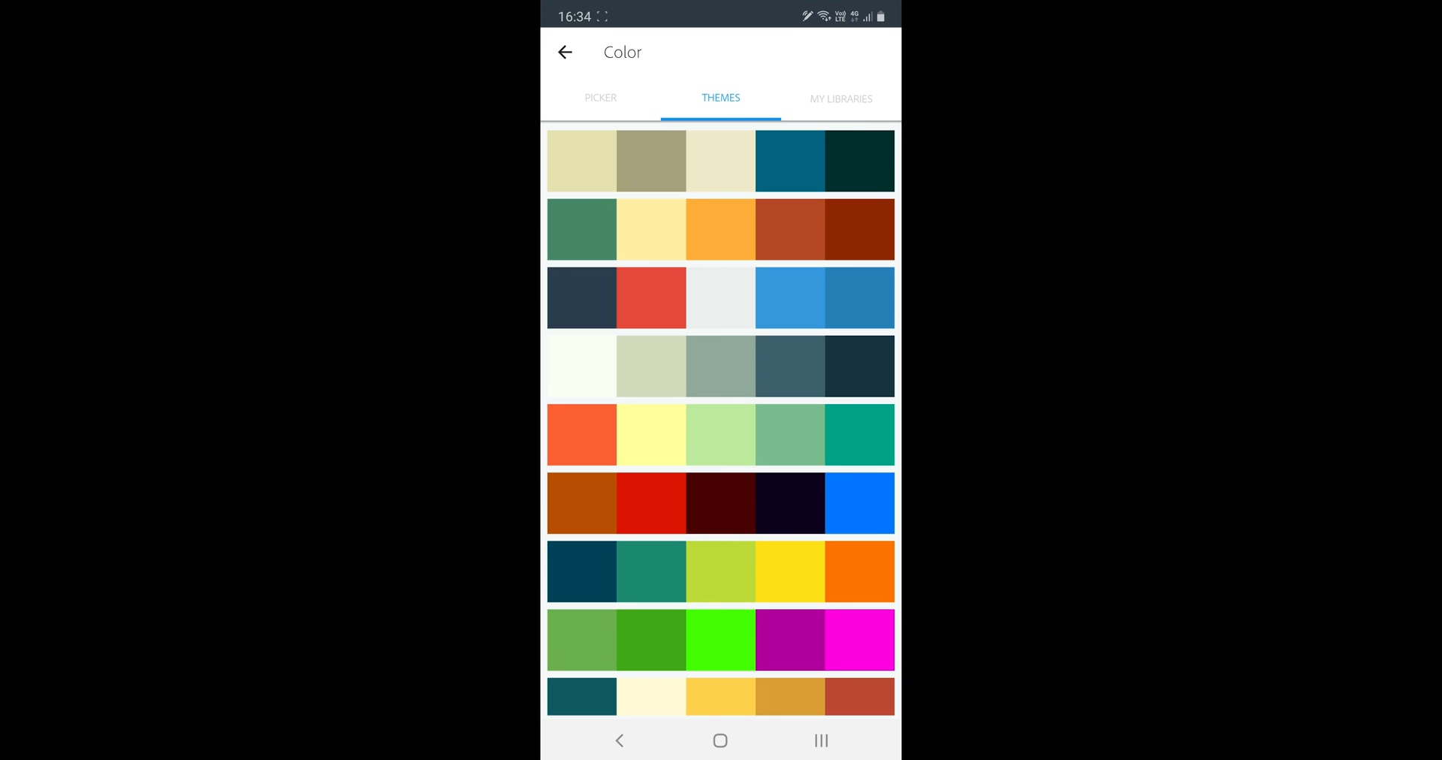
click(601, 97)
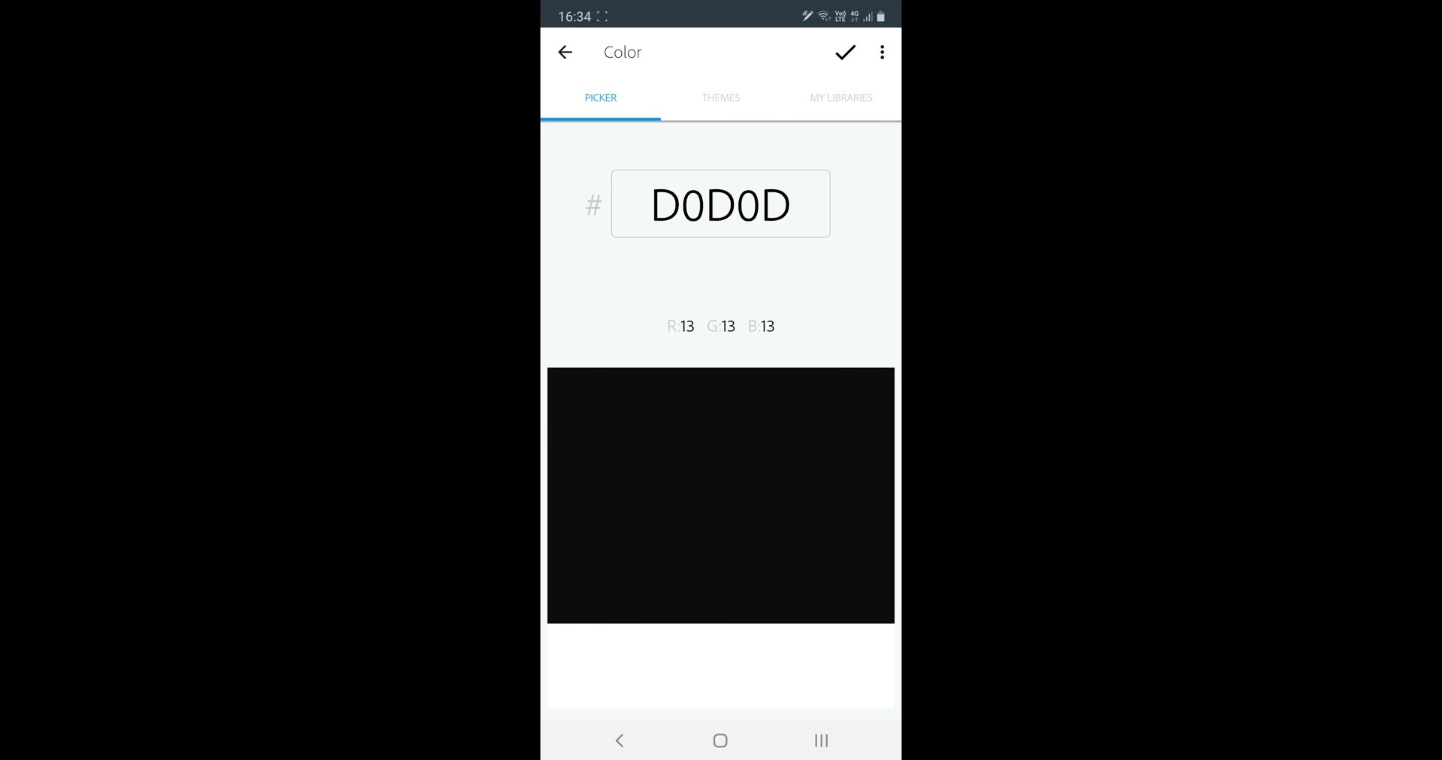
click(843, 53)
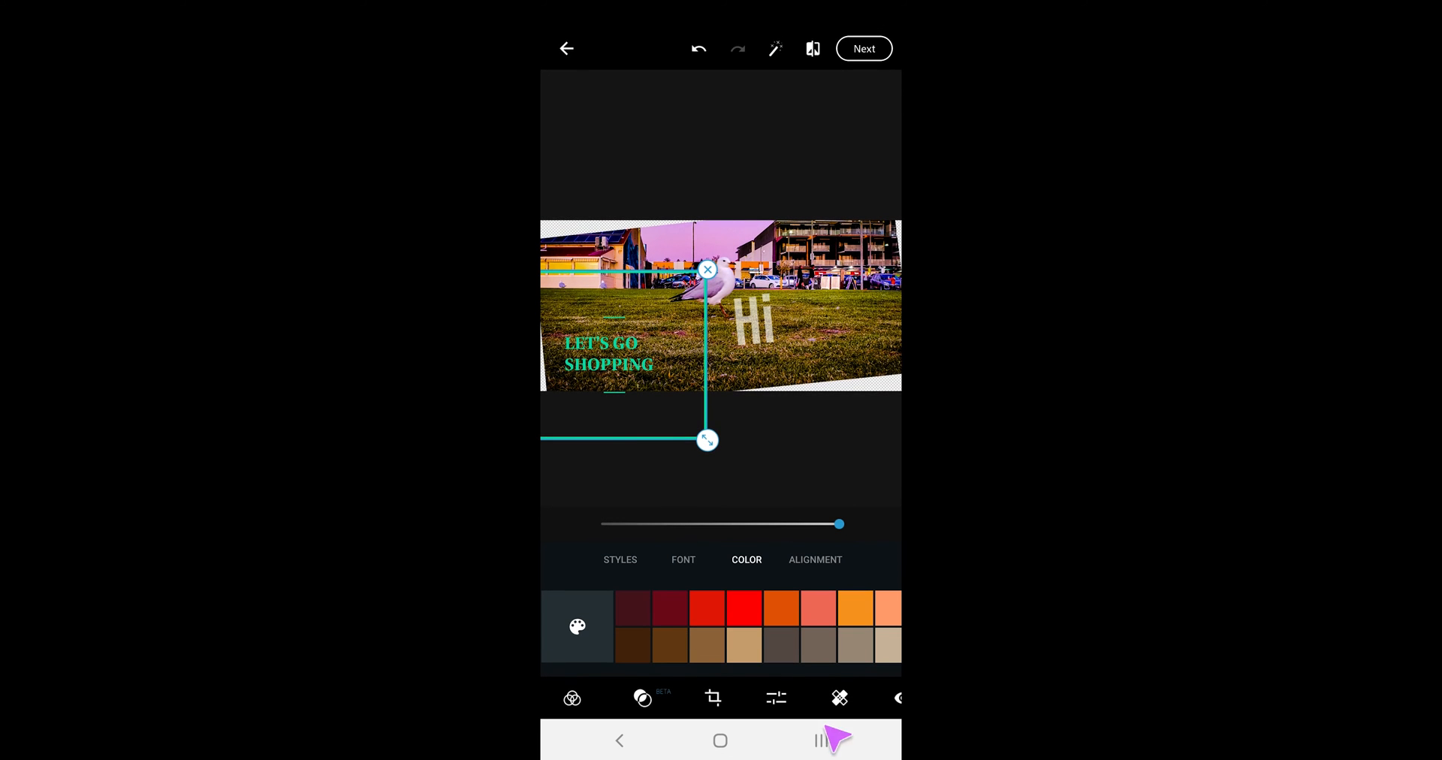
Add the plain red heart from the Love stickers and drag it up above the Hi text
click(806, 698)
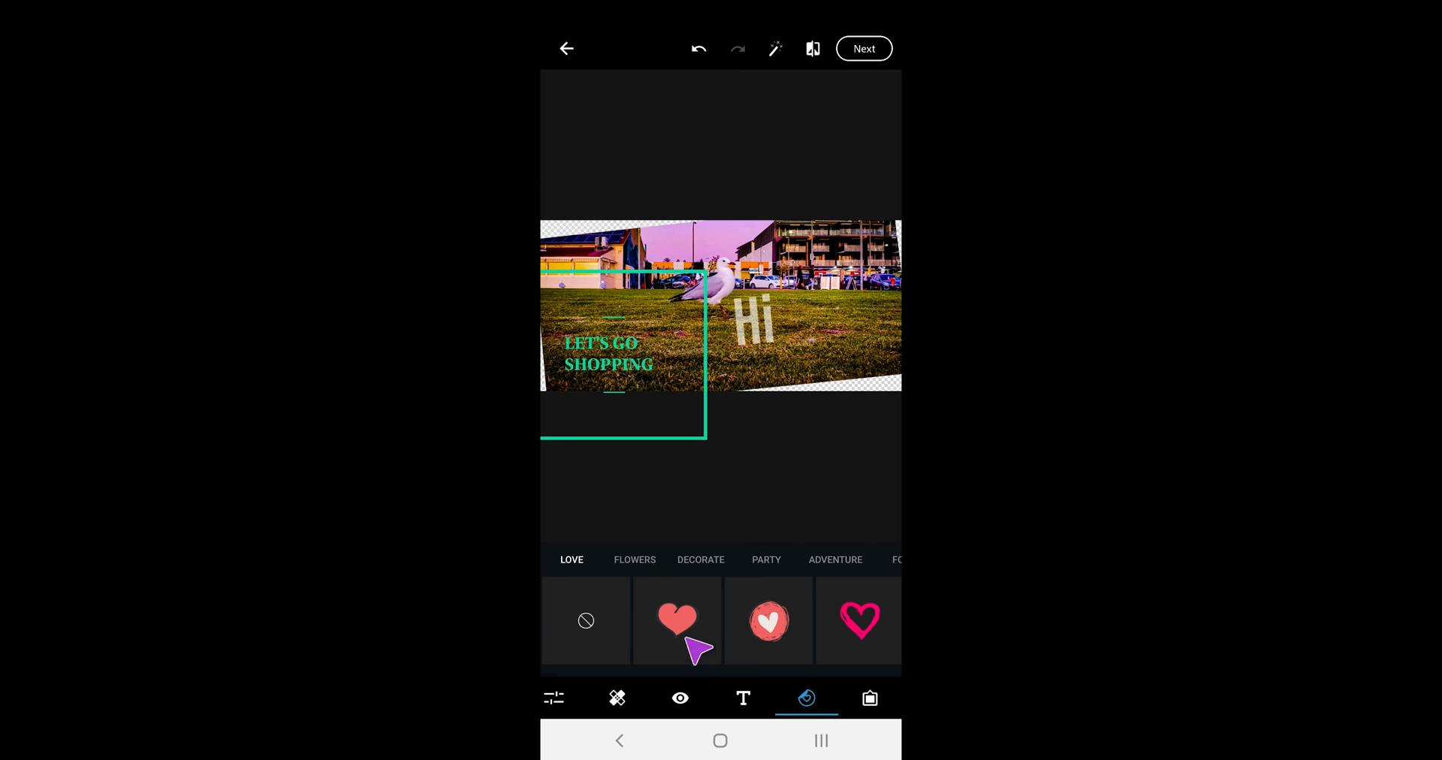
click(677, 620)
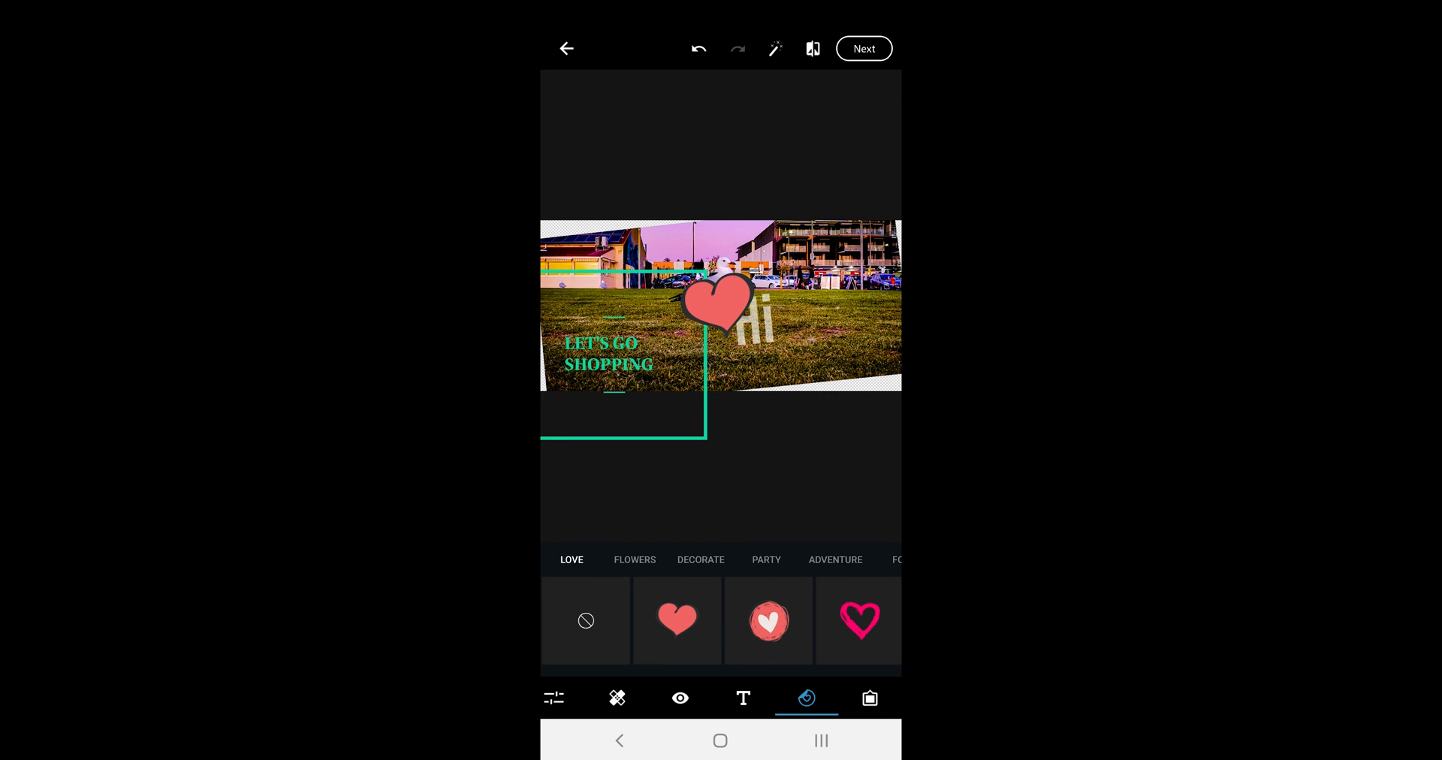
click(678, 620)
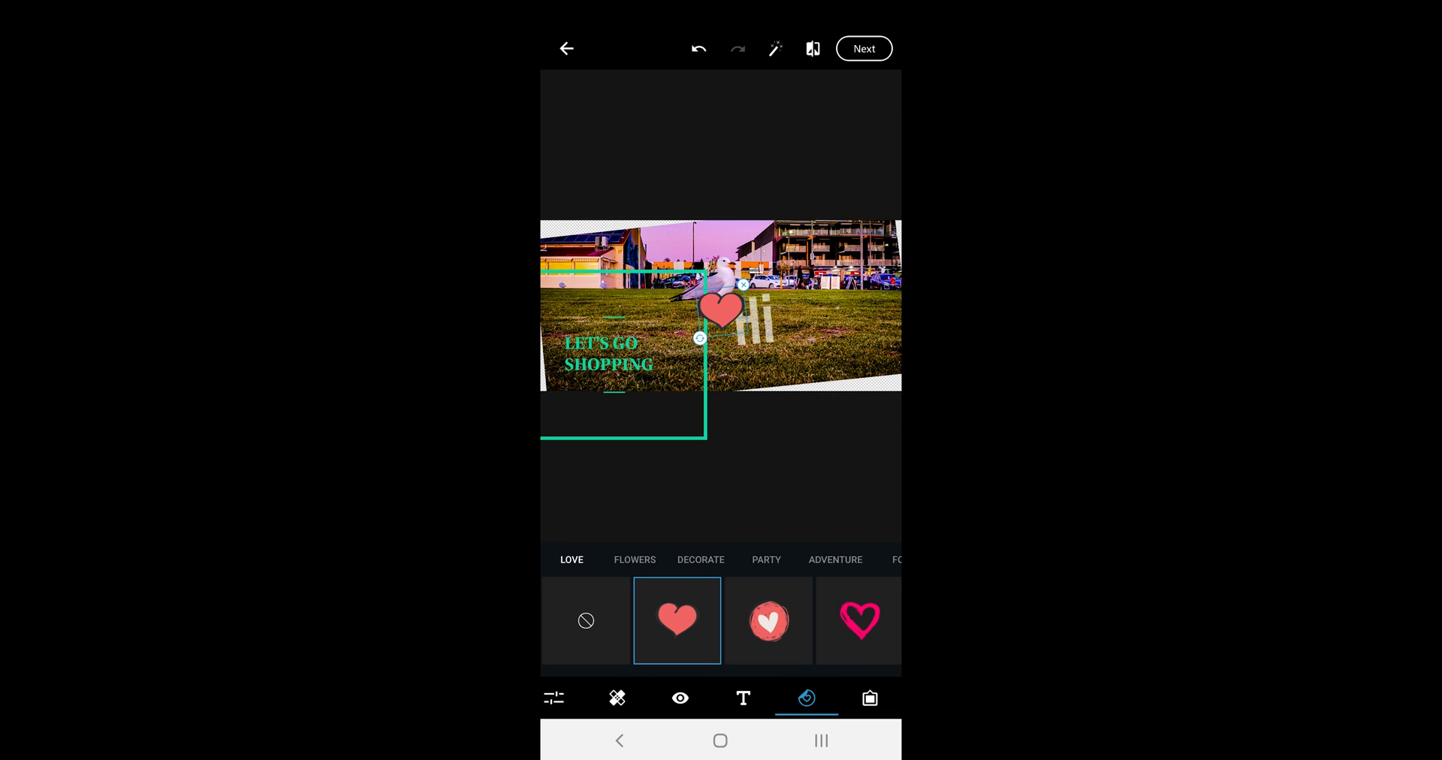
drag(723, 308, 762, 269)
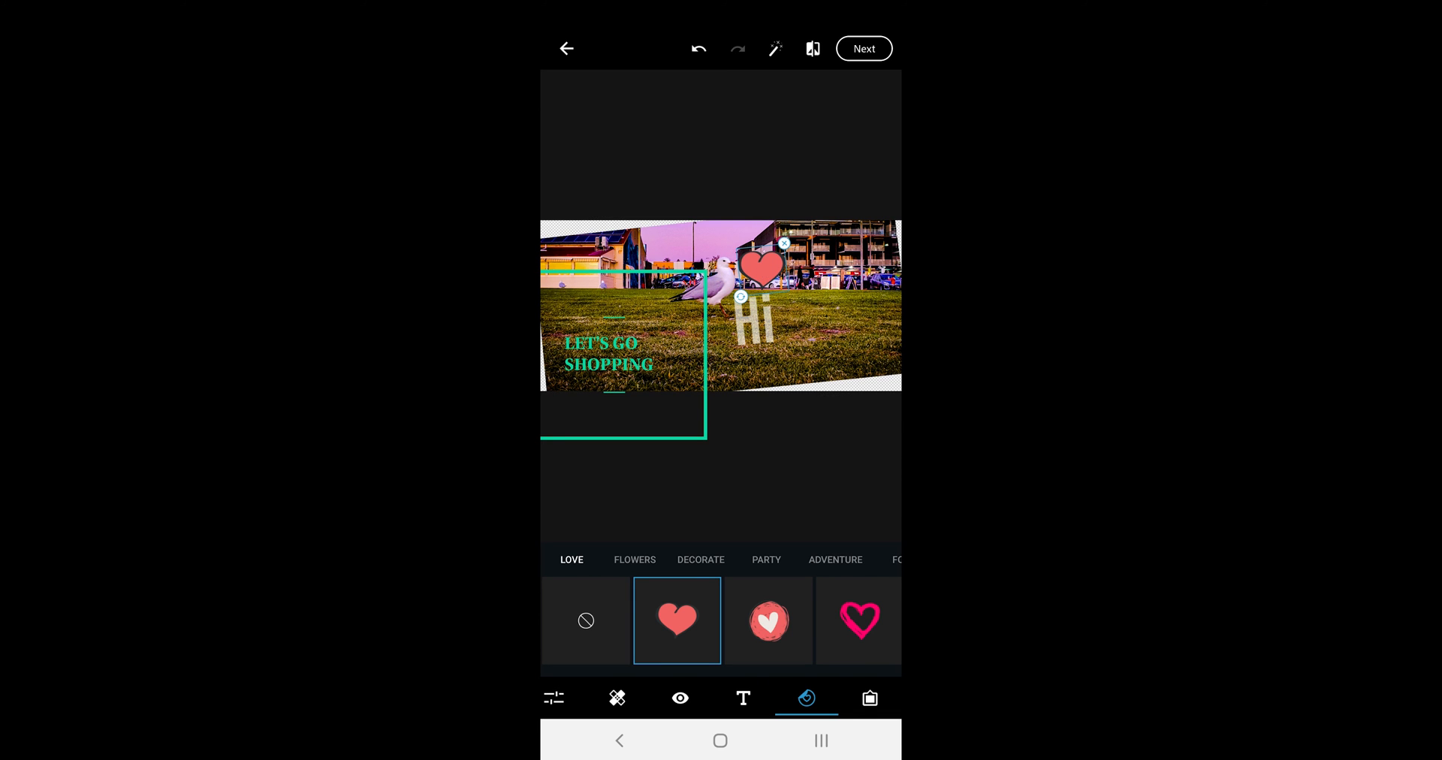
click(869, 699)
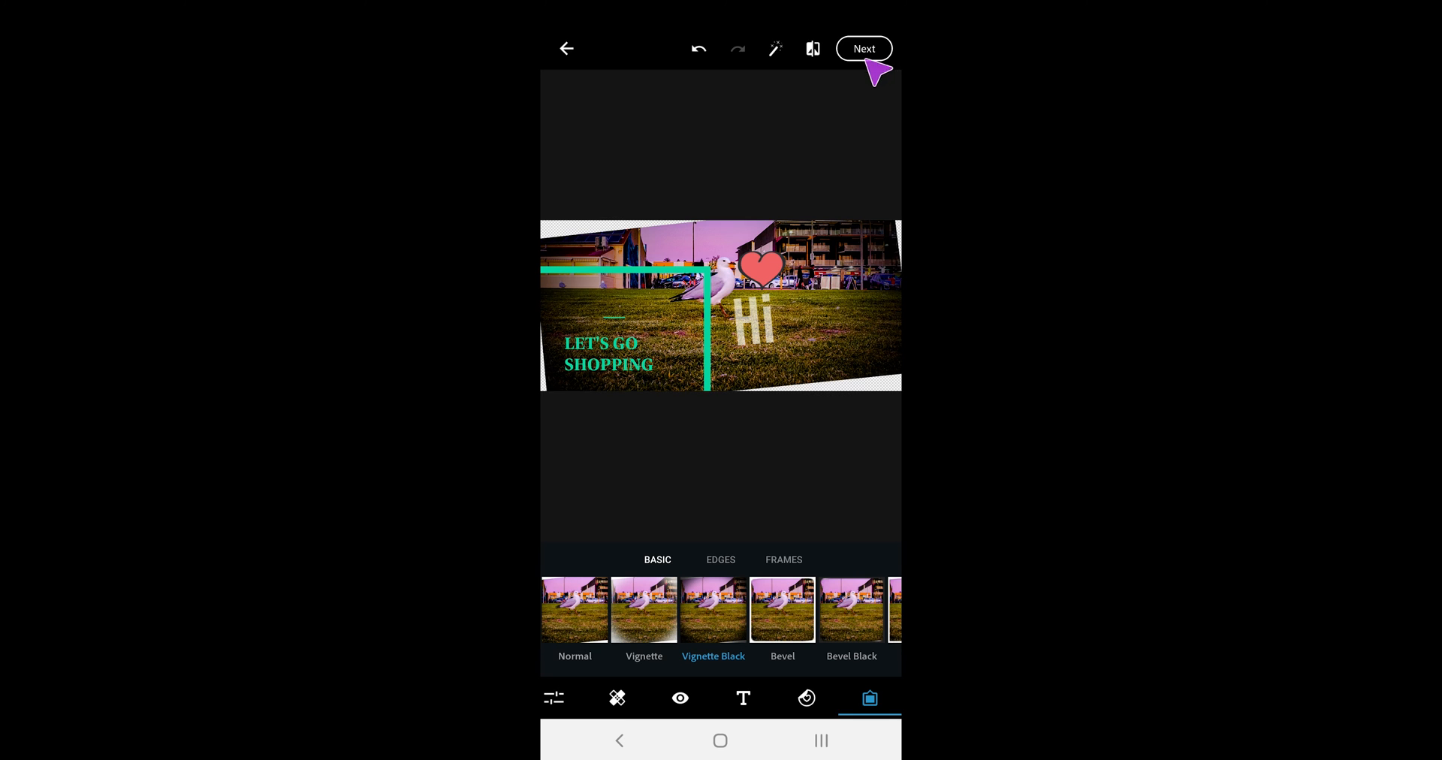
Try two PS EXPRESS watermark styles, save the seagull photo and go back to the photo grid
click(862, 48)
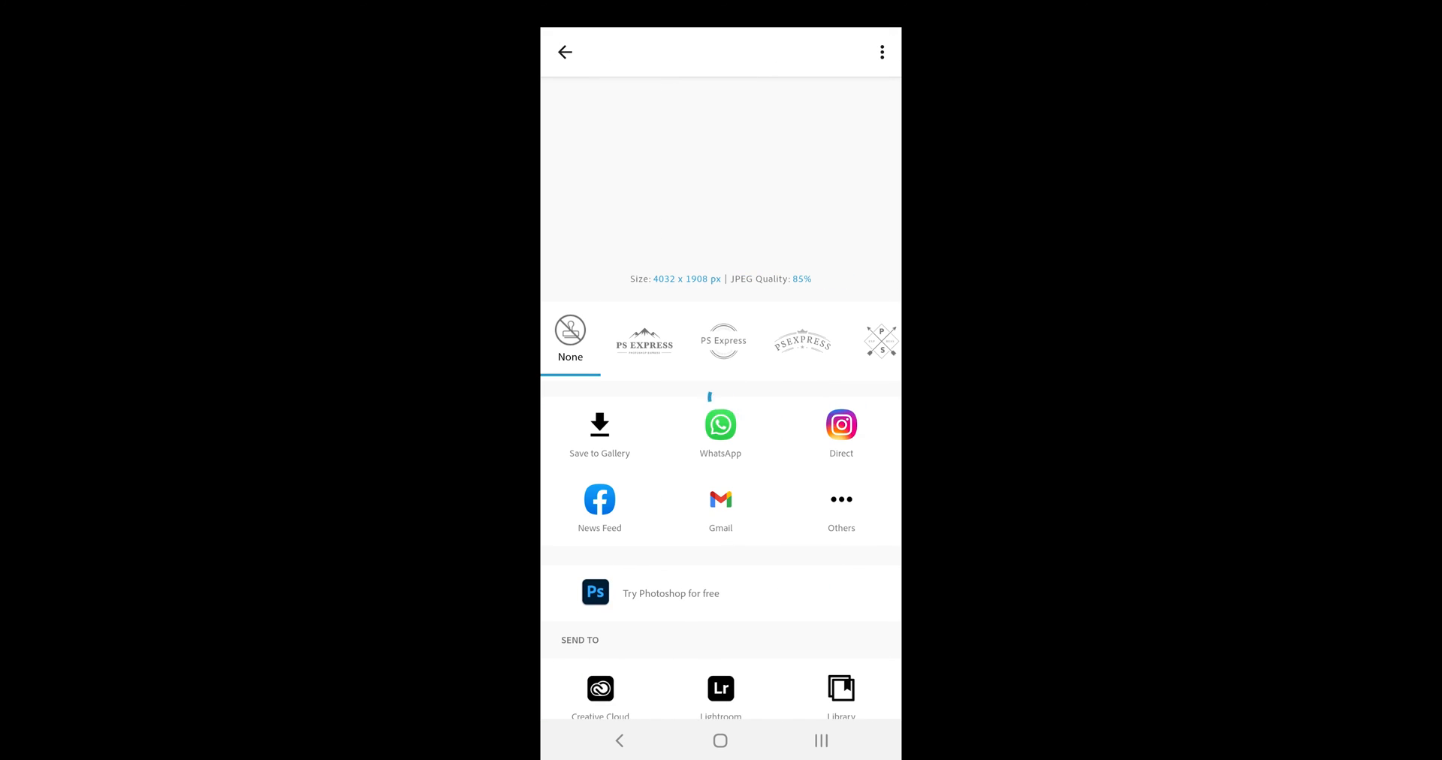
click(644, 338)
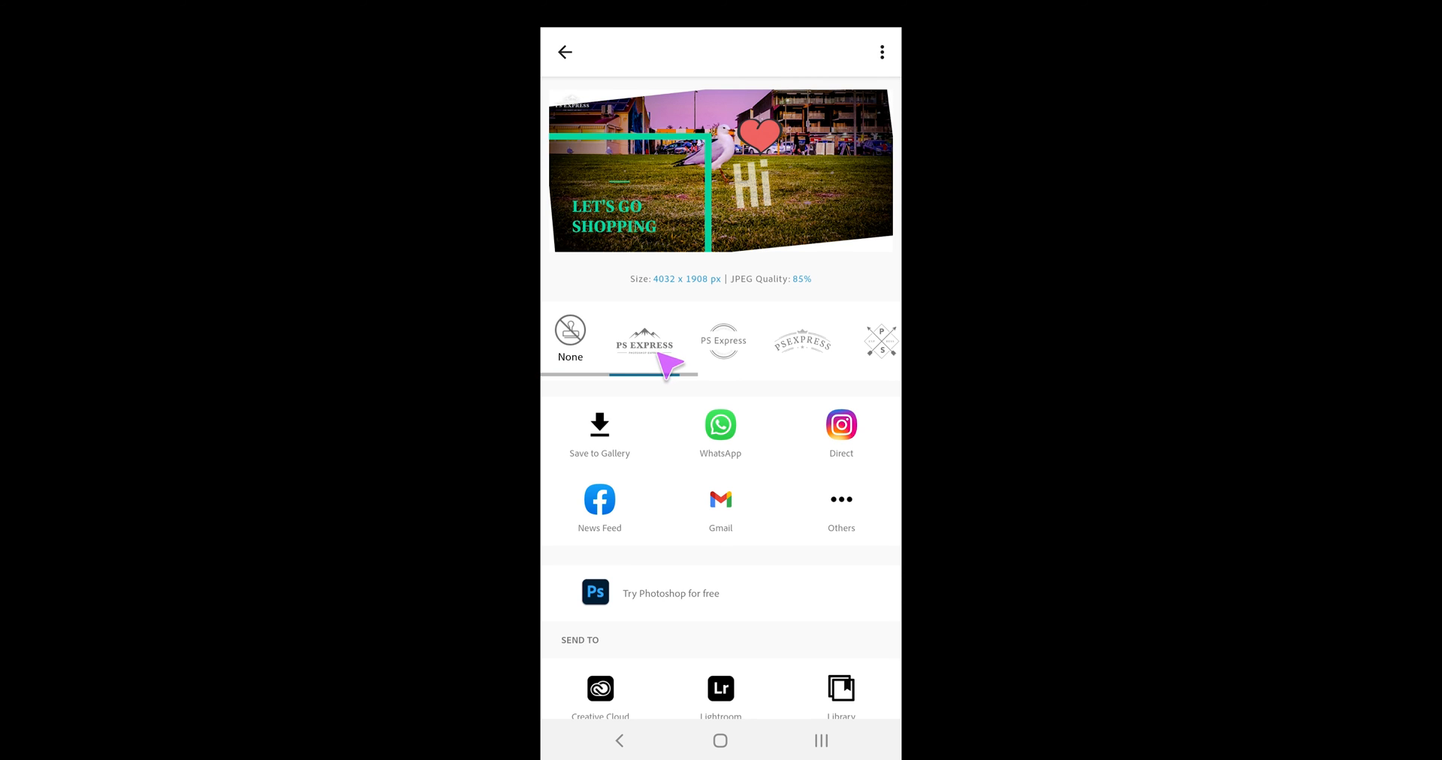
click(802, 341)
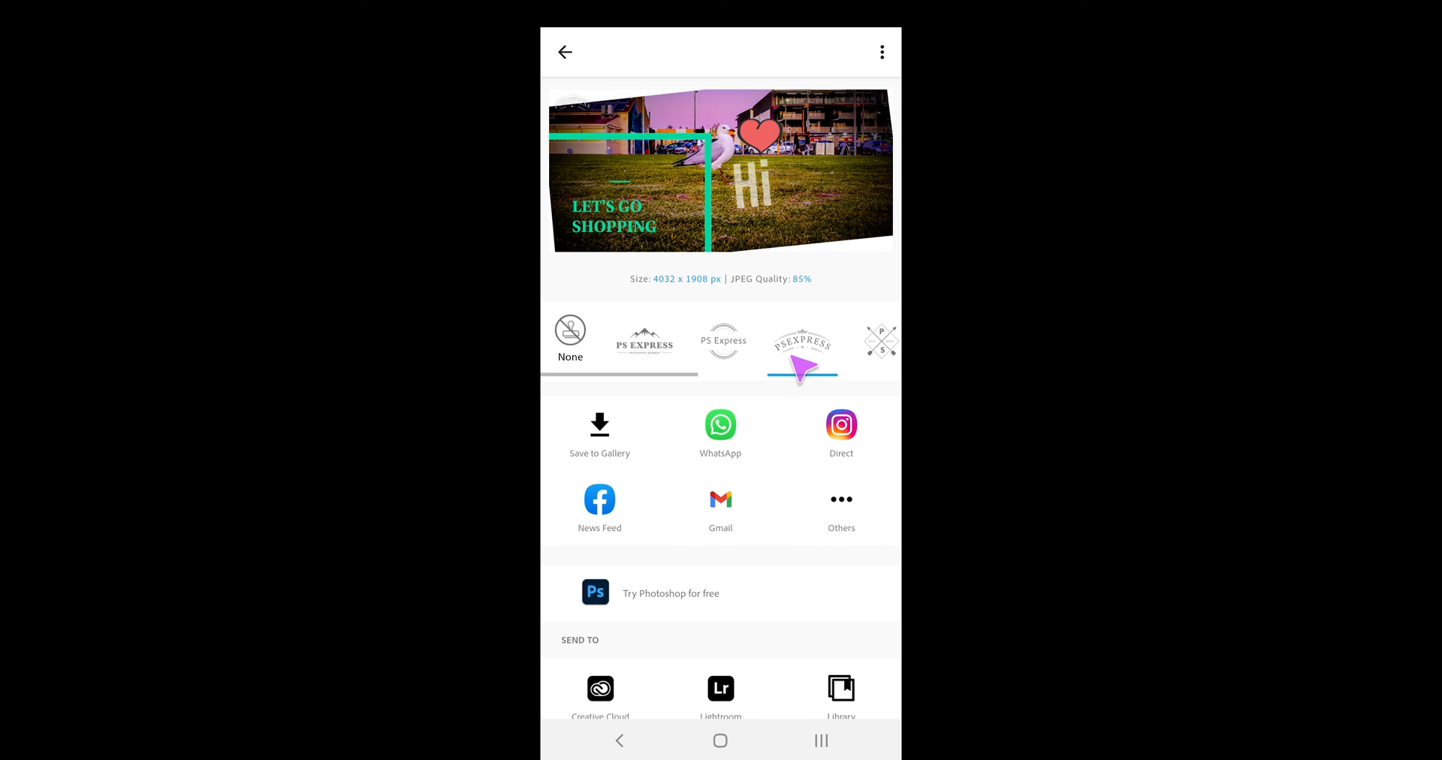
scroll(left, 3)
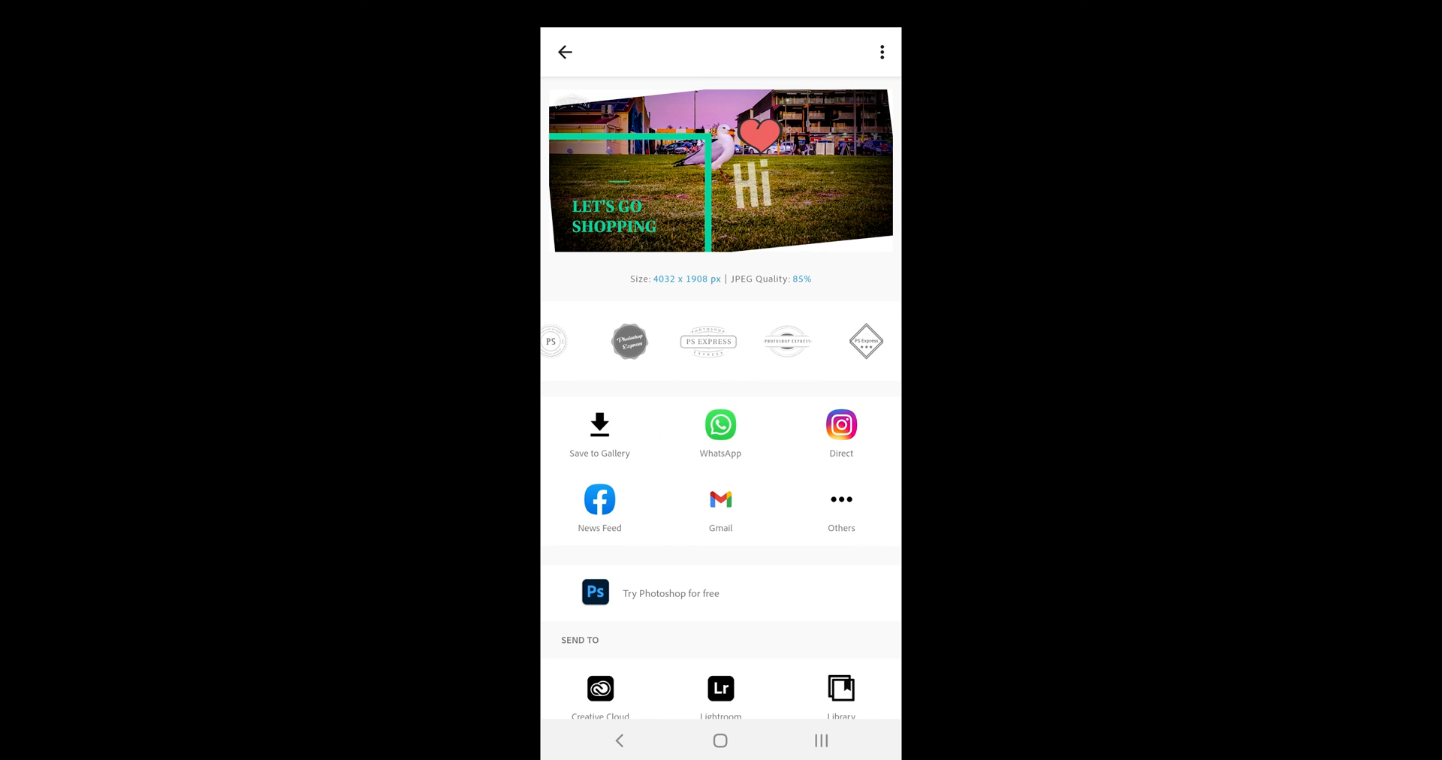
mouse_move(654, 467)
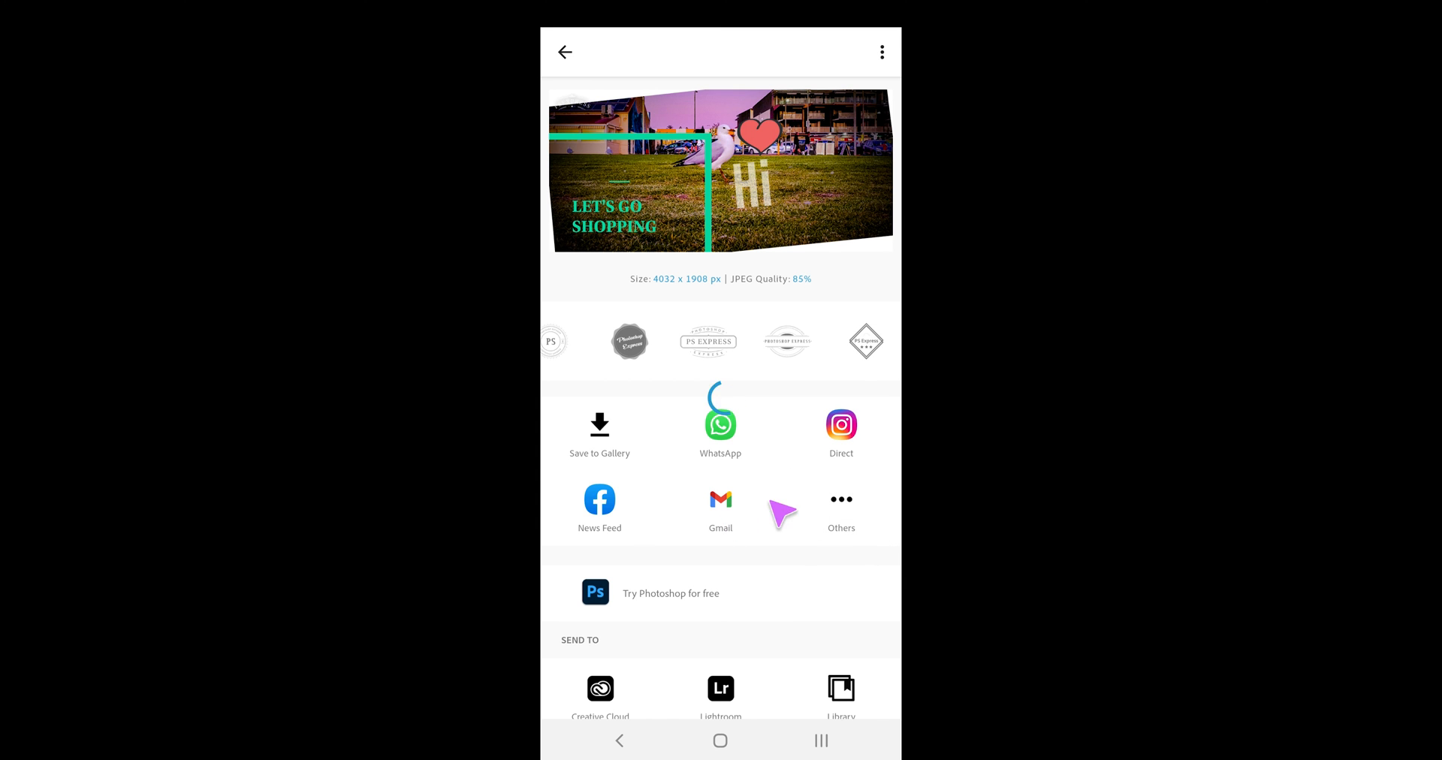
click(563, 51)
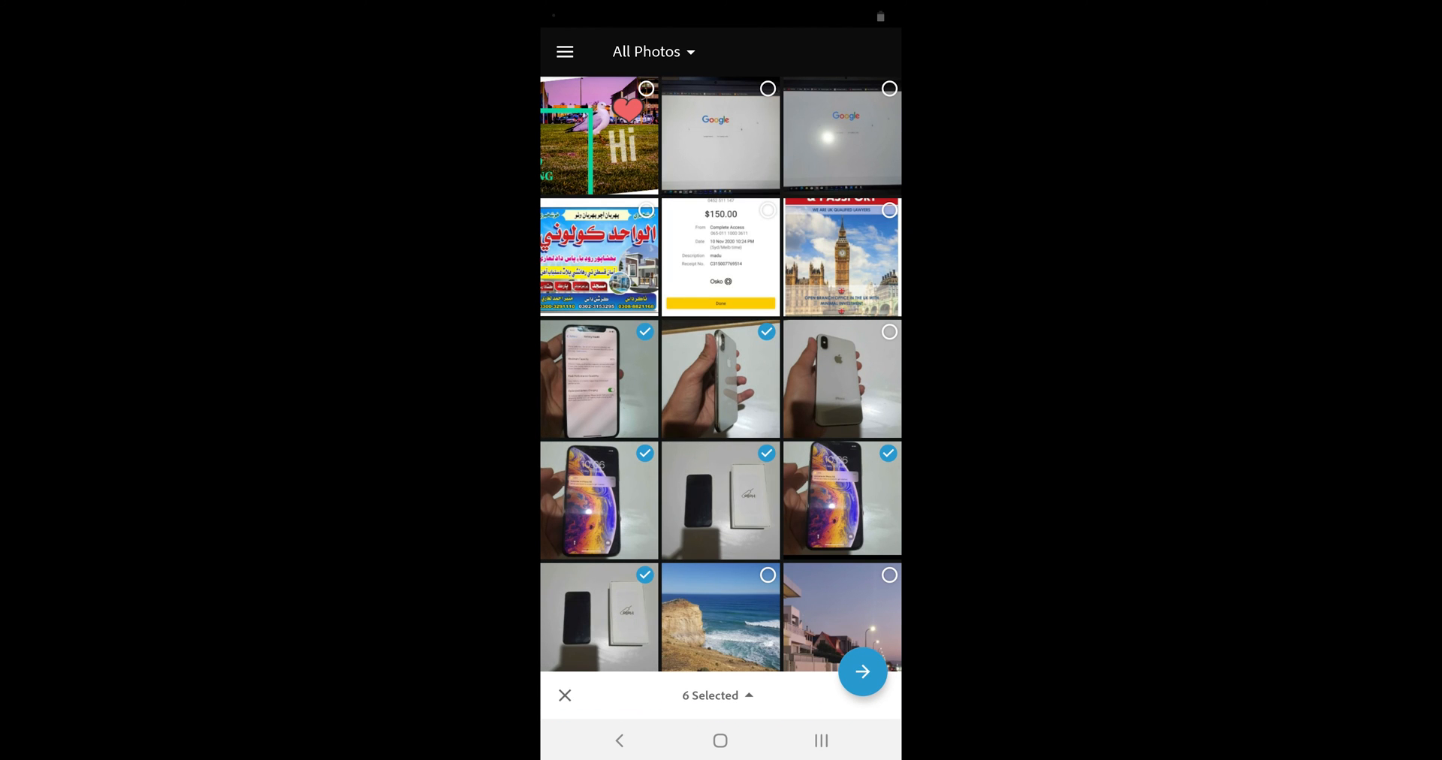
Build the six-photo collage in a grid layout and round its tile borders with a red colour
click(863, 672)
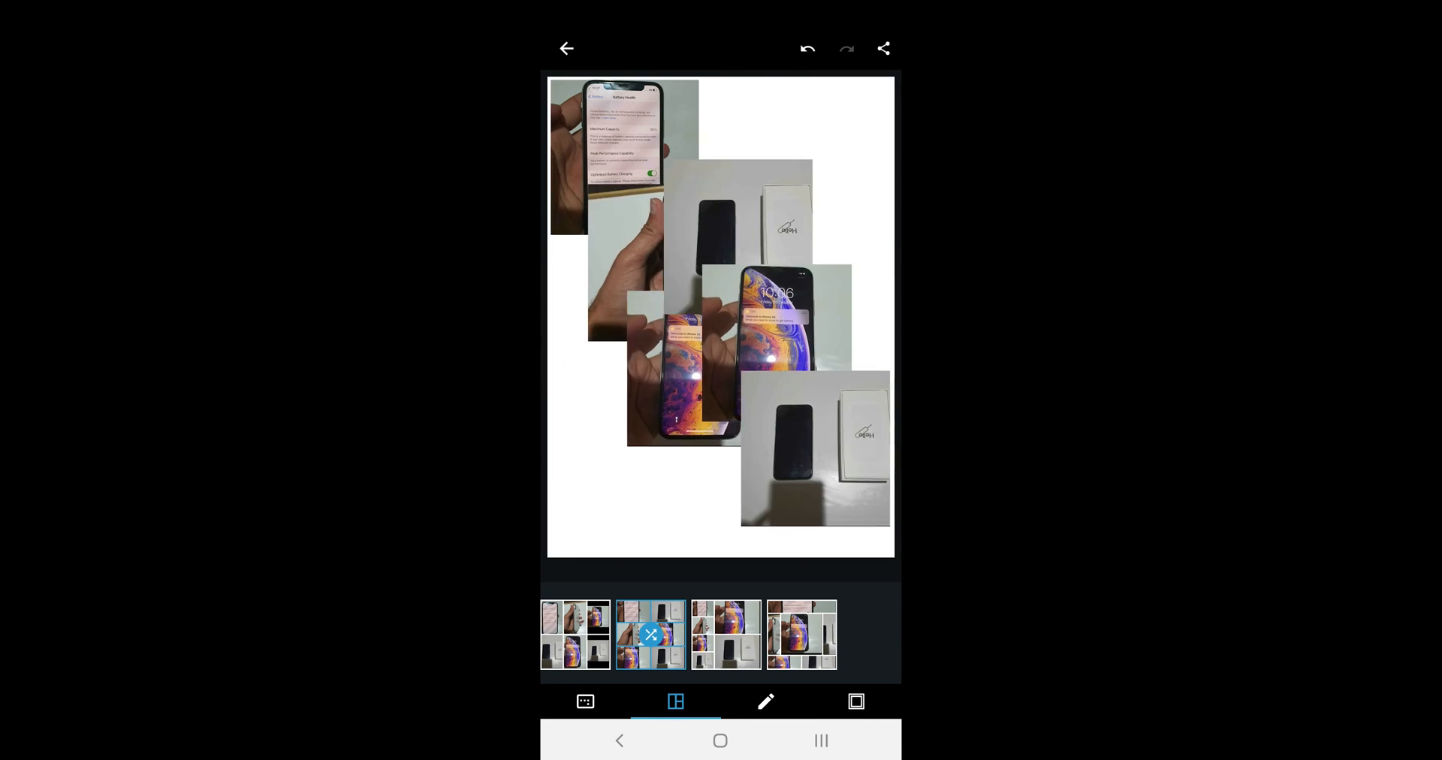
click(800, 634)
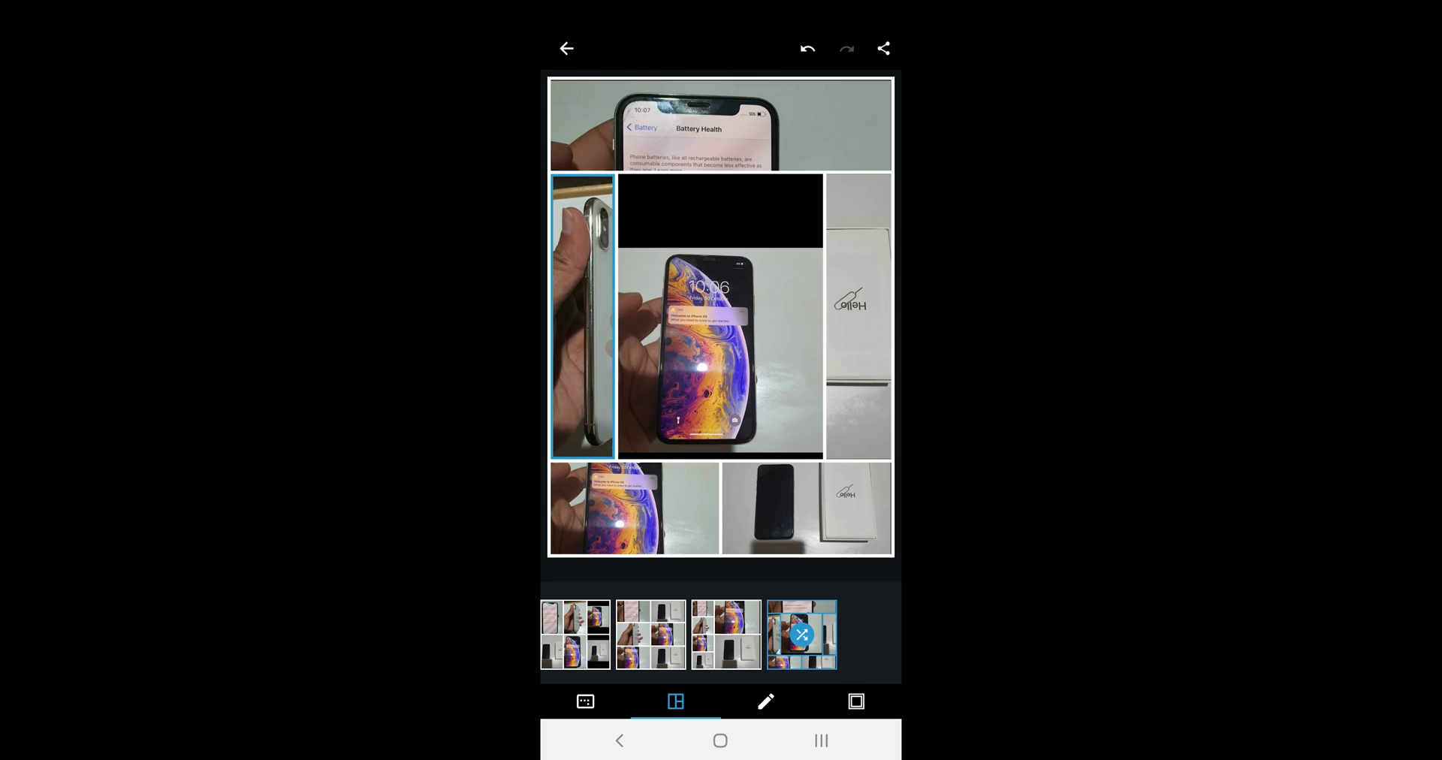
click(855, 702)
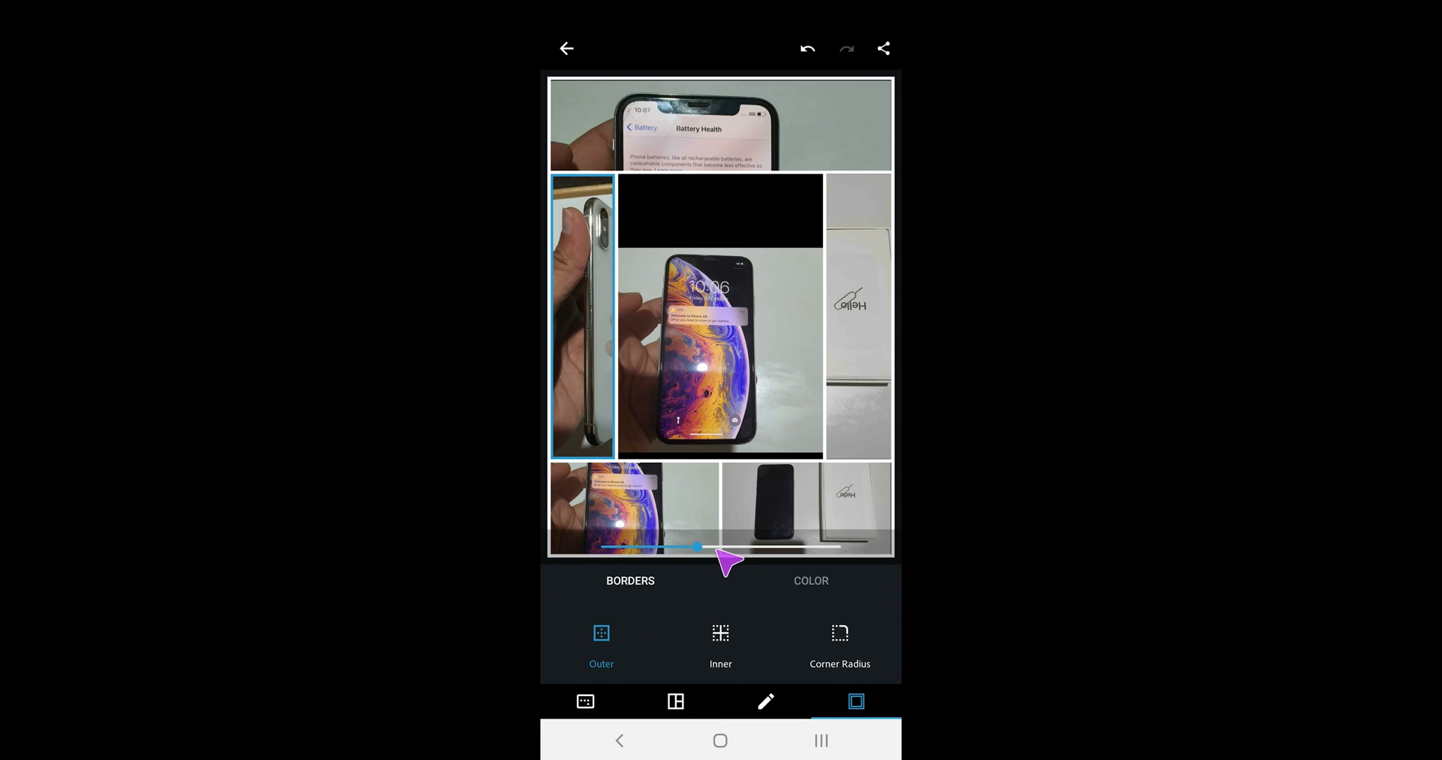
click(720, 644)
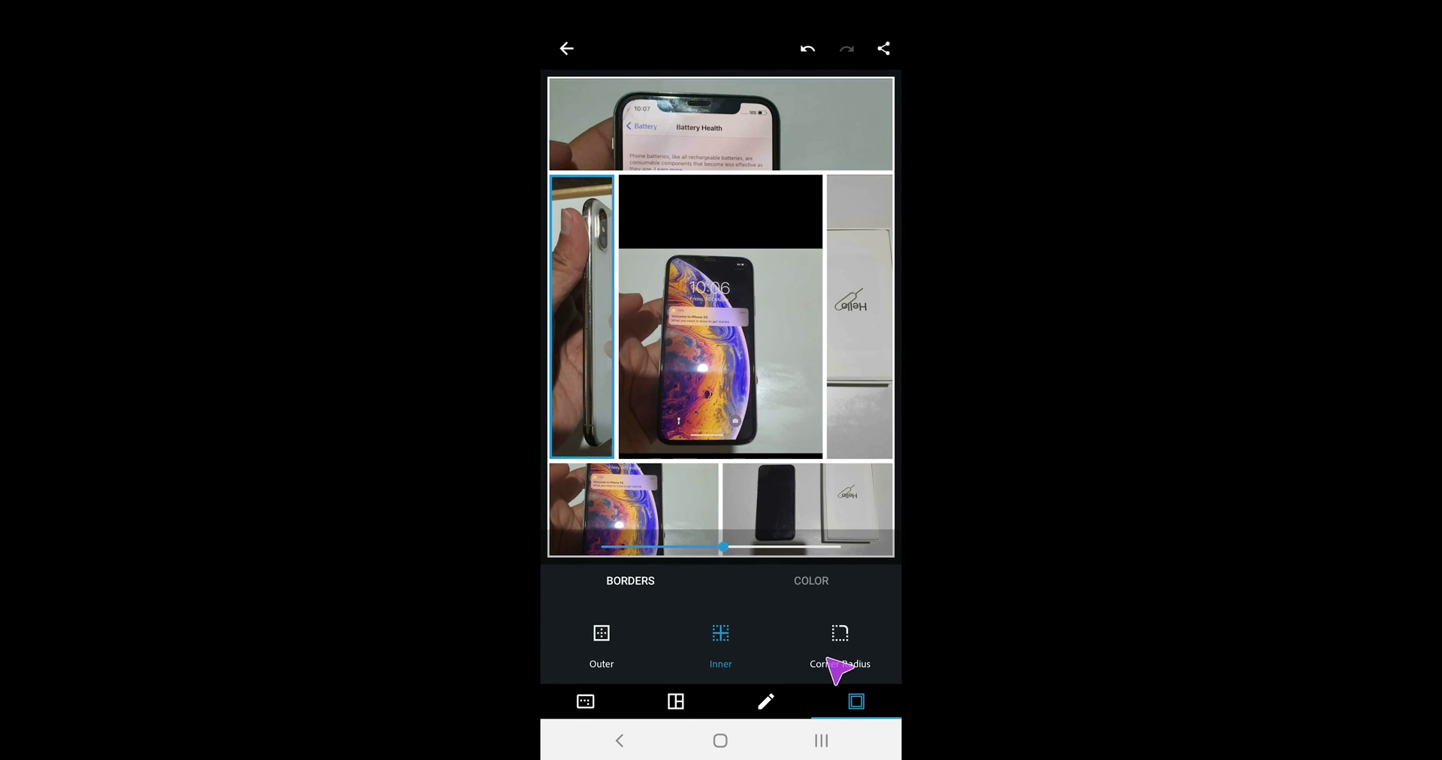
click(811, 582)
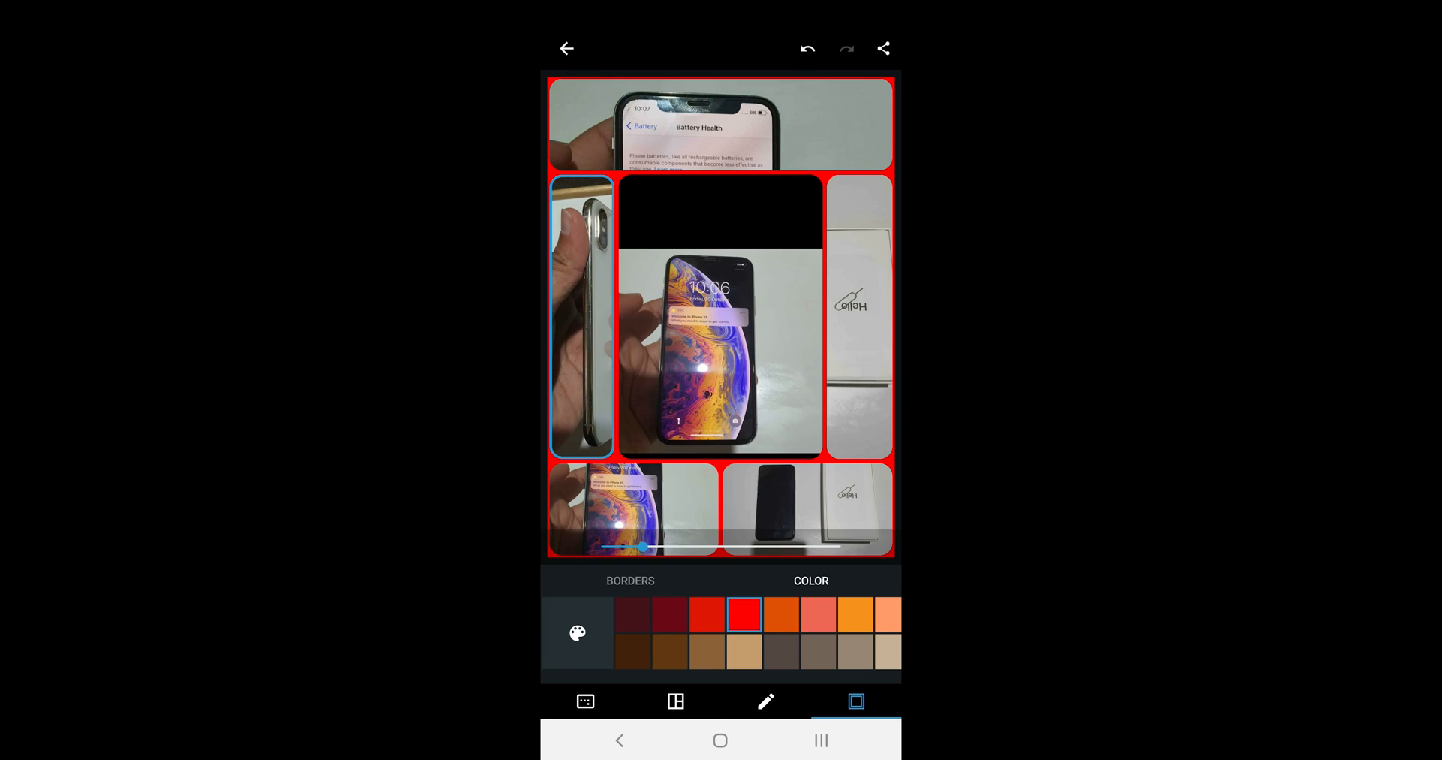
Swap another phone photo into the narrow left tile and move on to sharing the collage
click(764, 702)
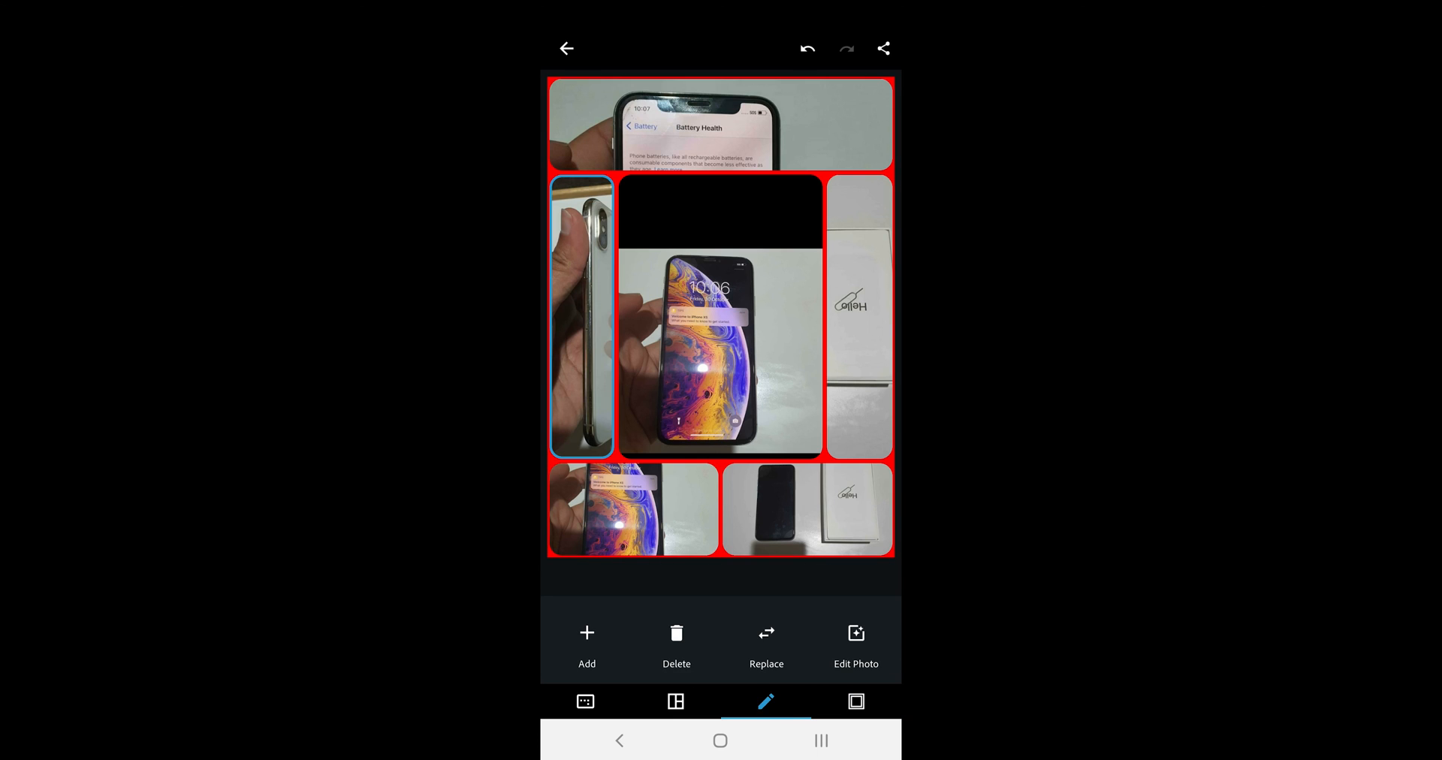
mouse_move(602, 627)
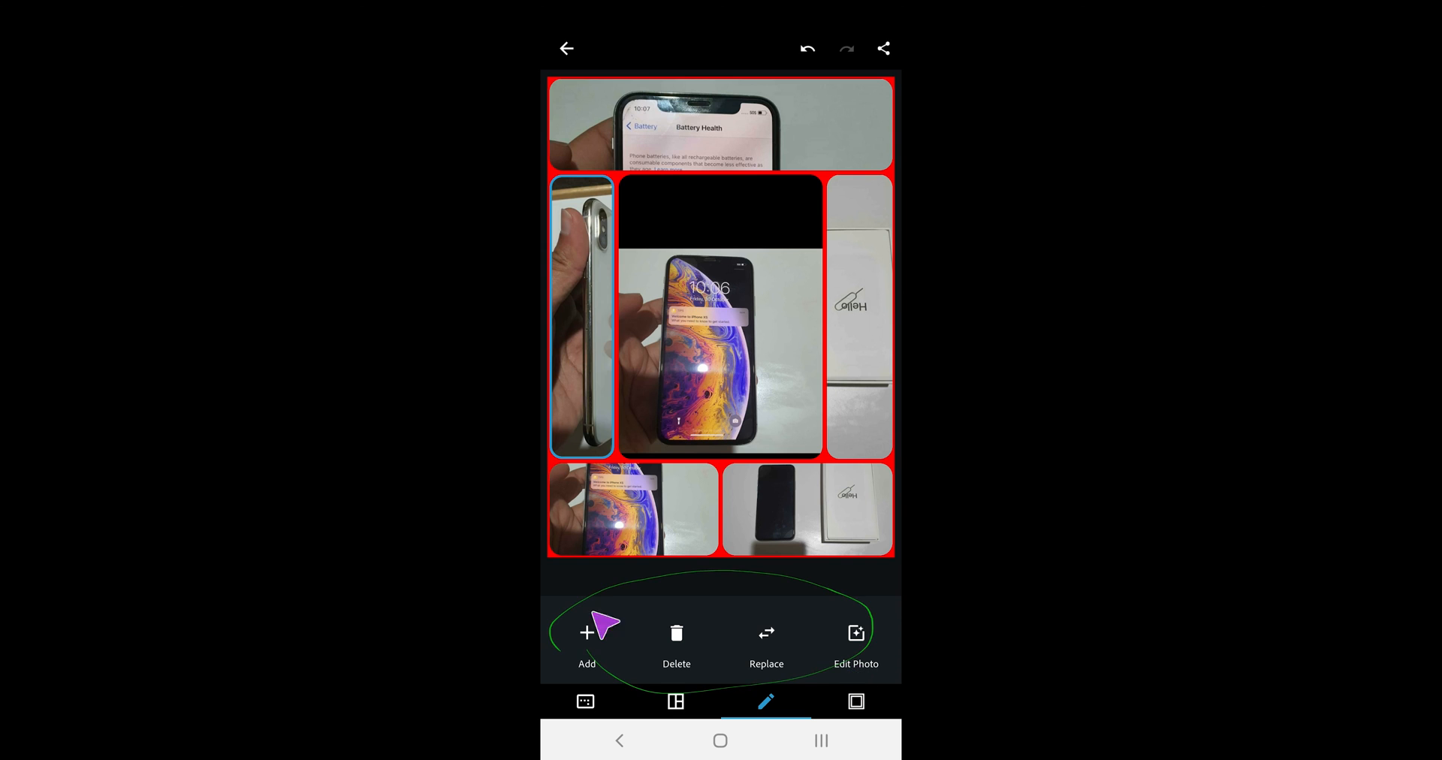
click(854, 645)
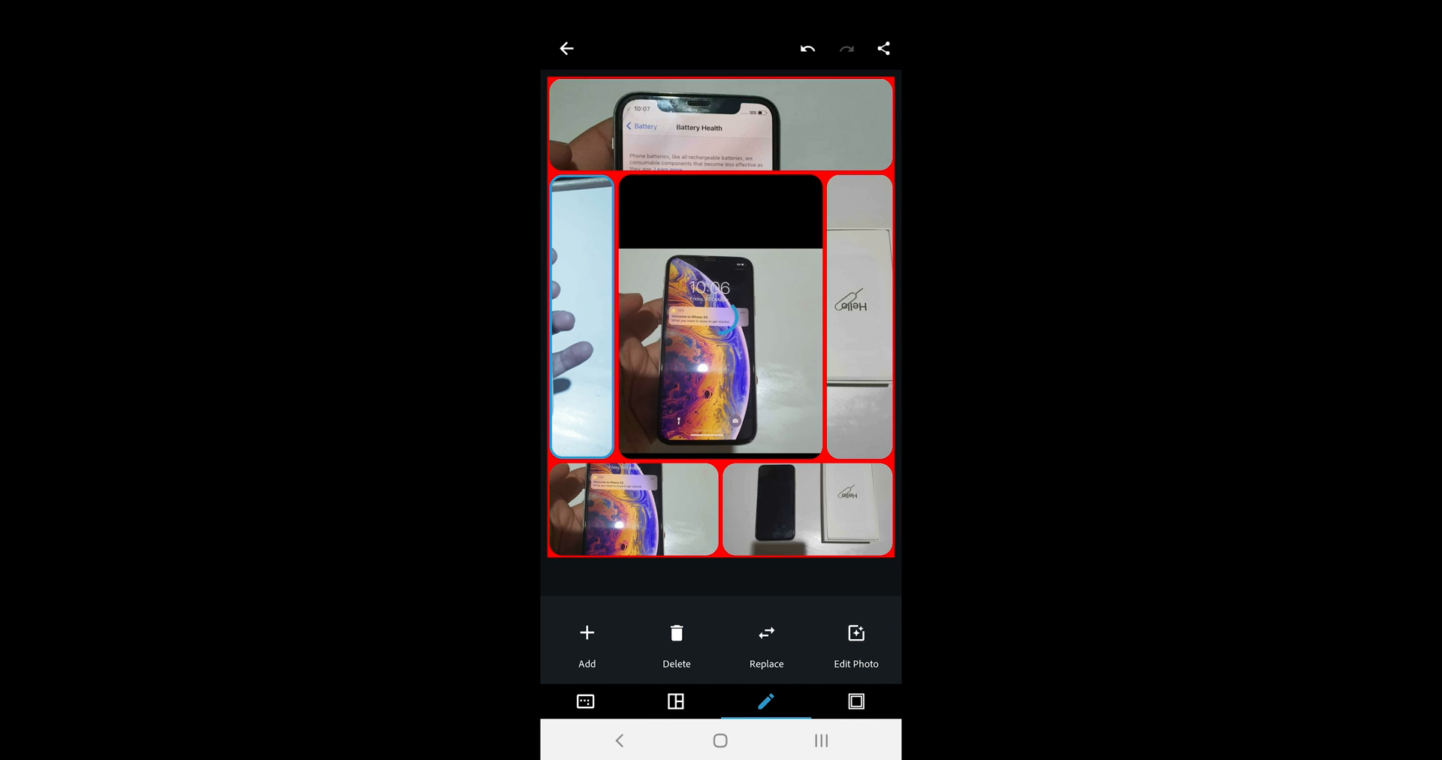
click(882, 48)
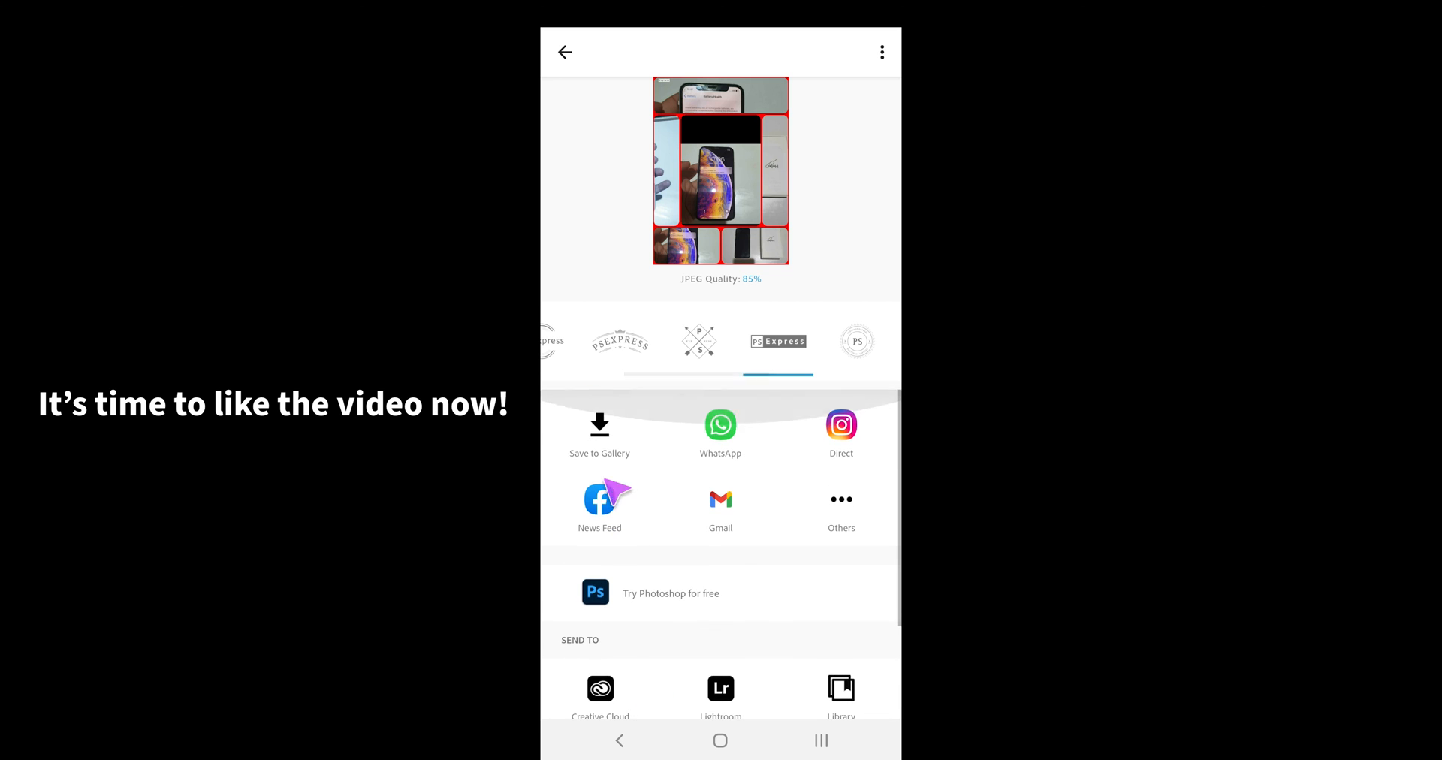
Look through the share options, then go back to the collage editor
click(599, 426)
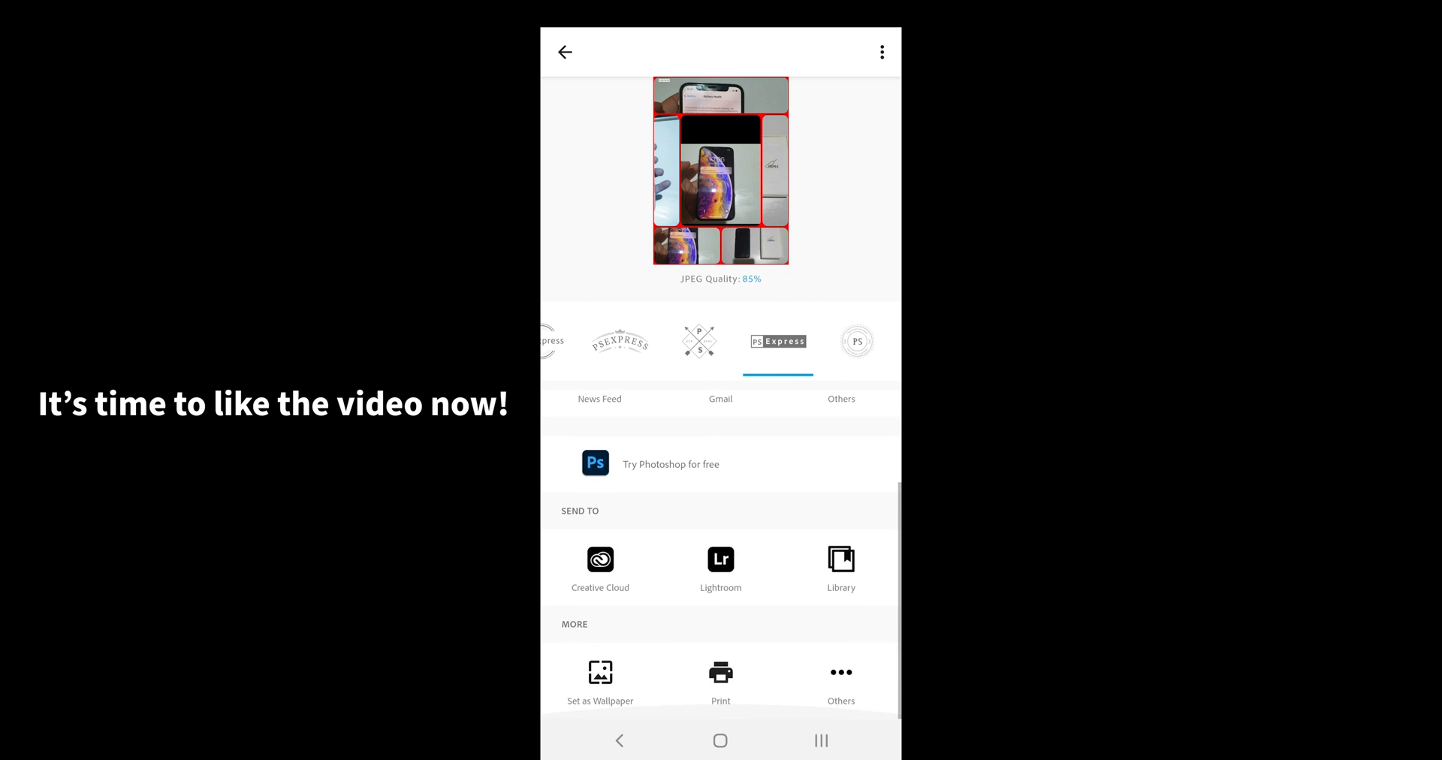
click(565, 51)
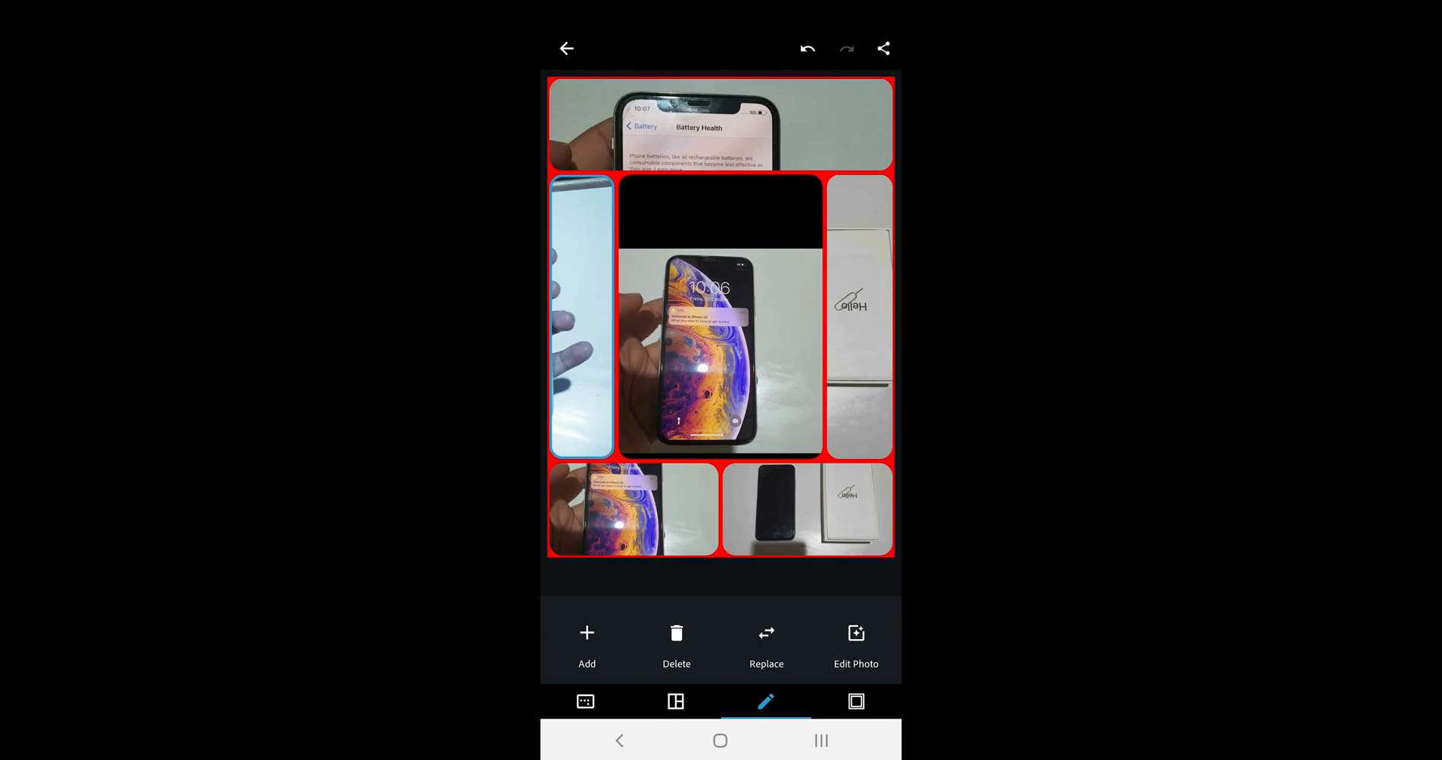